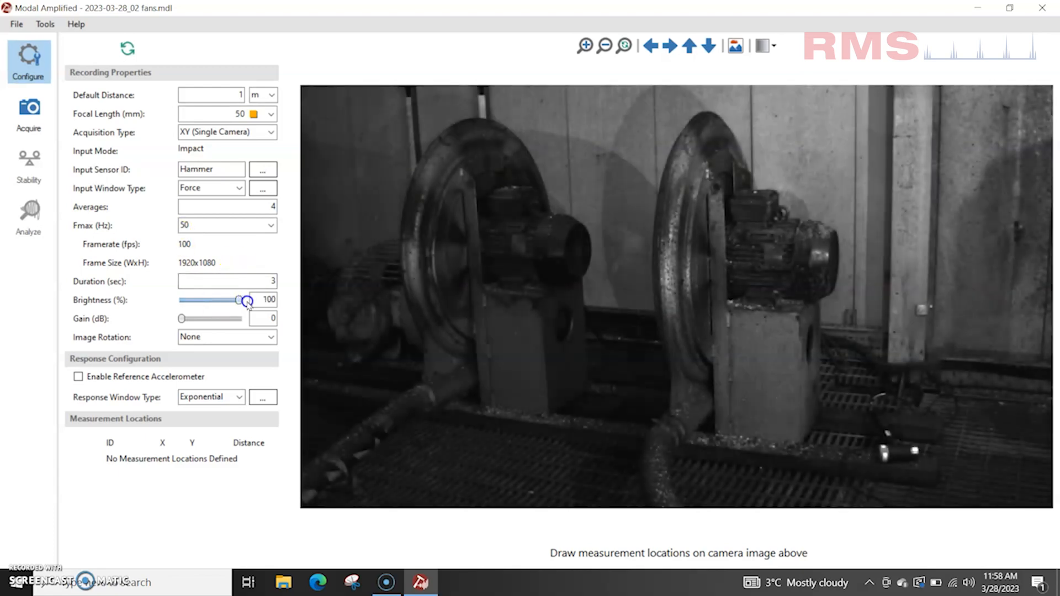
Zoom the camera image in on the fan casing, then zoom back out
left_click(583, 45)
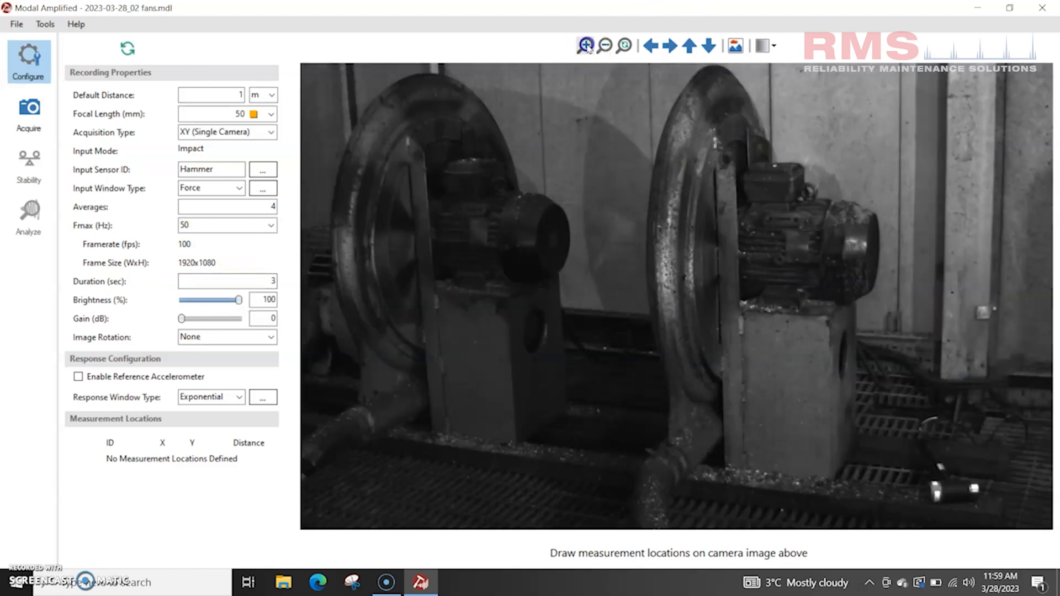
left_click(584, 45)
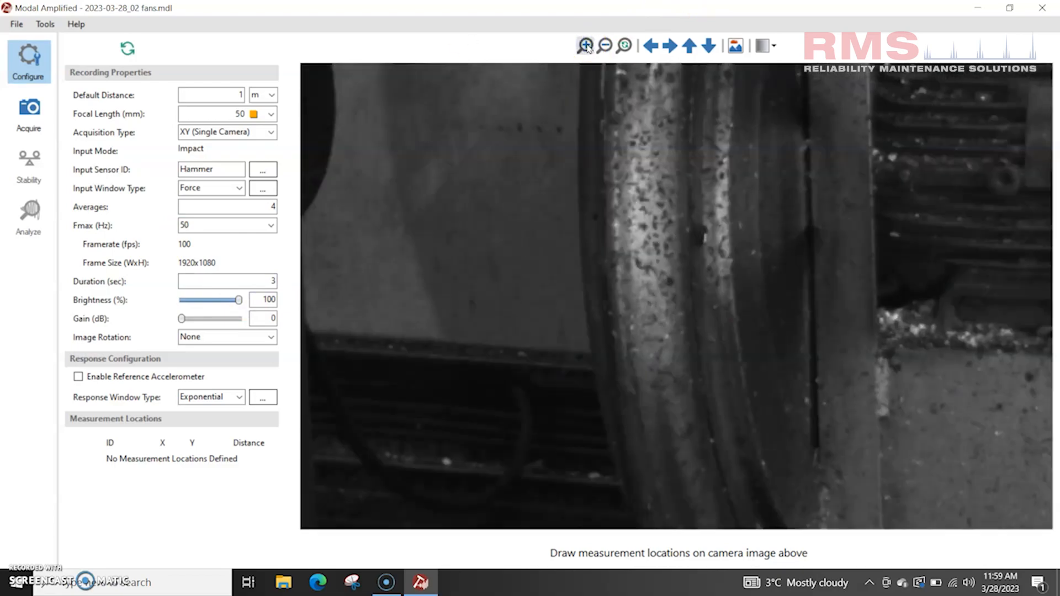
left_click(605, 46)
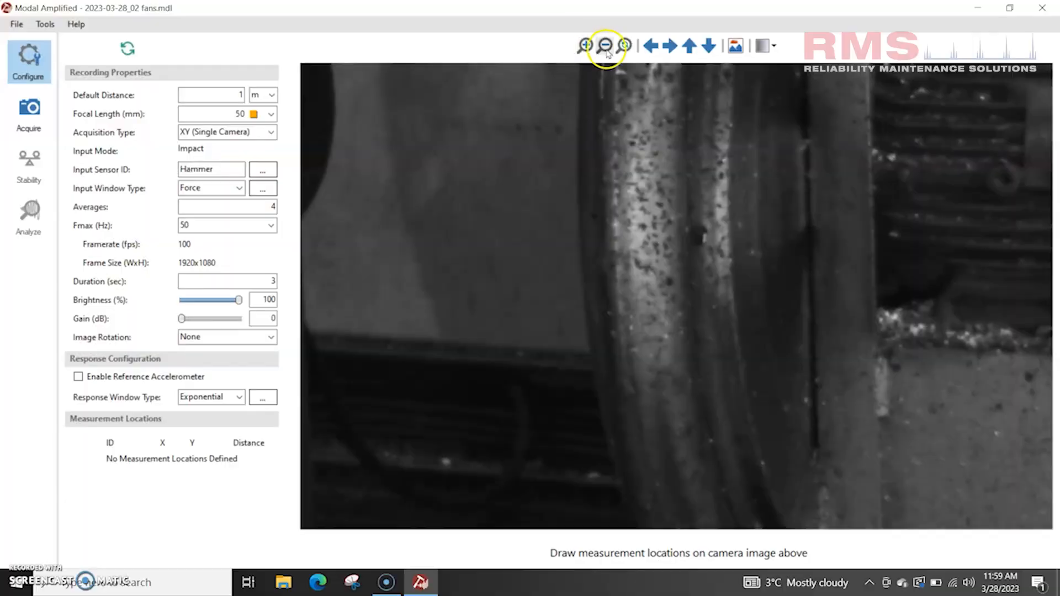
left_click(605, 45)
type("2.6")
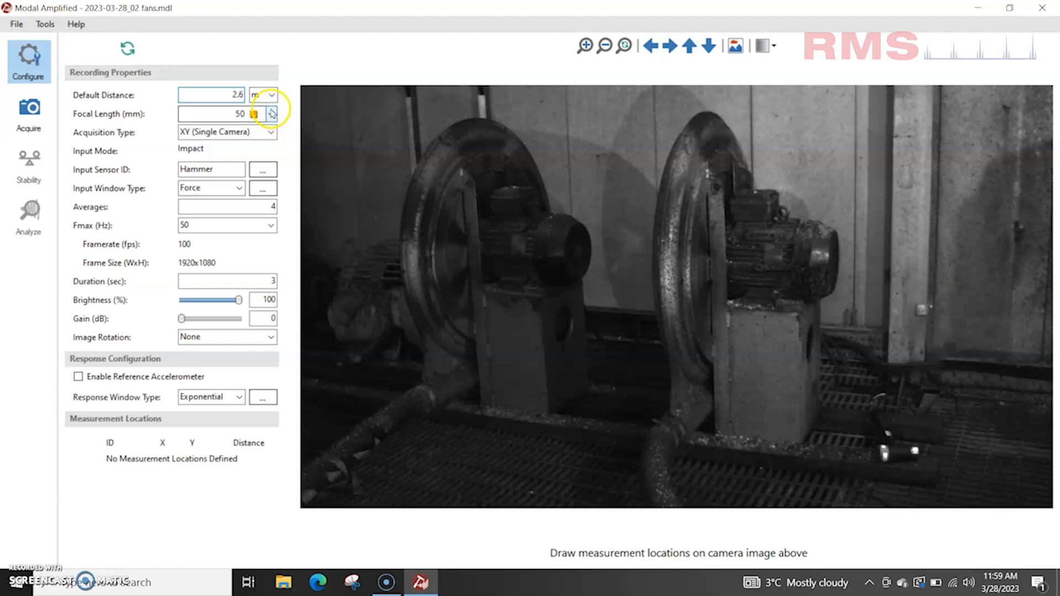
Set the lens focal length to 12.5 mm and review the acquisition type choices
left_click(270, 114)
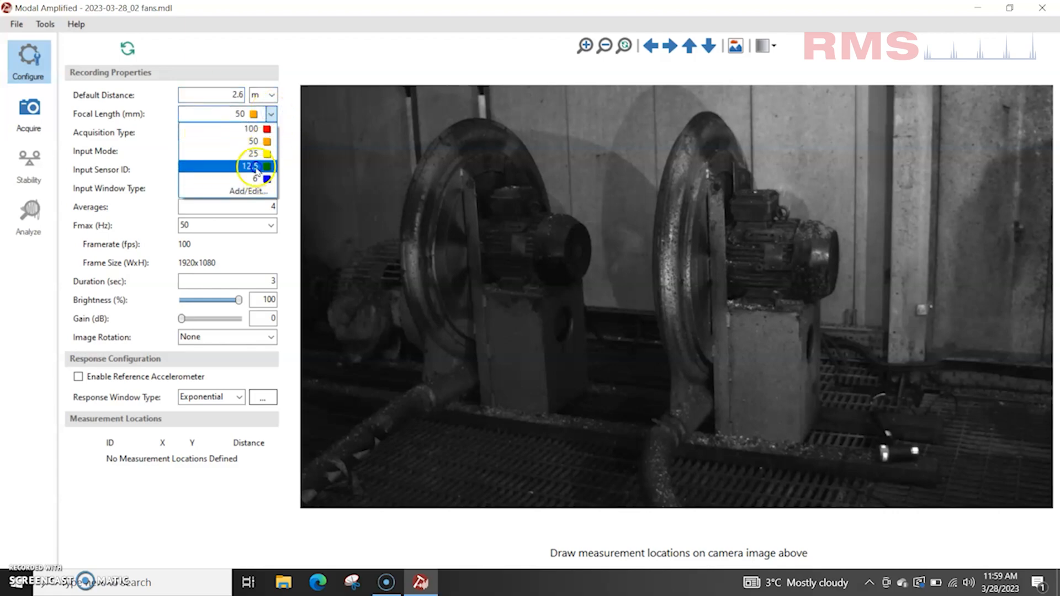
left_click(250, 166)
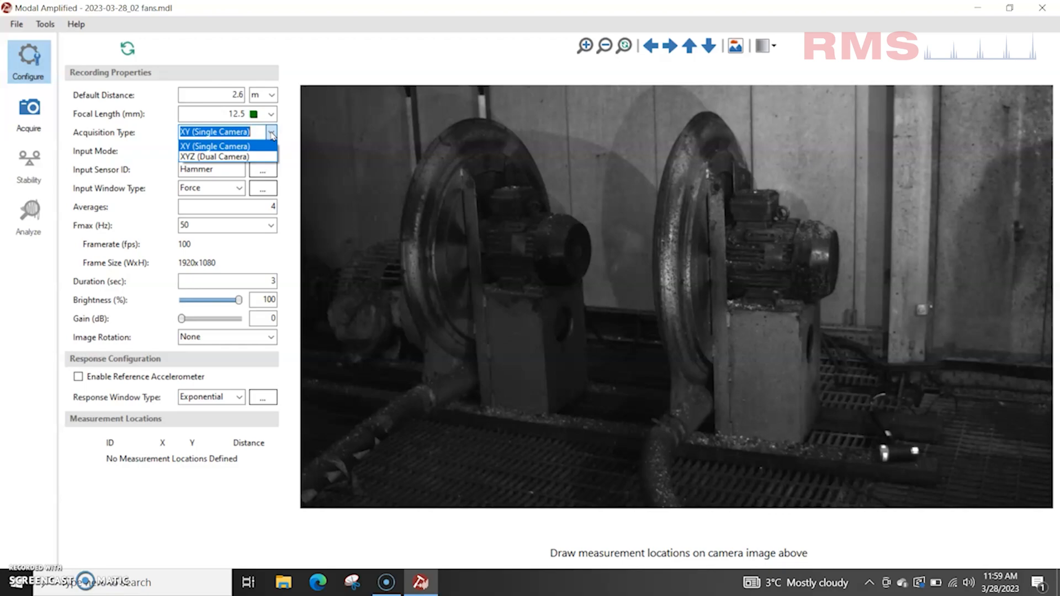
left_click(226, 132)
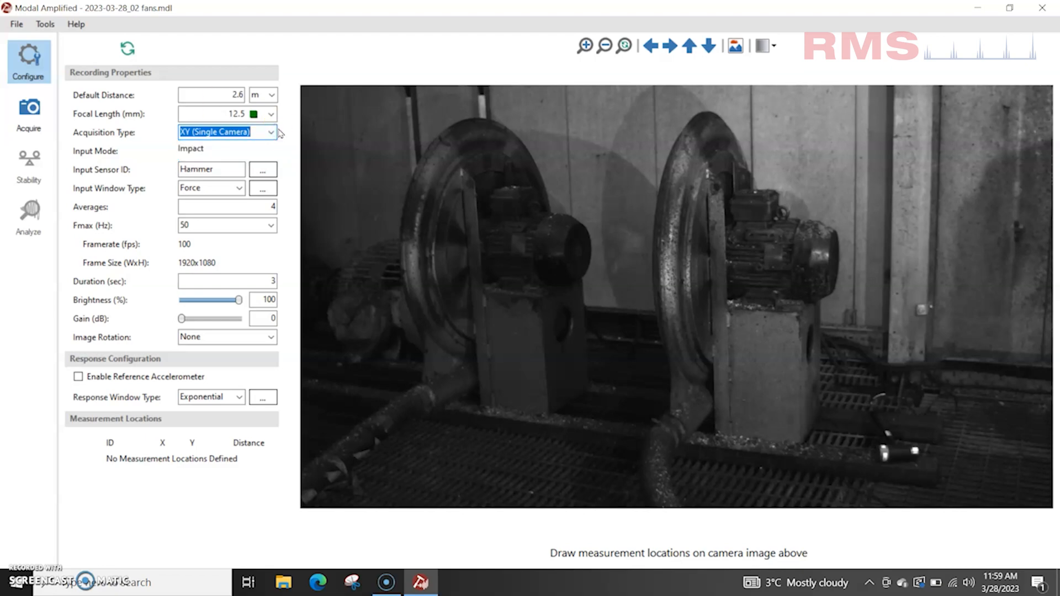
Give the hammer sensor 0.23 mV/N sensitivity and a 25 N trigger level
left_click(263, 169)
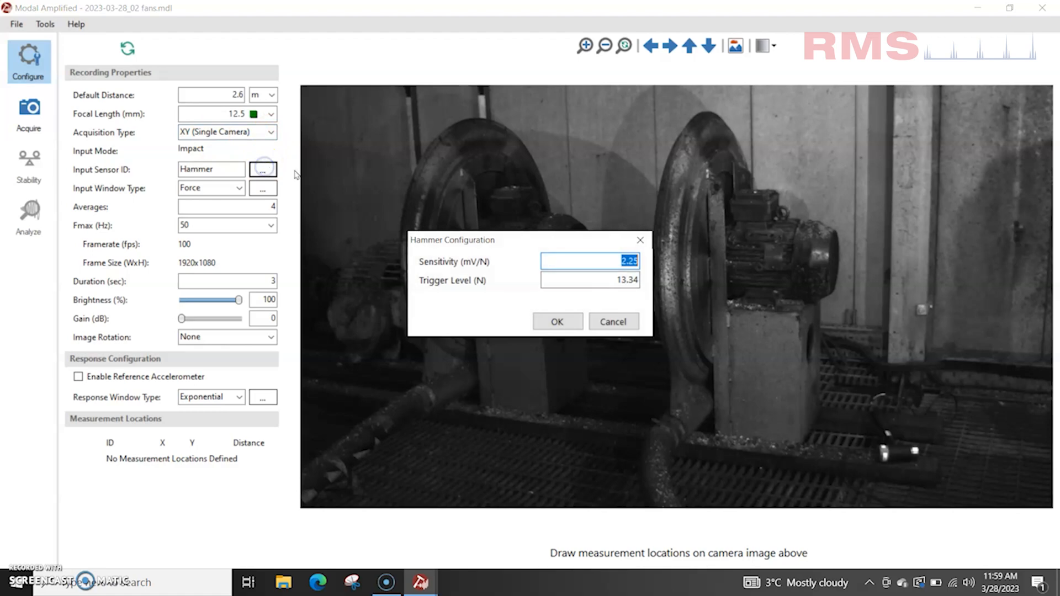
mouse_move(666, 264)
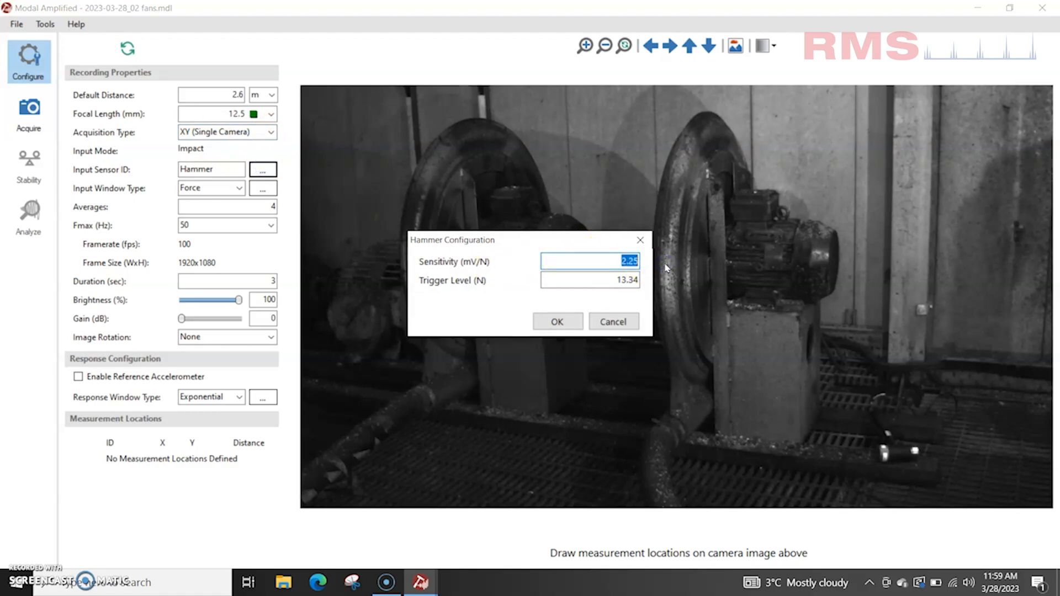
type("0.23")
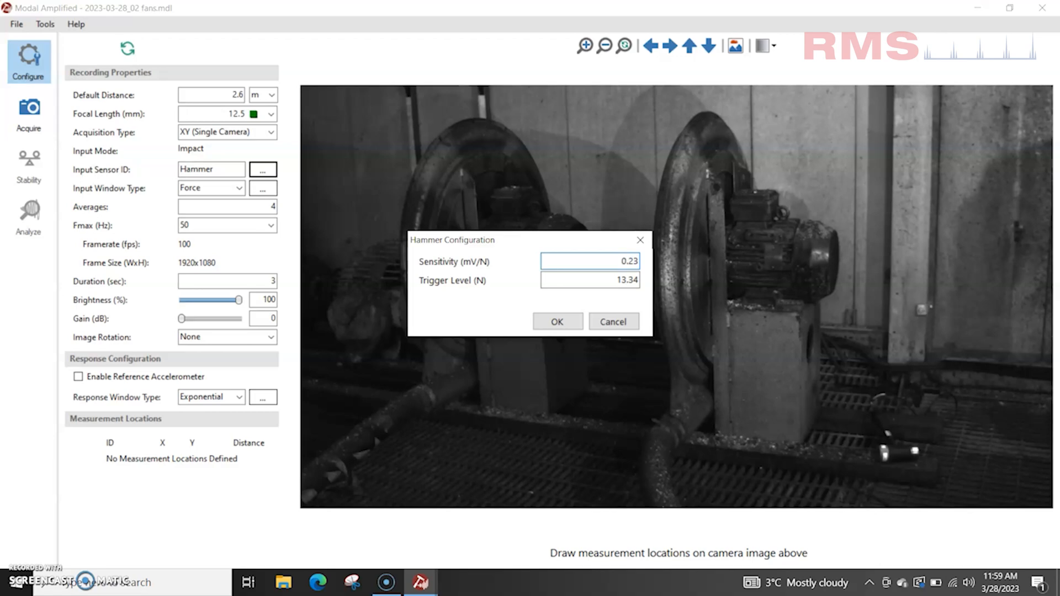
triple_click(587, 280)
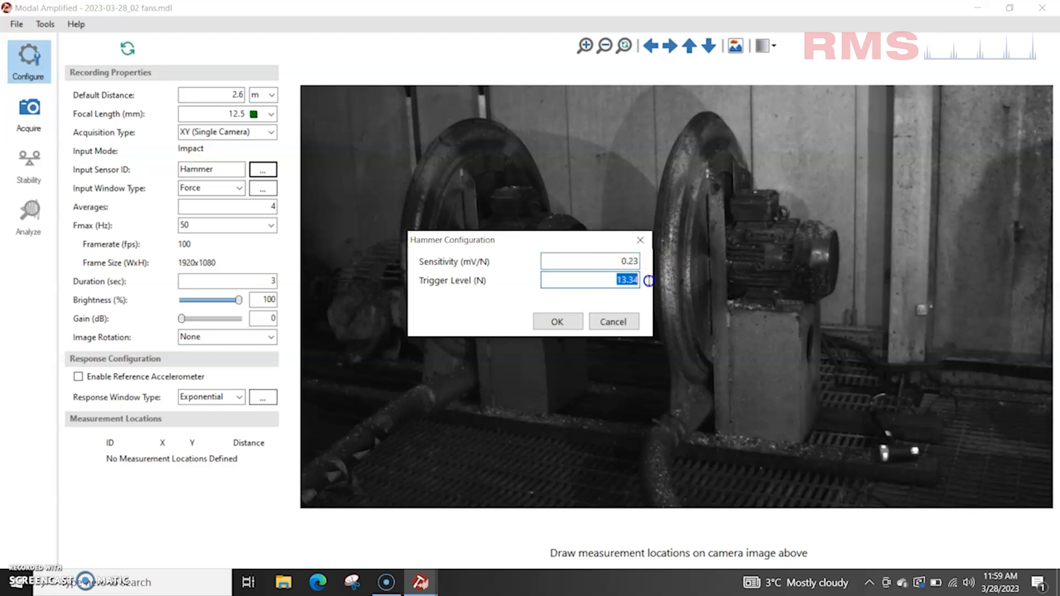
type("25")
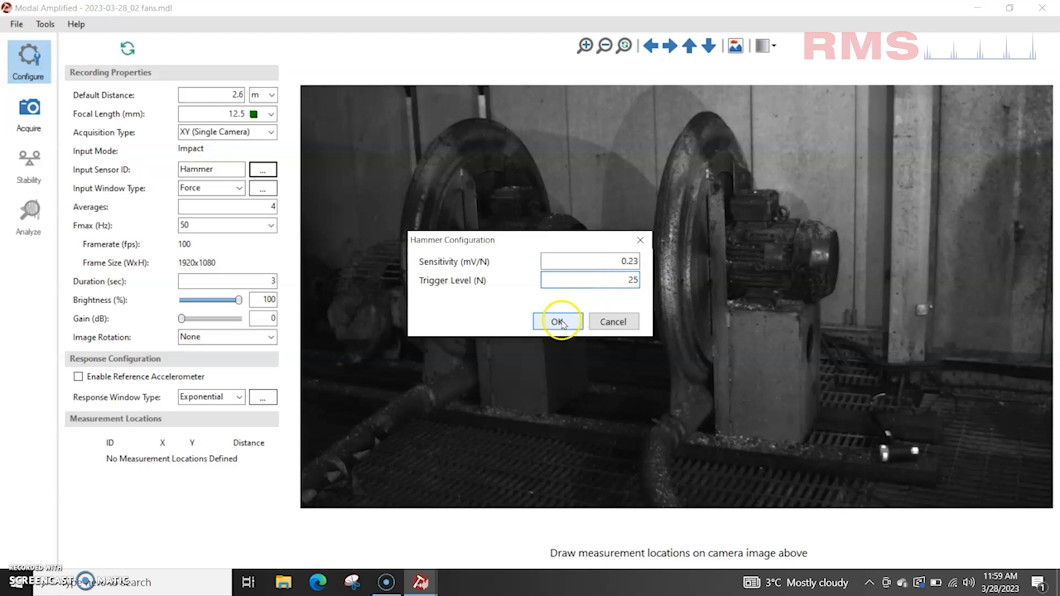
left_click(557, 321)
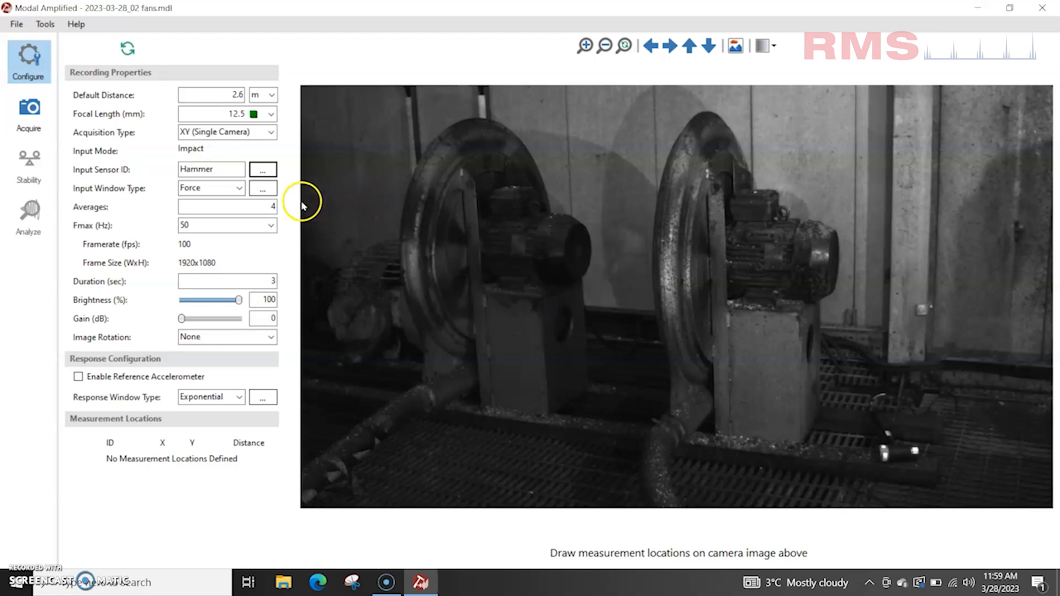
mouse_move(286, 212)
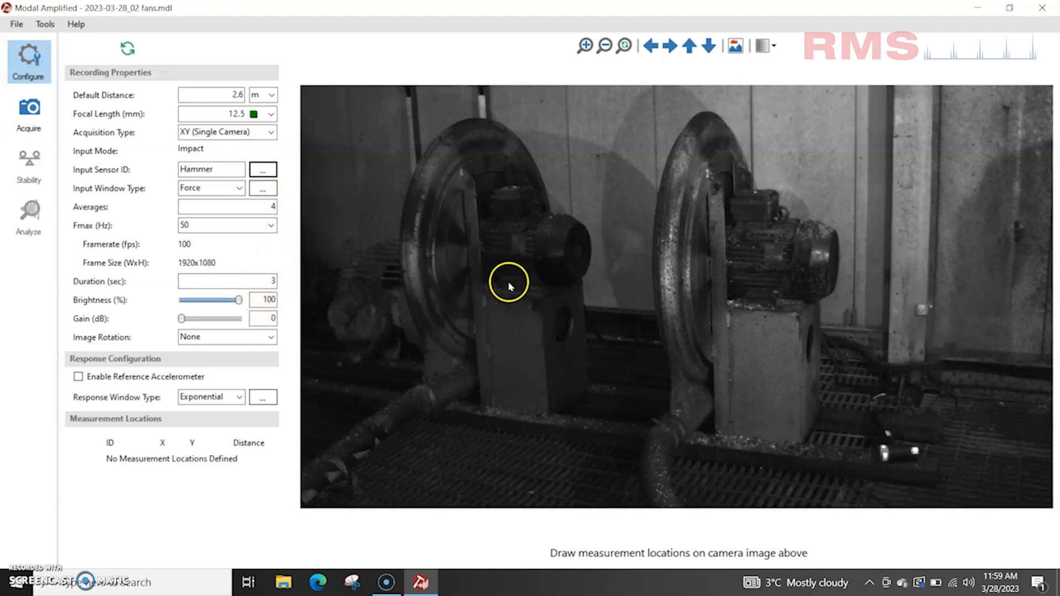
mouse_move(681, 259)
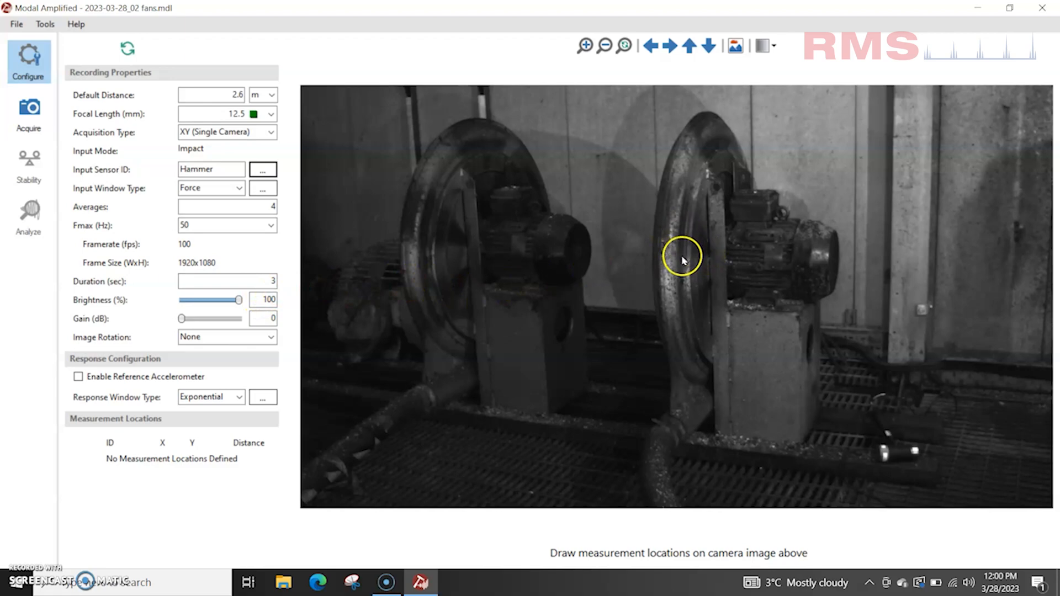
Mark measurement points on the right fan casing, working up toward its top
left_click(682, 264)
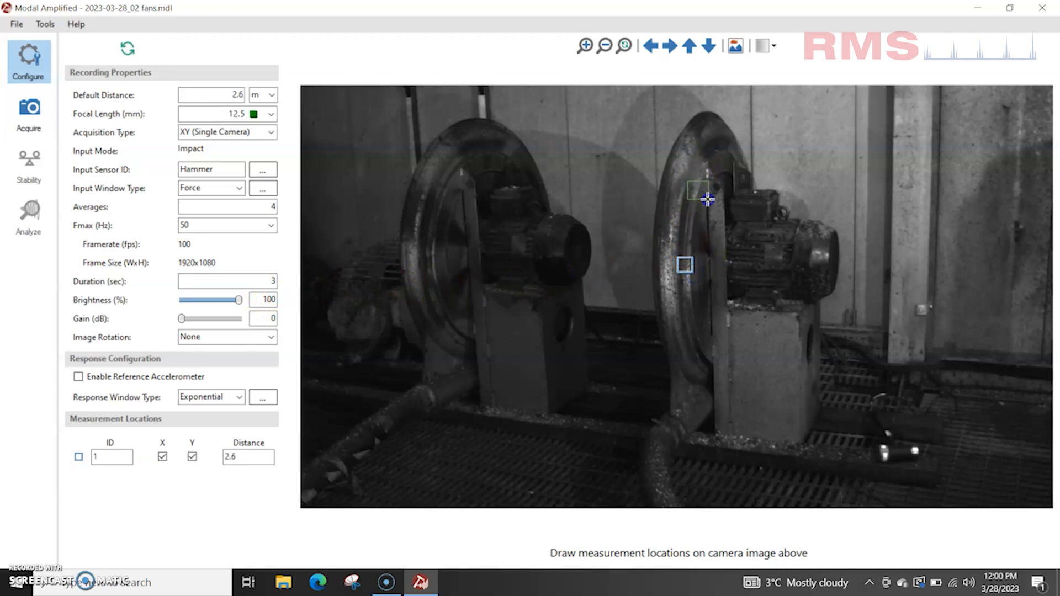
left_click(683, 143)
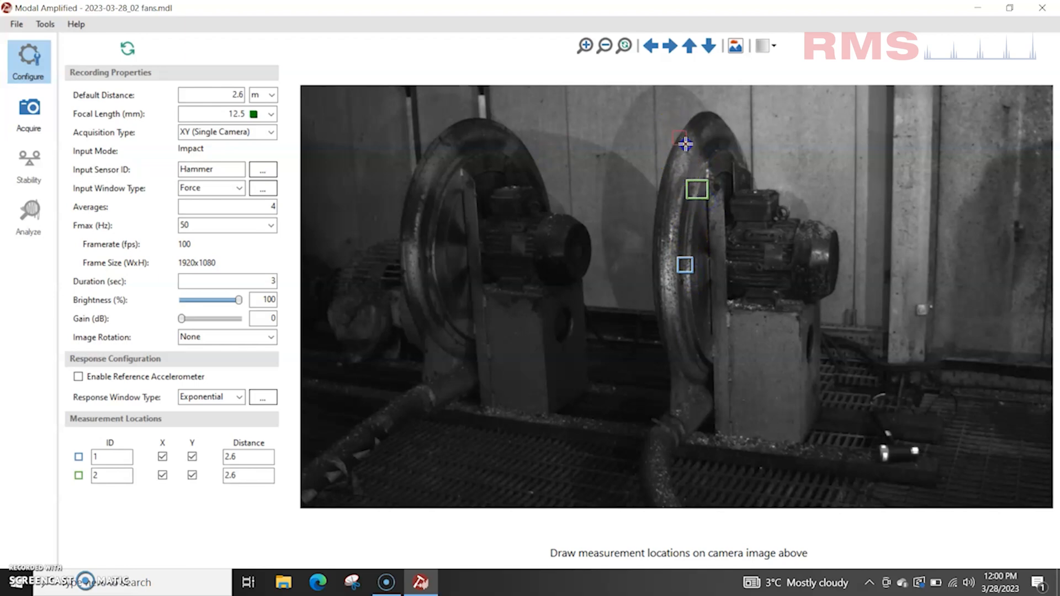
left_click(679, 137)
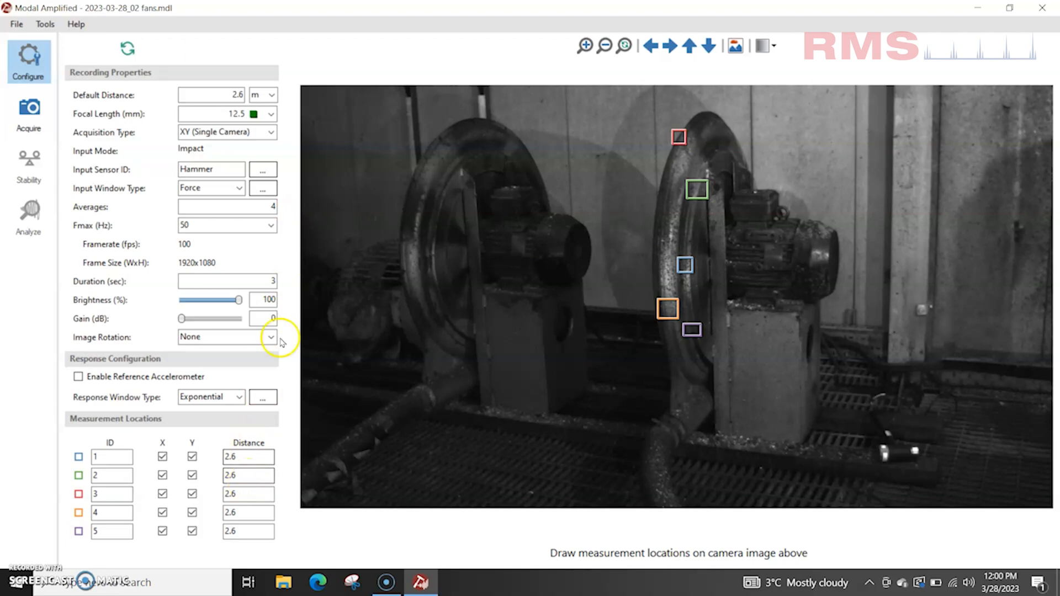
mouse_move(260, 55)
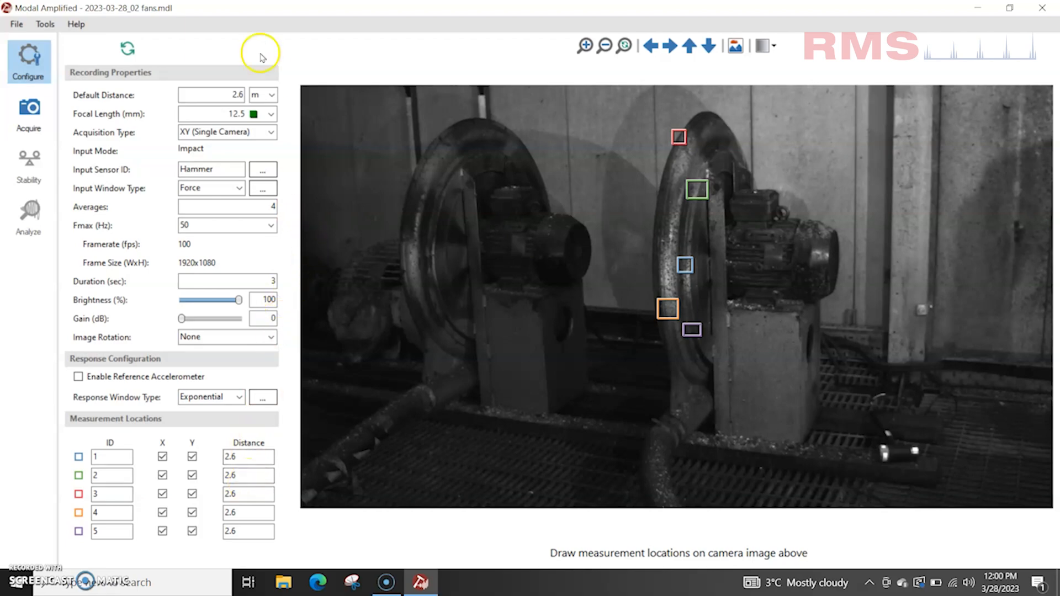
mouse_move(28, 115)
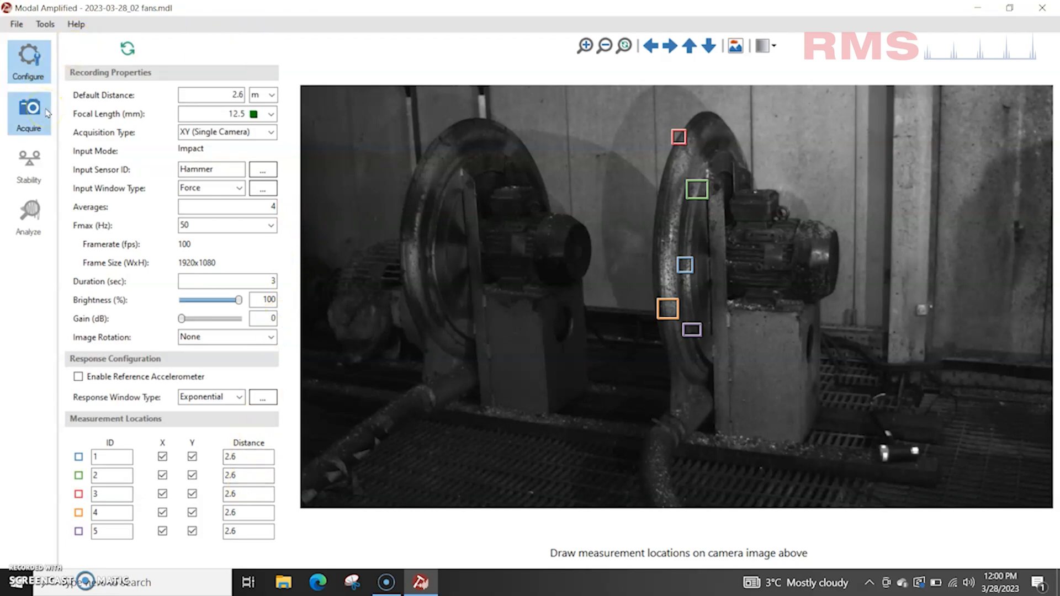
Start acquisition with auto sampling on and collect the hammer-impact samples
left_click(28, 113)
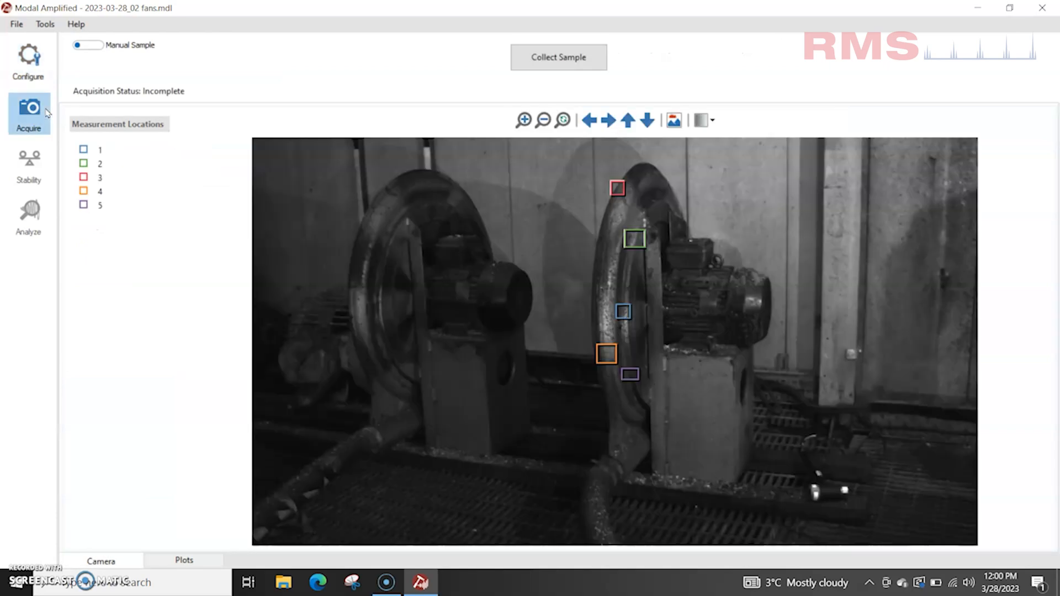
mouse_move(128, 33)
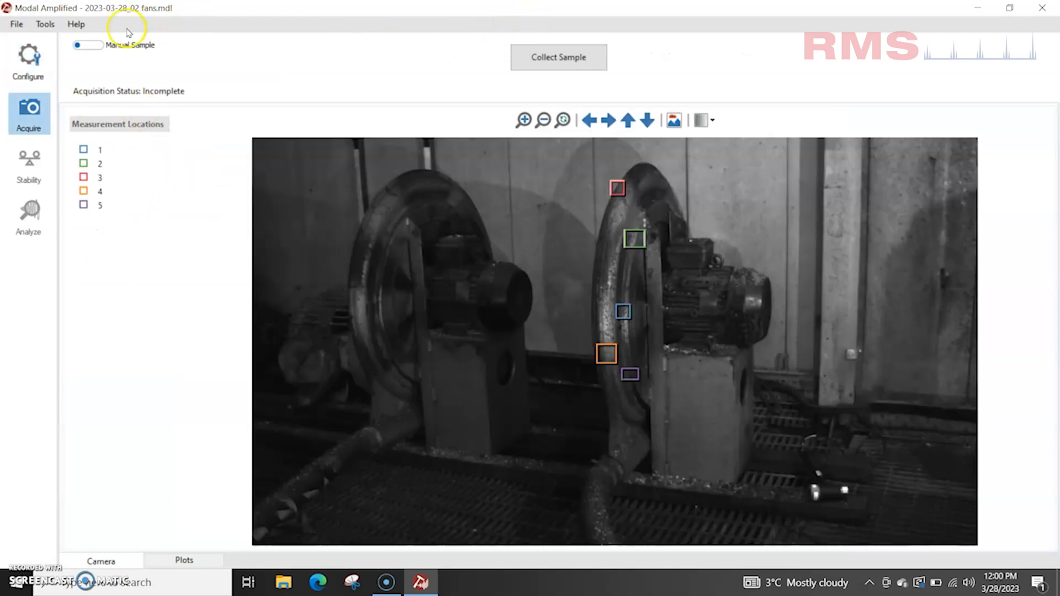
left_click(87, 44)
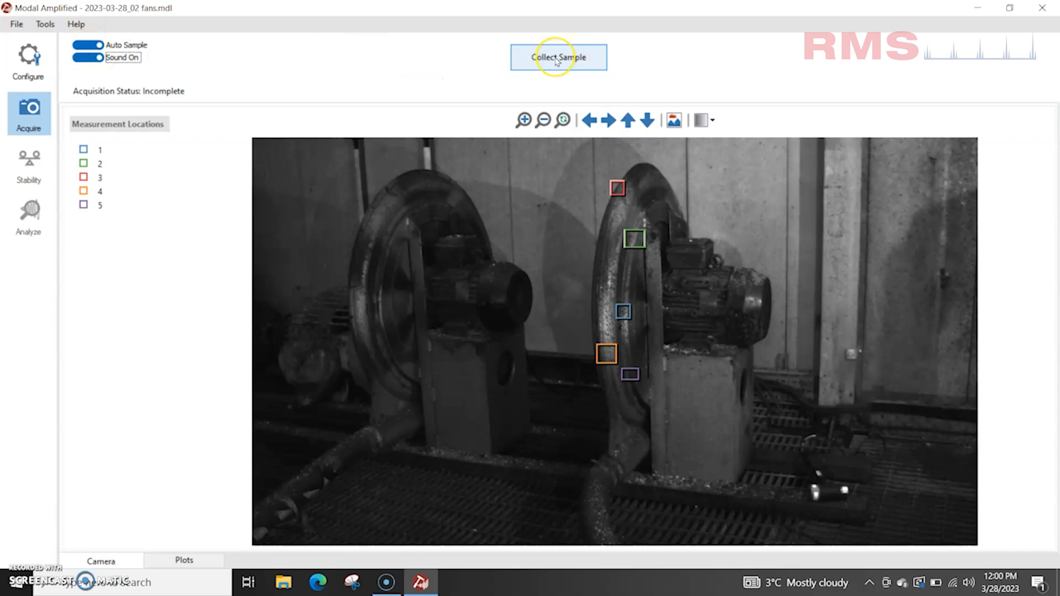
left_click(557, 57)
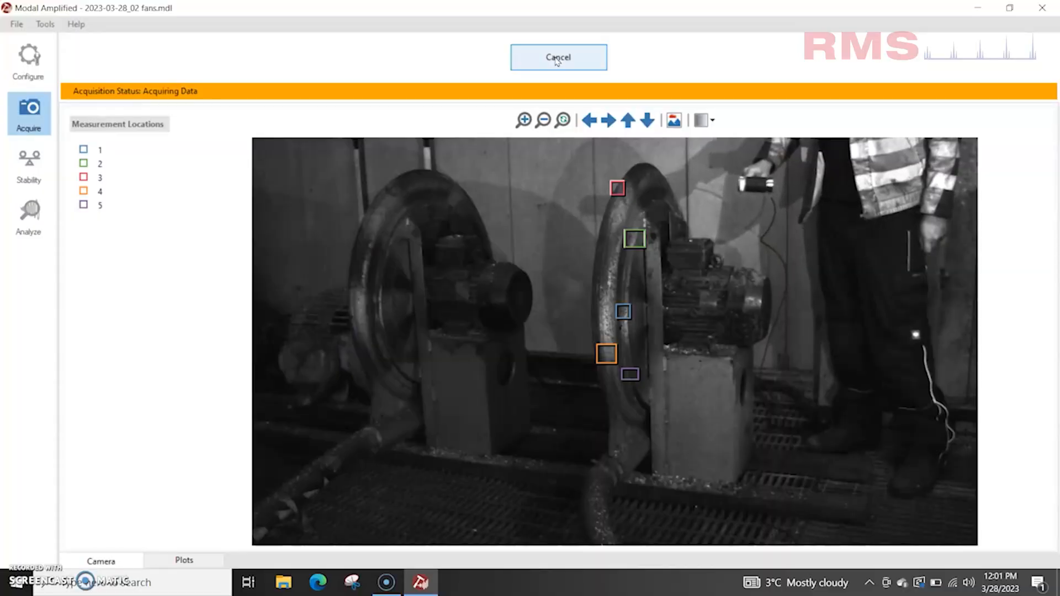
left_click(183, 560)
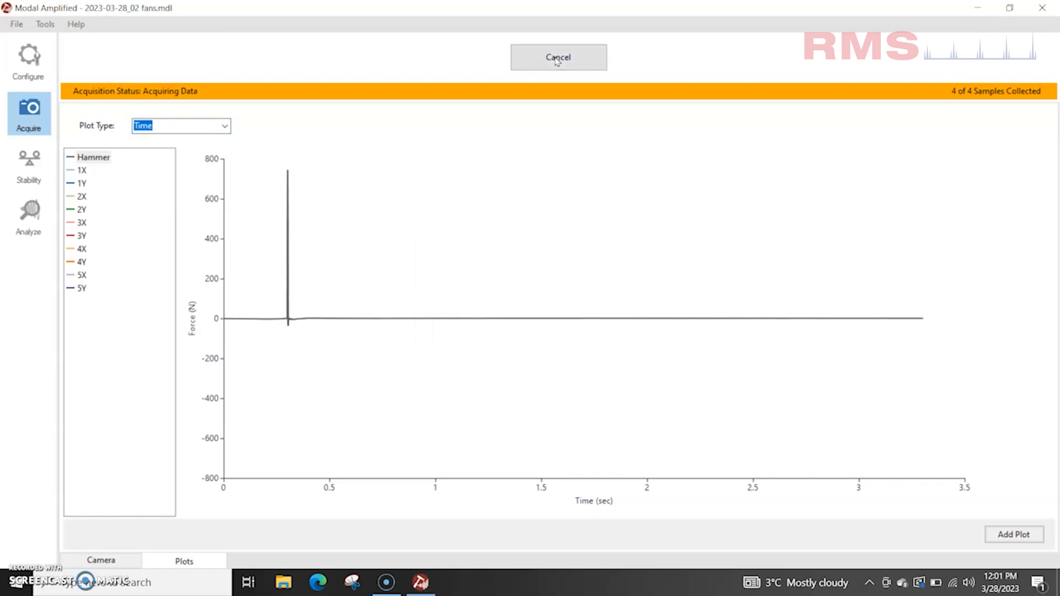
Stop sampling, plot the 1X, 3Y and 4X displacement traces, and complete acquisition
left_click(557, 57)
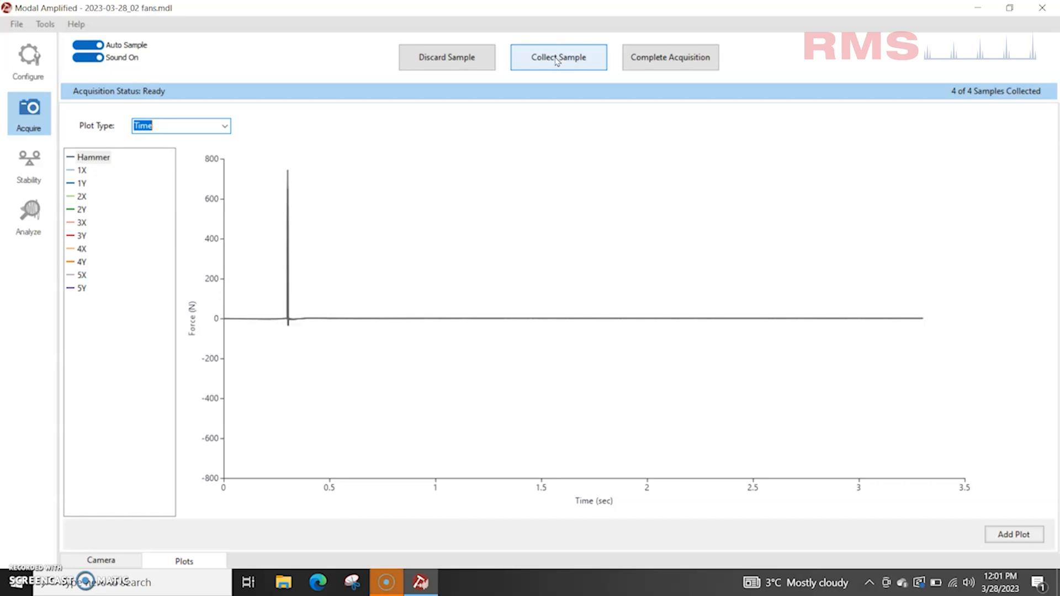
mouse_move(95, 174)
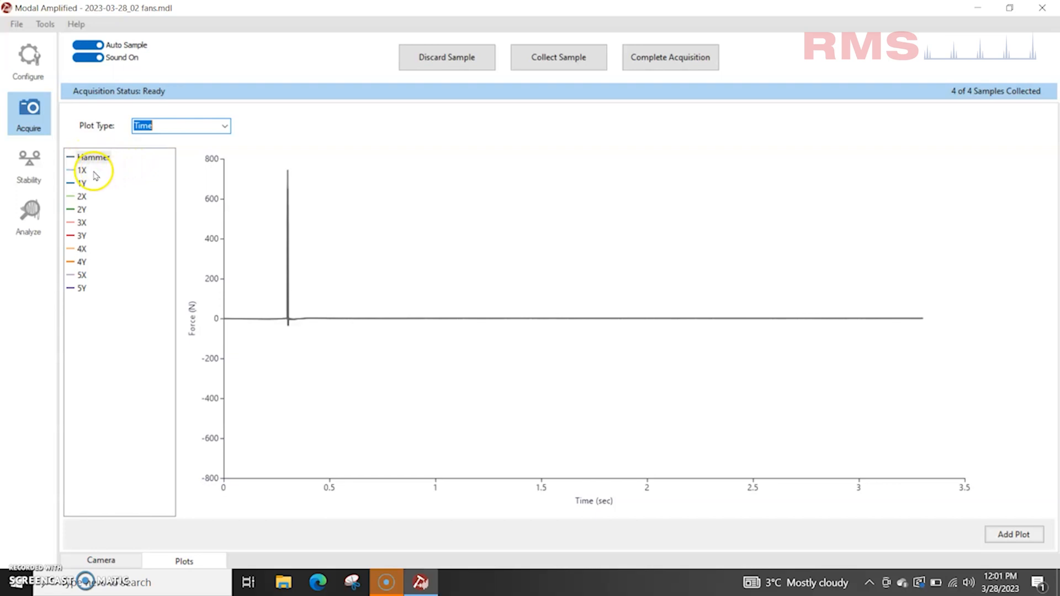
left_click(81, 169)
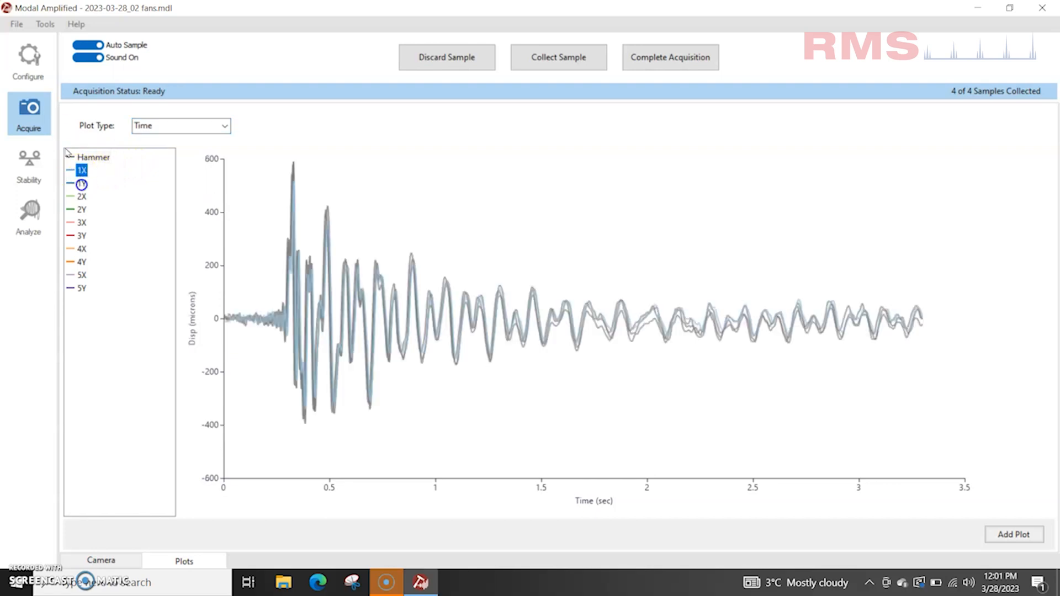
left_click(81, 235)
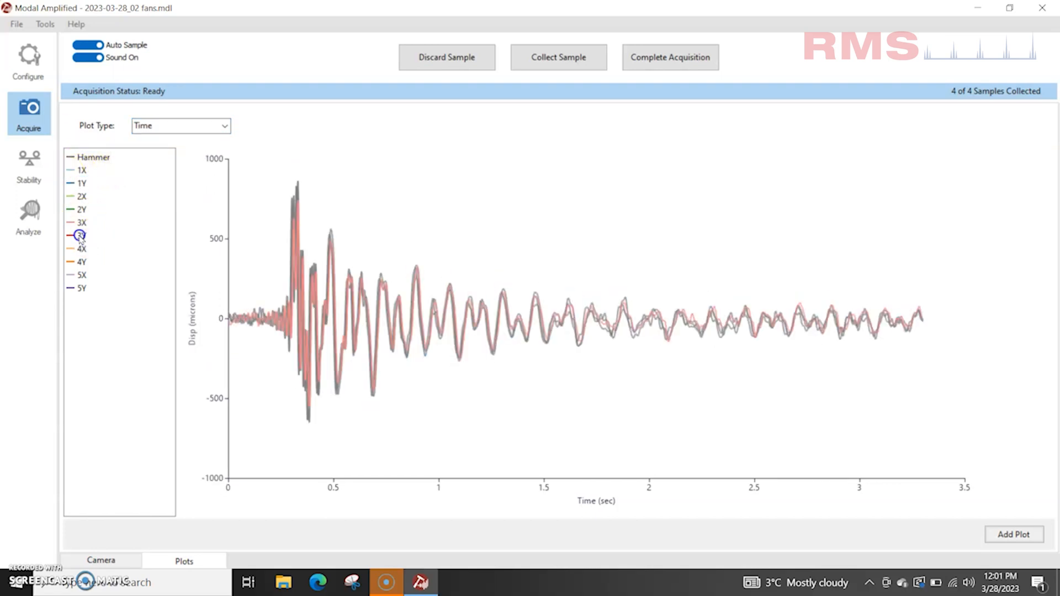
left_click(82, 248)
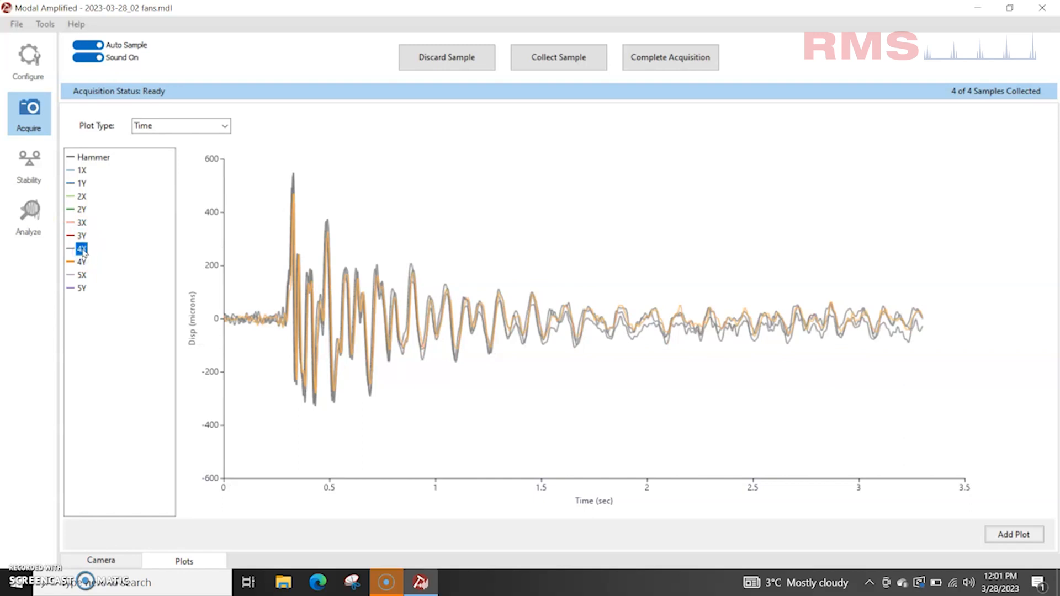
left_click(669, 57)
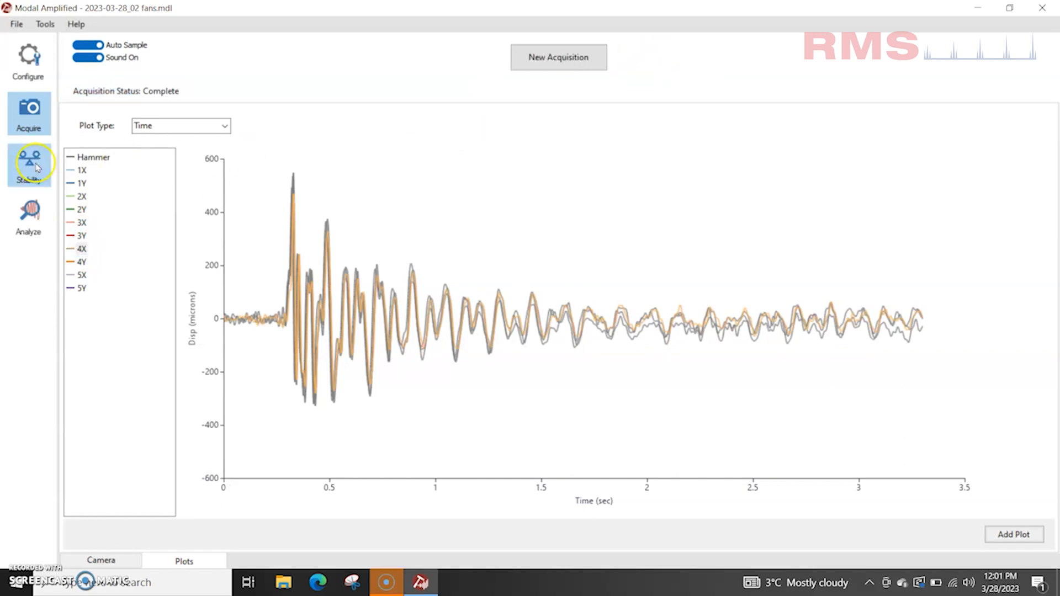
Create the channel-over-Hammer frequency-response measurements on the Stability page
left_click(28, 164)
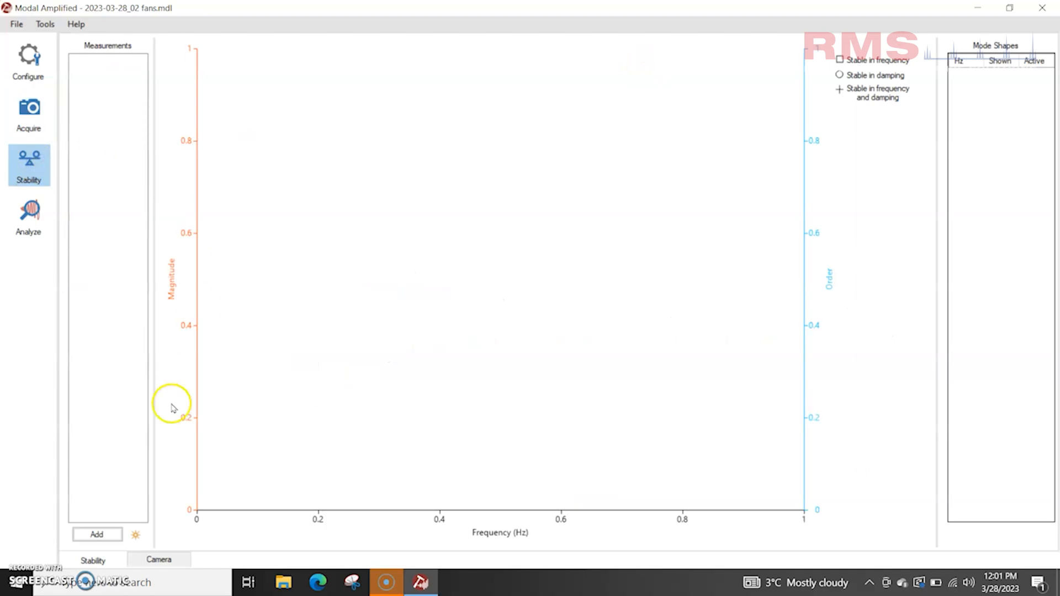
left_click(135, 535)
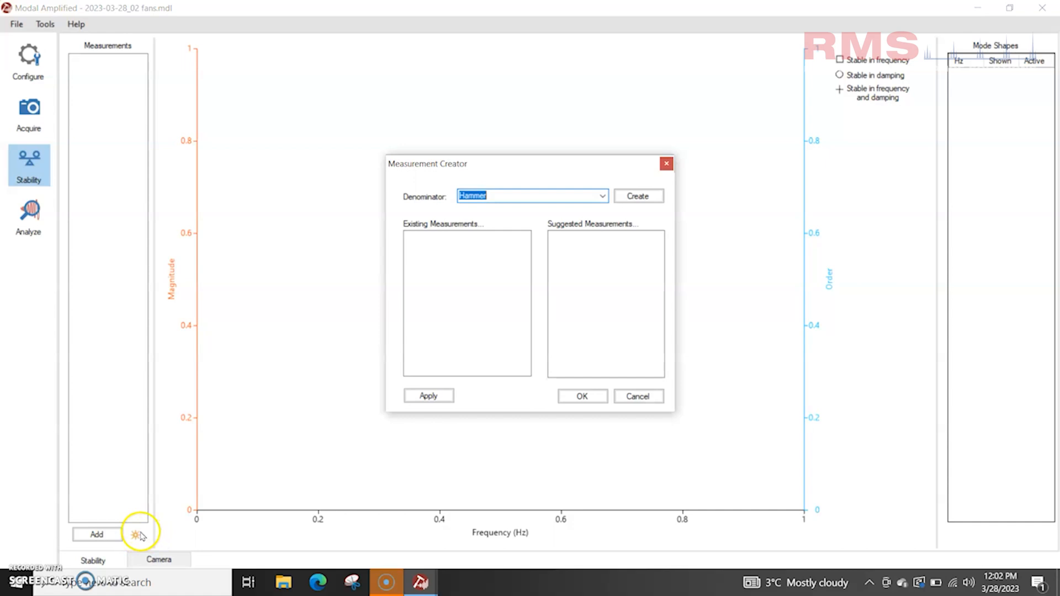
mouse_move(530, 208)
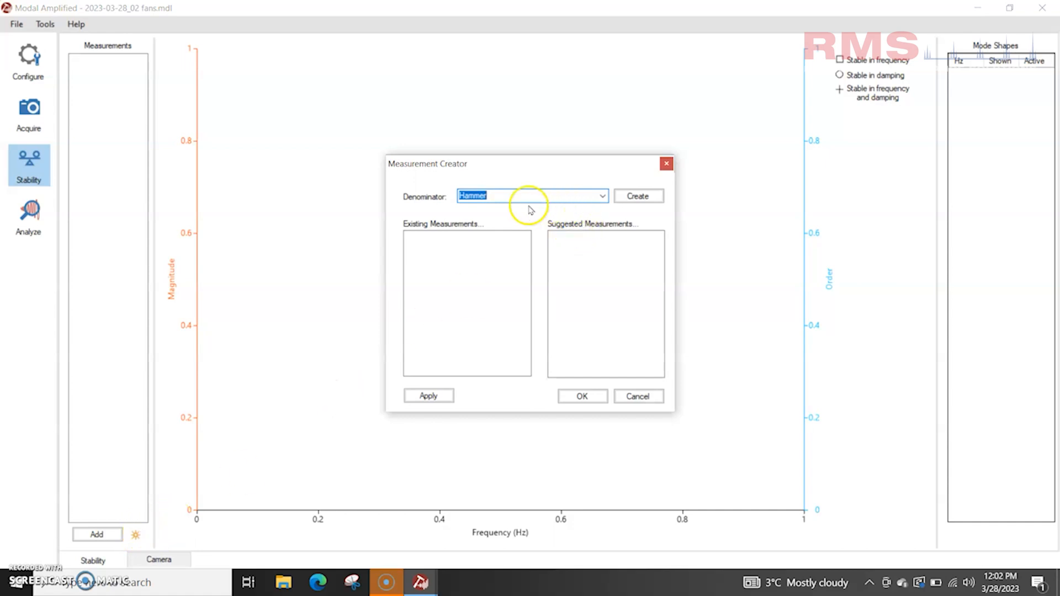
left_click(636, 196)
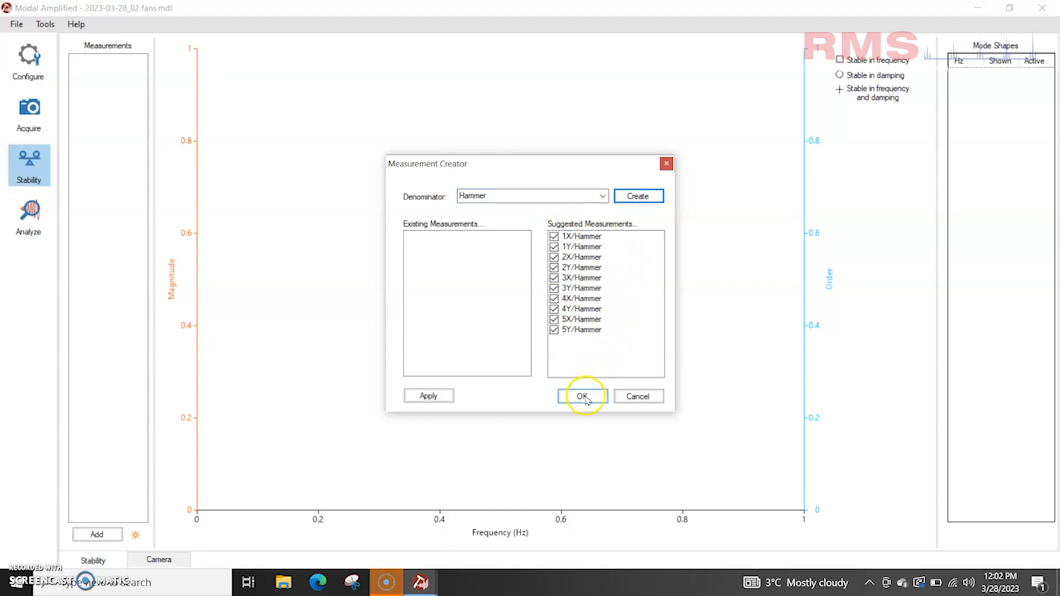
left_click(582, 396)
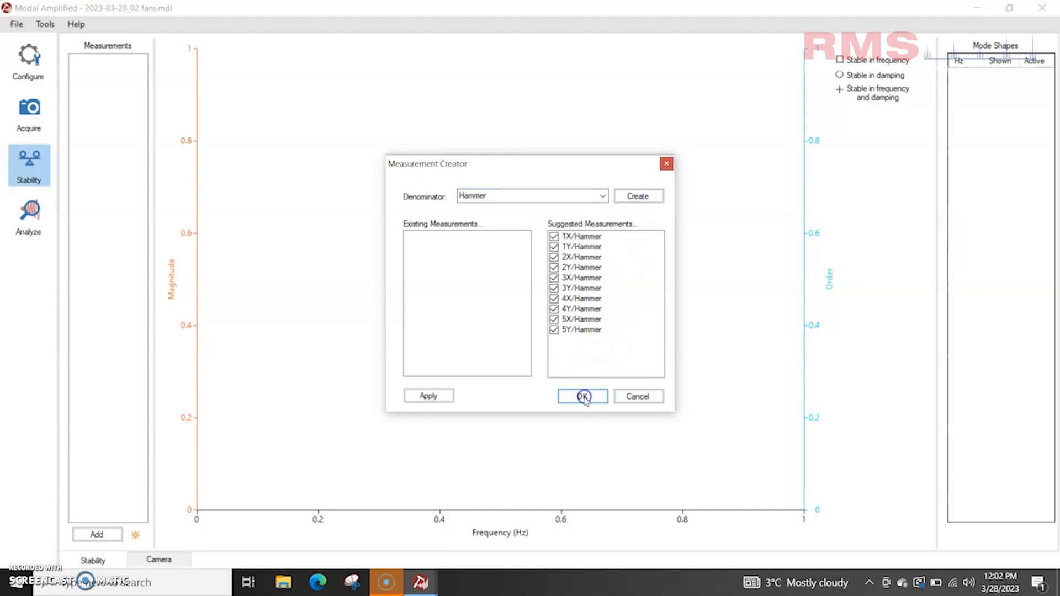
Compute the stability diagram and compare the 1Y, 2Y, 4Y, 4X and 3X fits
left_click(582, 396)
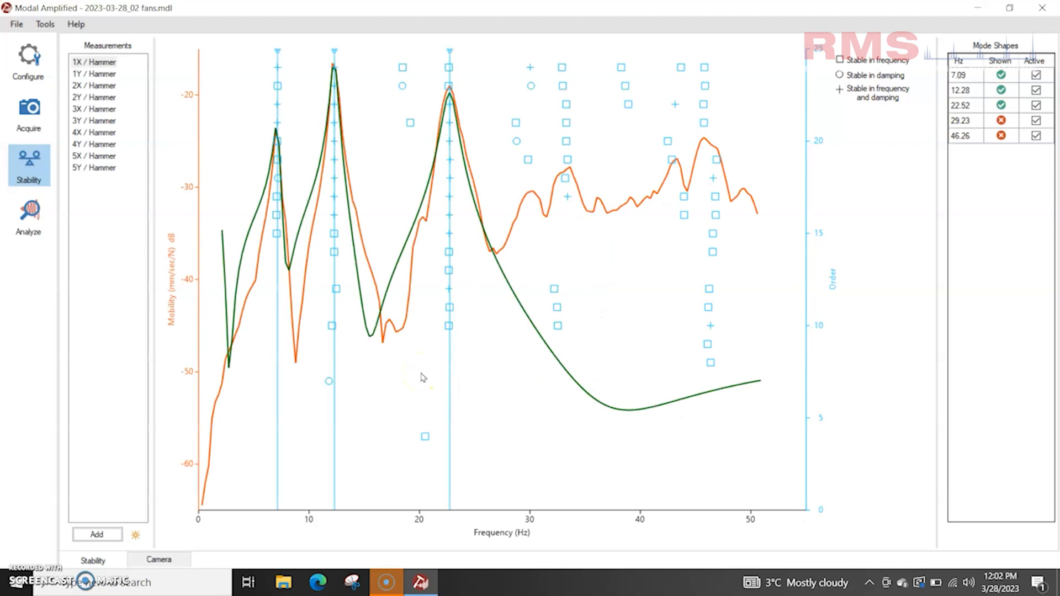
mouse_move(133, 93)
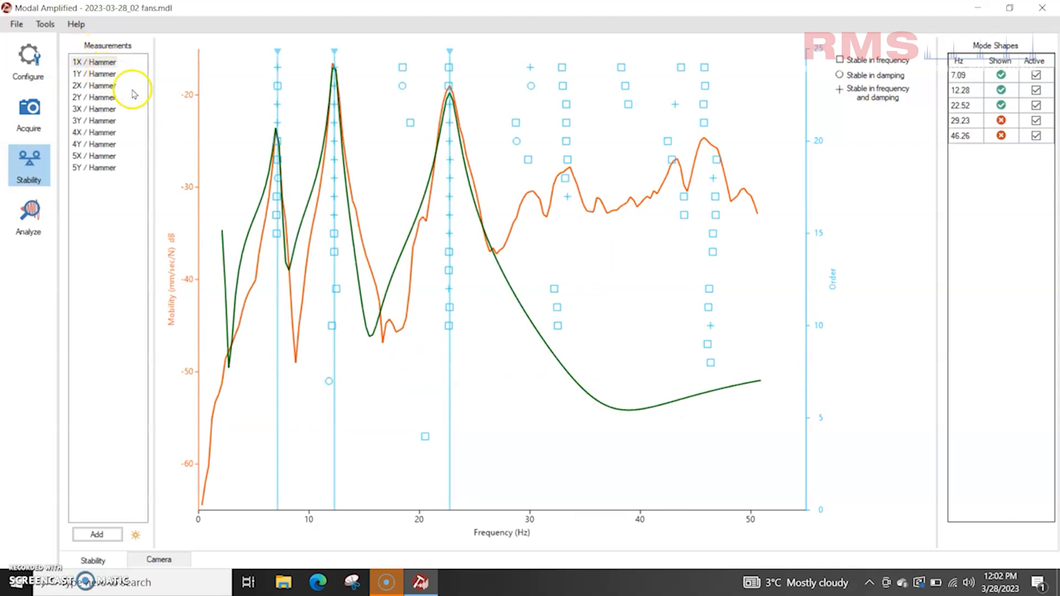
mouse_move(332, 174)
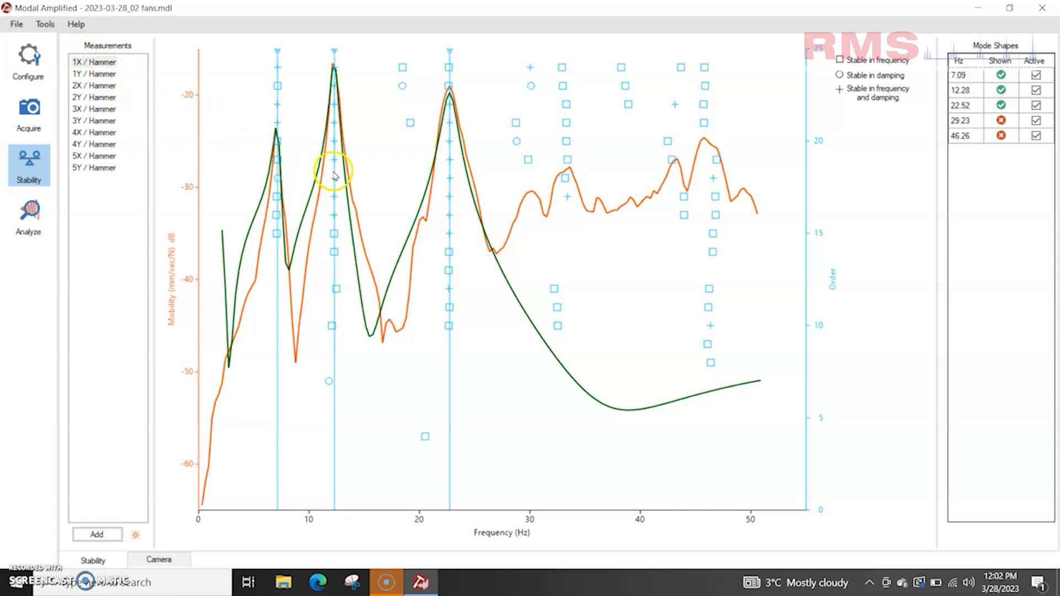
mouse_move(367, 159)
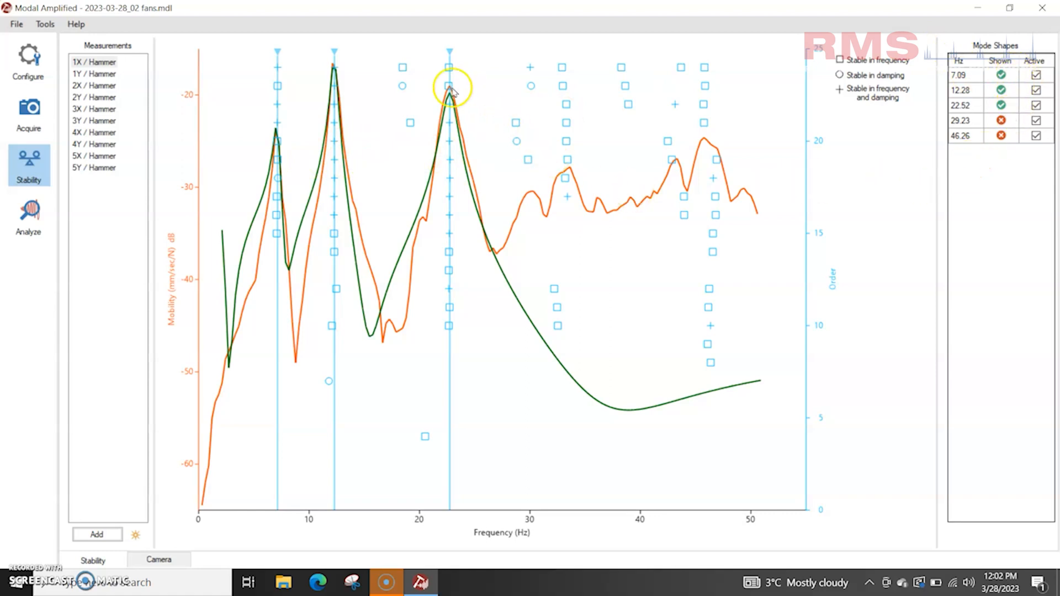
mouse_move(463, 147)
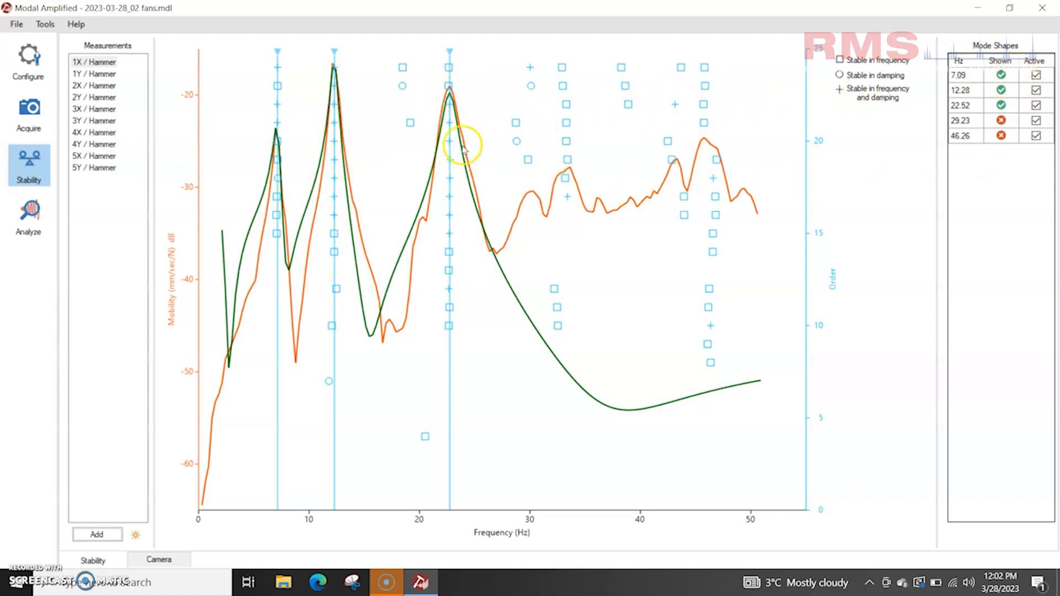
mouse_move(334, 255)
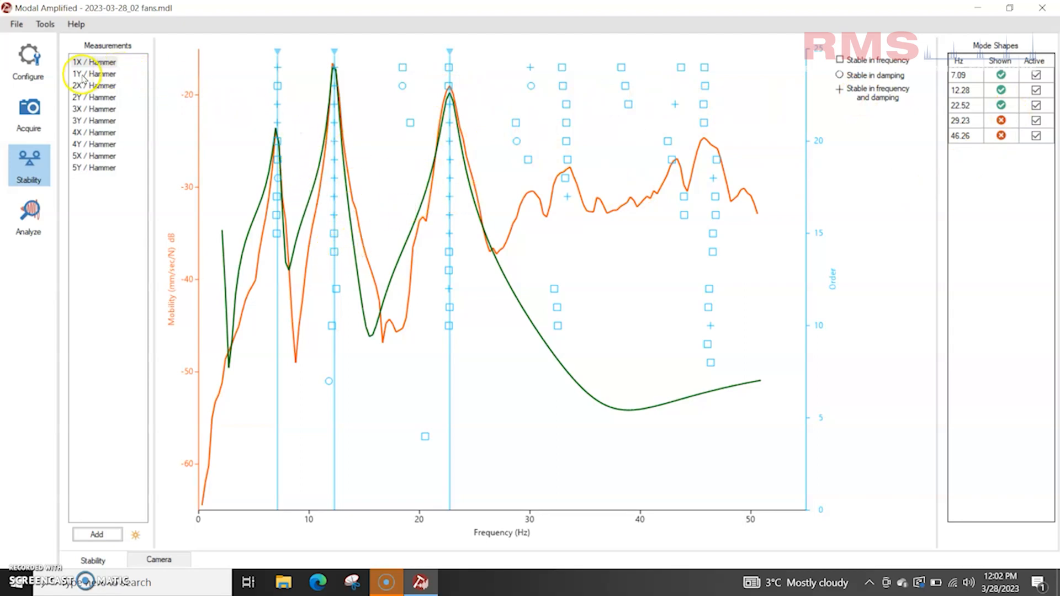
left_click(93, 73)
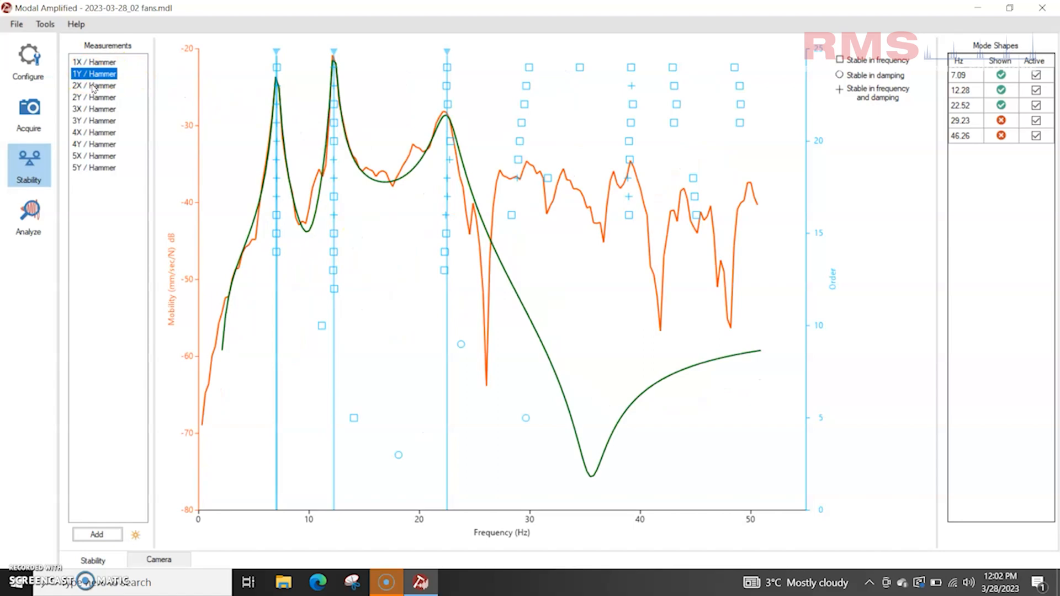
left_click(93, 96)
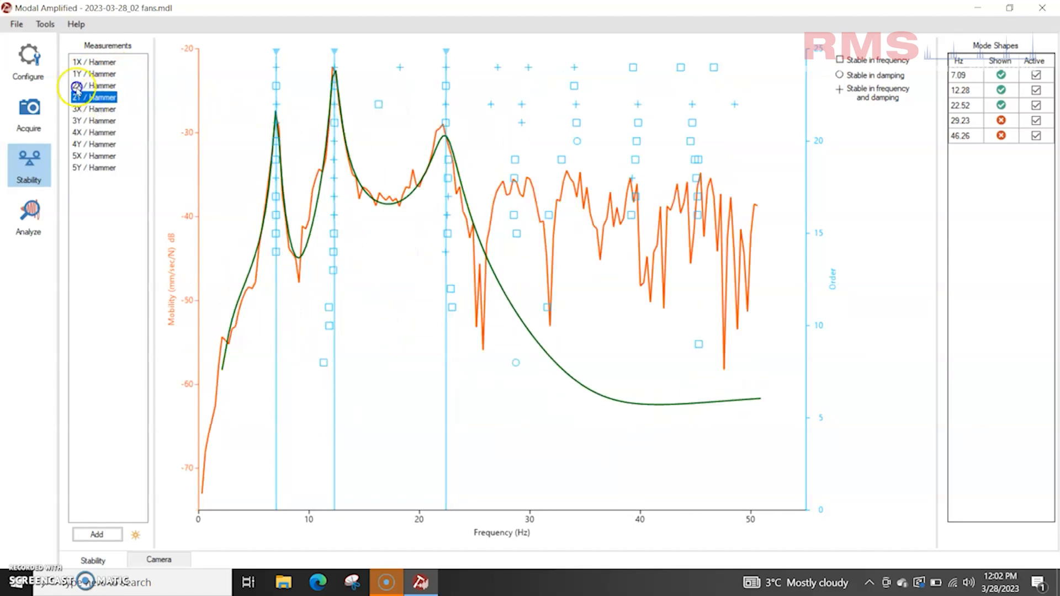
left_click(94, 109)
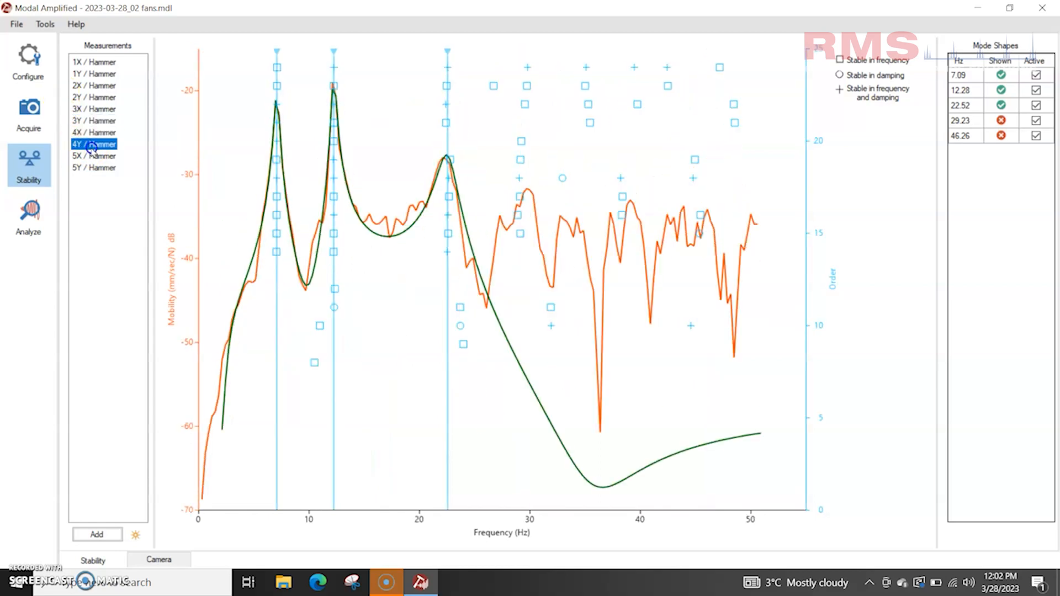
left_click(93, 155)
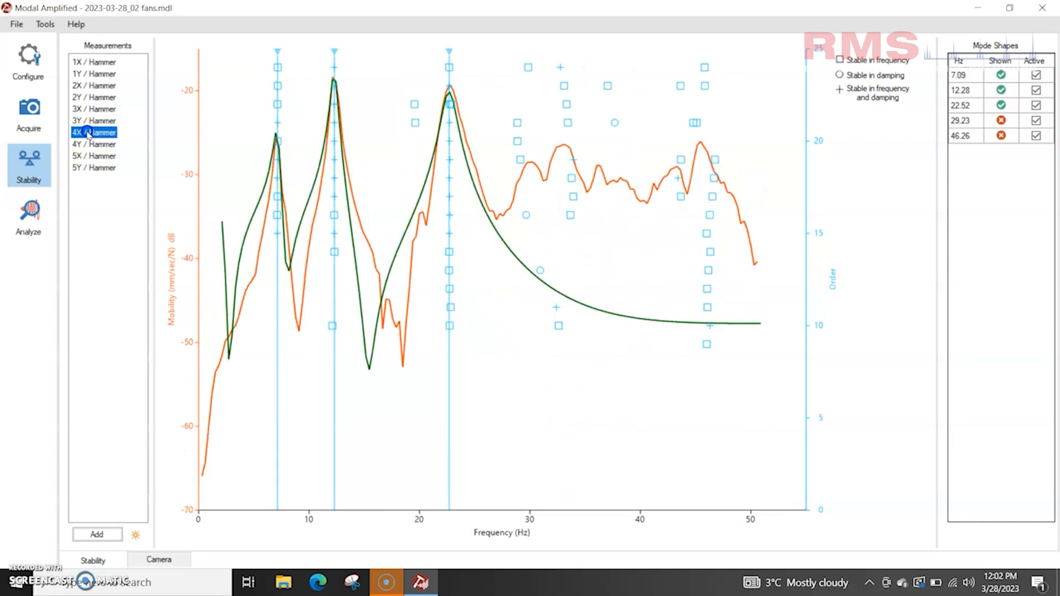
left_click(93, 109)
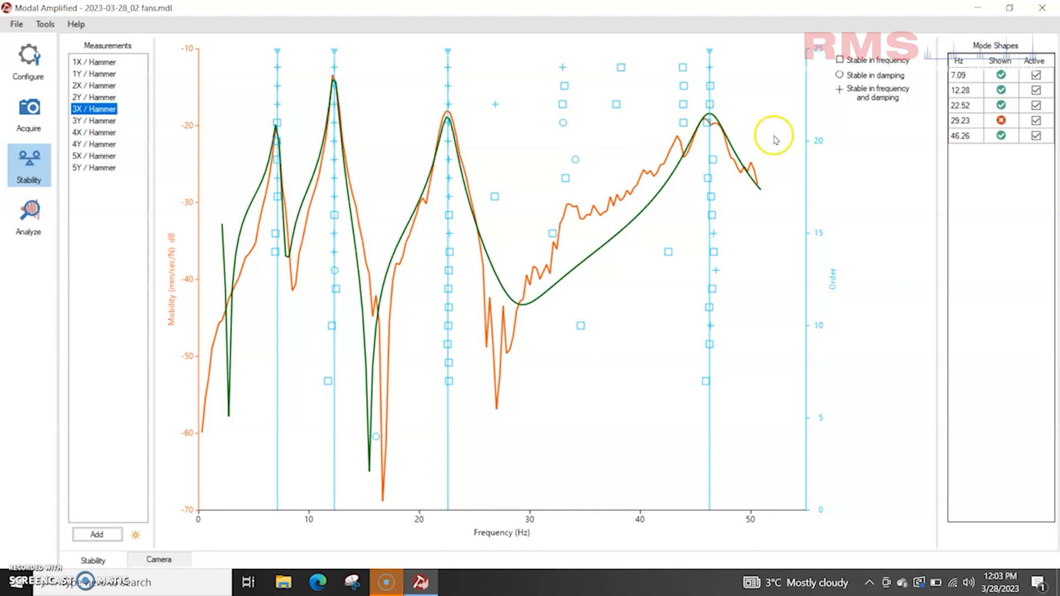
mouse_move(774, 111)
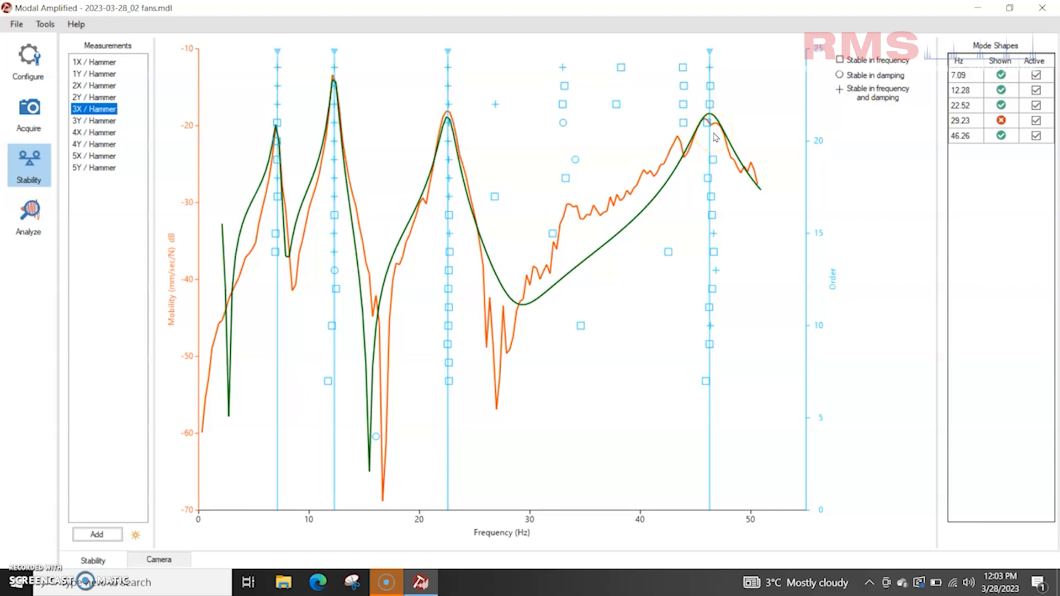
mouse_move(63, 183)
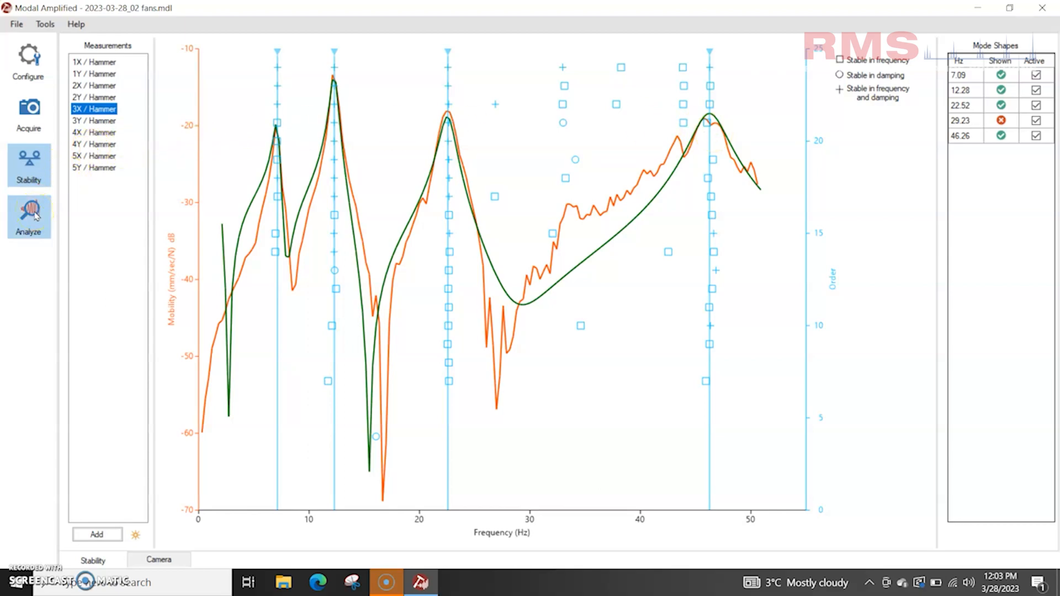
Open the Analyze view of the fan recording and briefly check the Threshold Editor
left_click(28, 216)
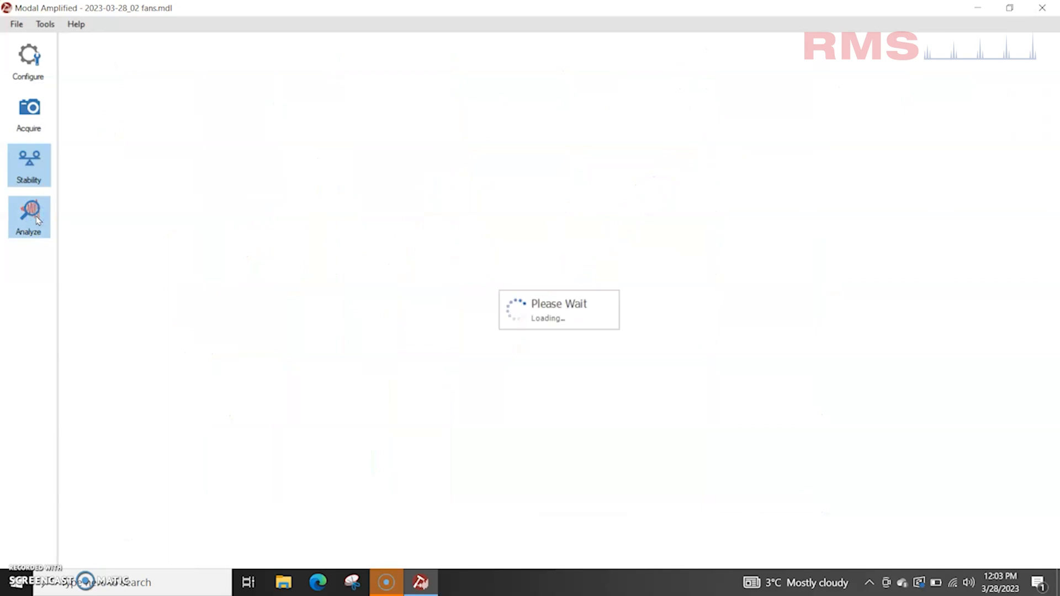
left_click(28, 217)
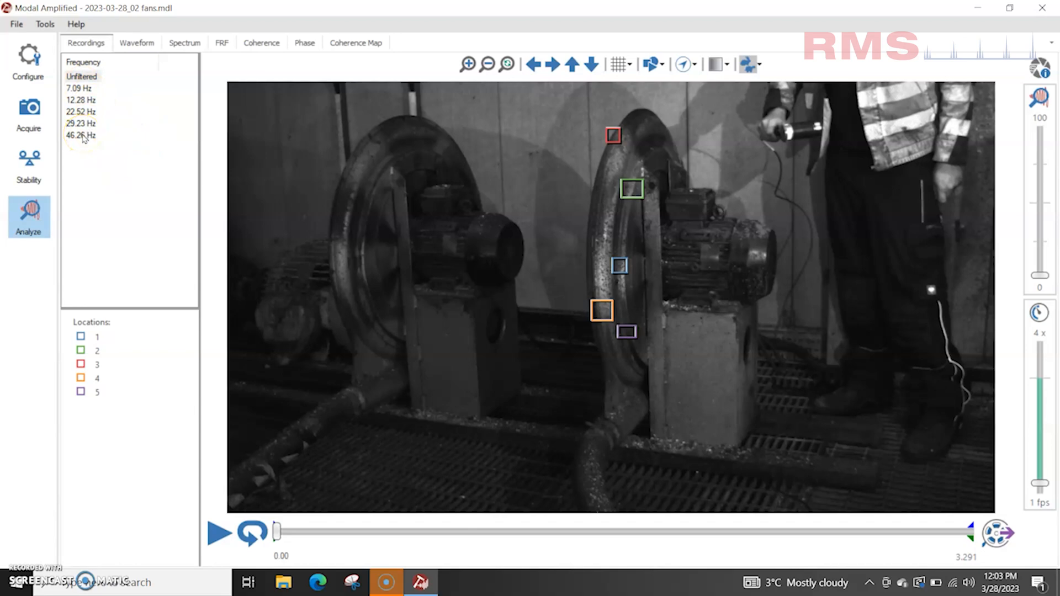
mouse_move(693, 36)
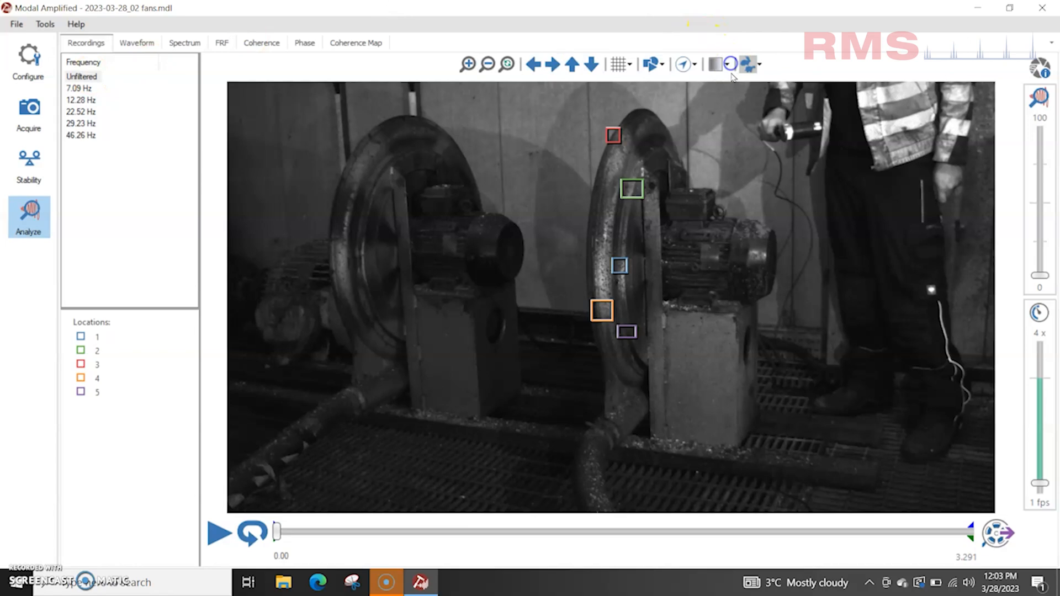
left_click(729, 64)
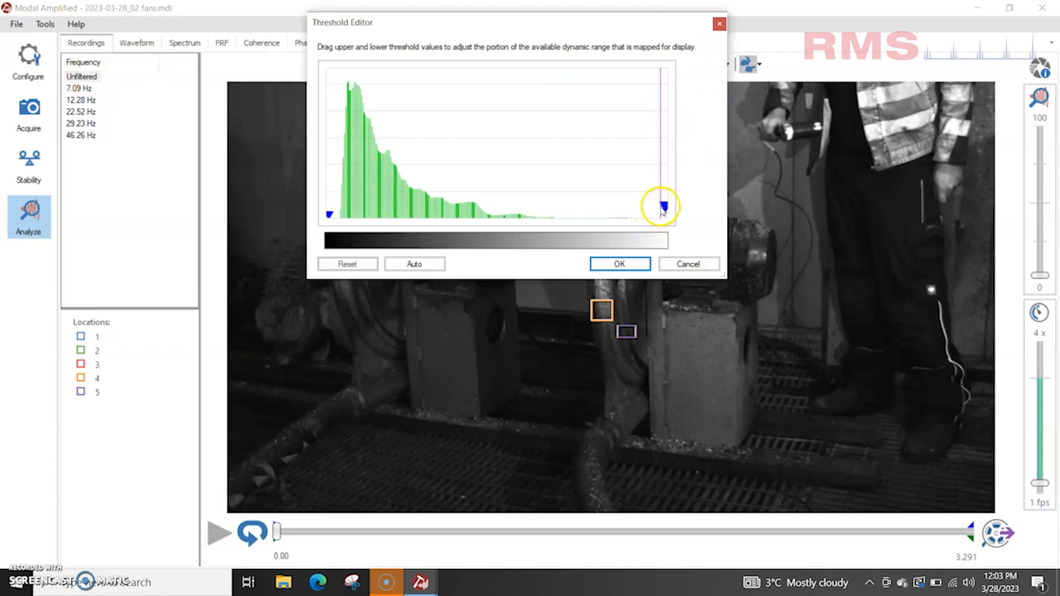
left_click(617, 264)
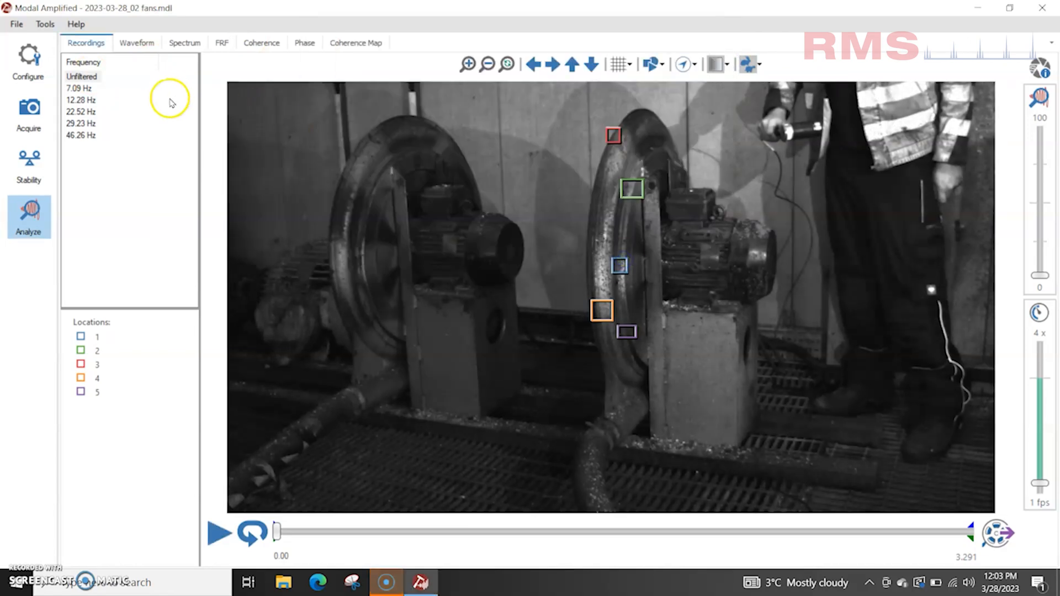
mouse_move(218, 533)
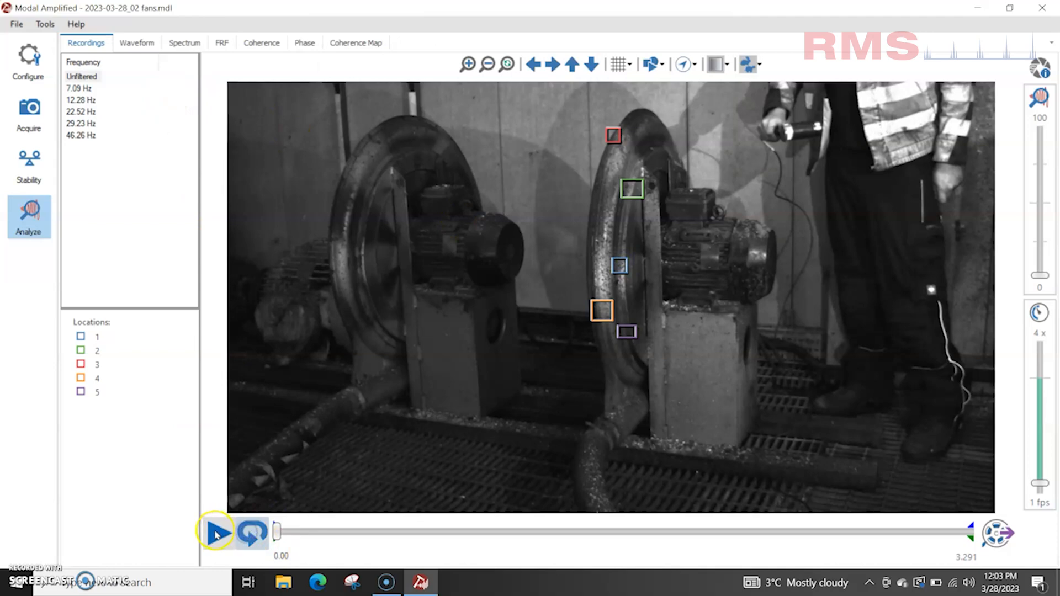
Play the unfiltered fan video, pausing and resuming, then stop it at 1.23 s
left_click(218, 532)
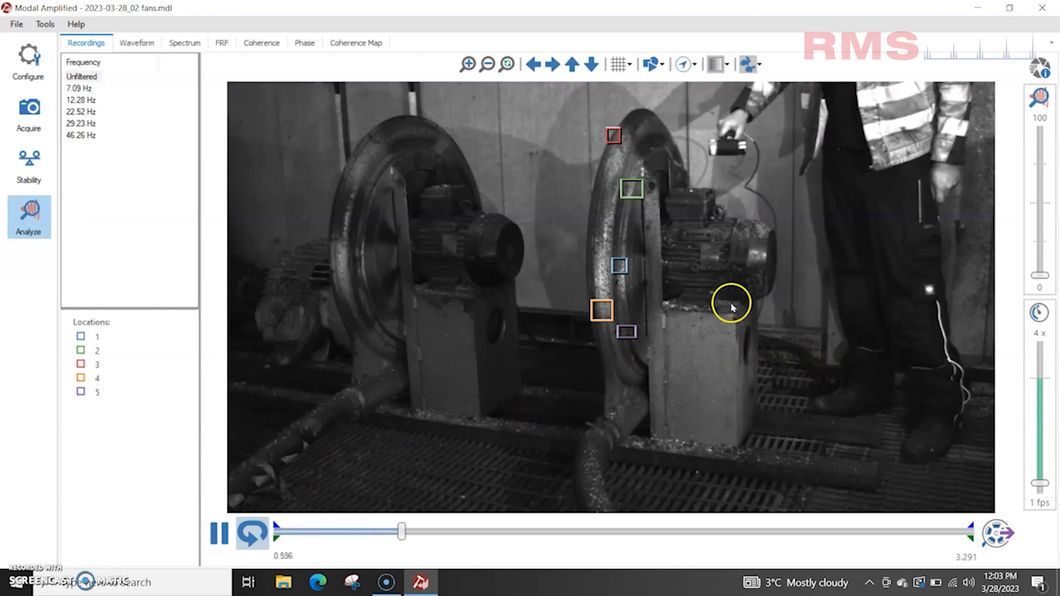
left_click(217, 533)
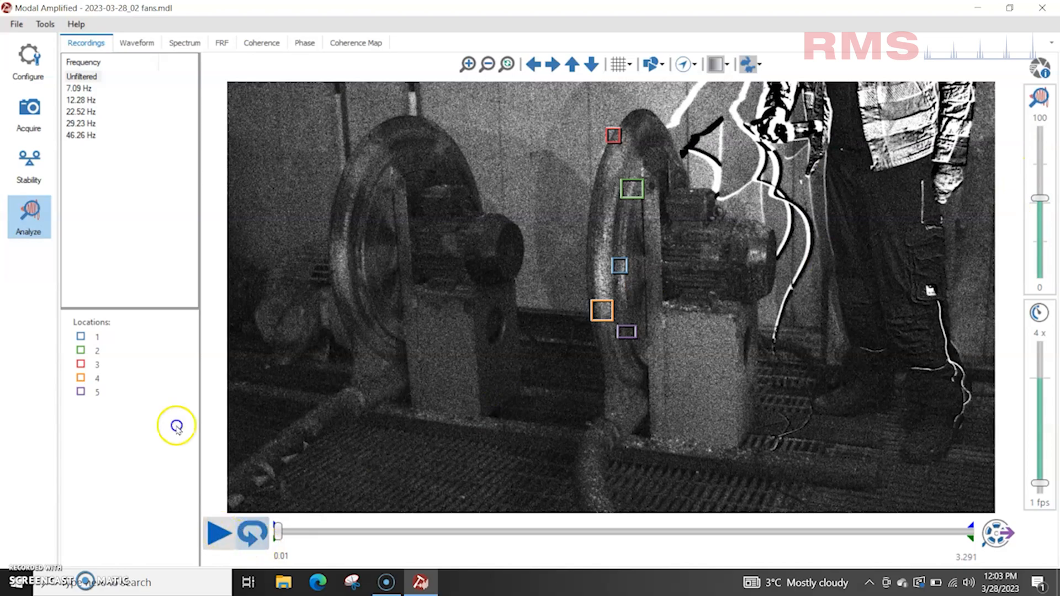
left_click(218, 533)
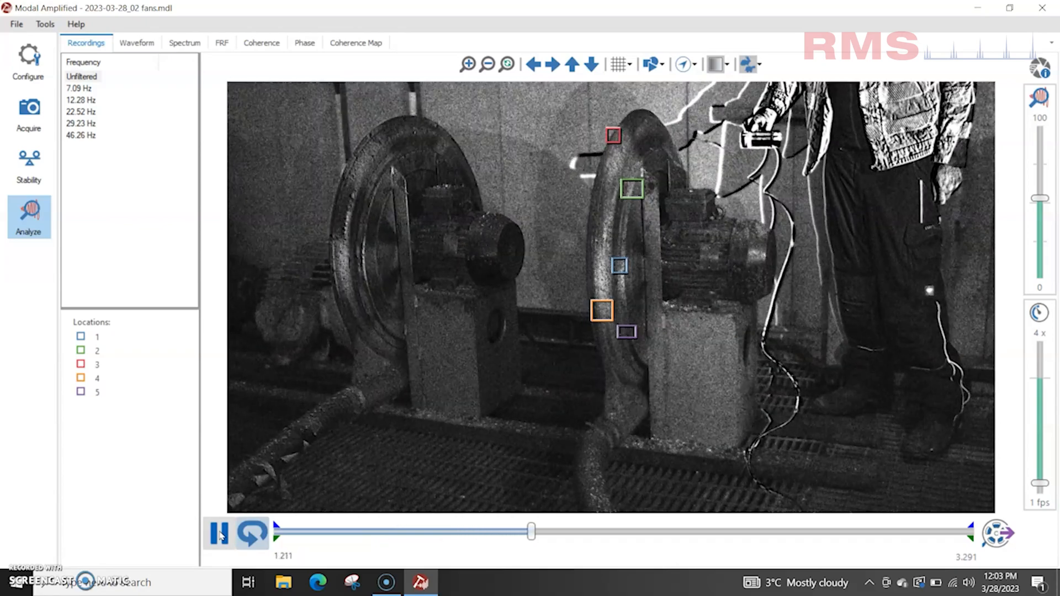
left_click(219, 534)
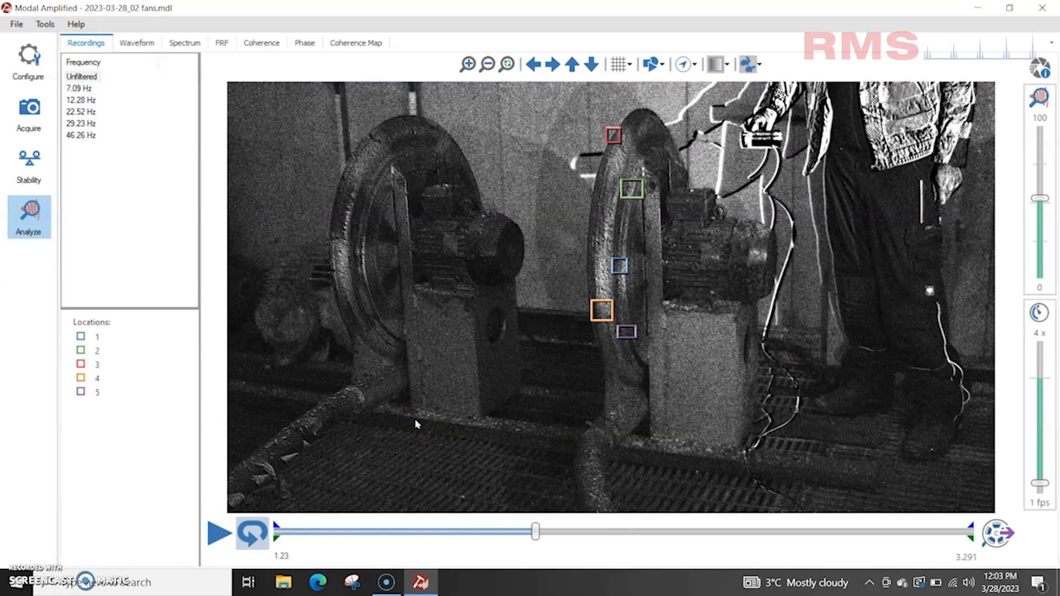
mouse_move(285, 222)
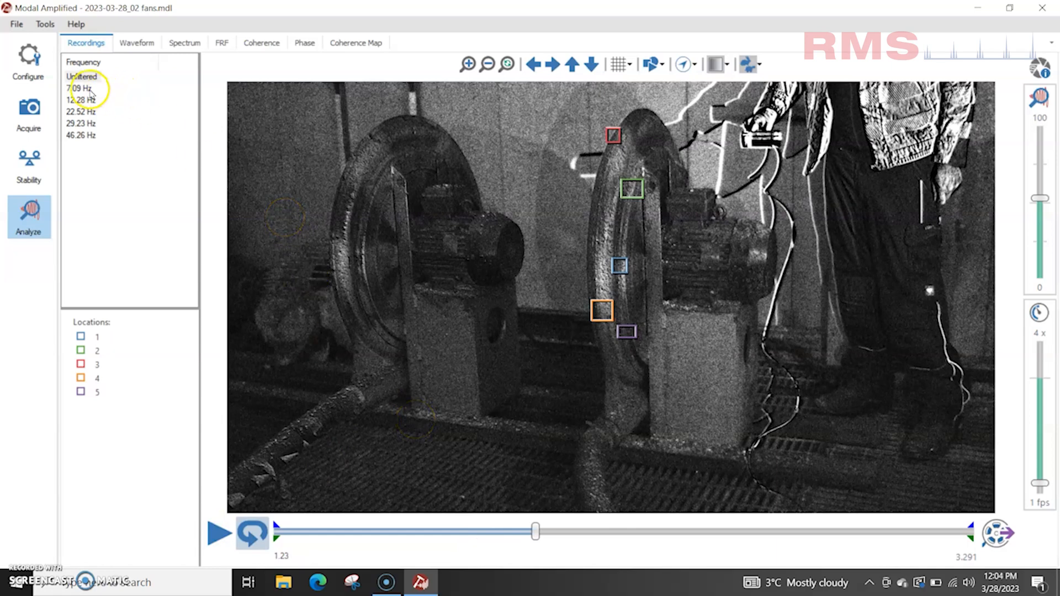
Filter the fan video to the 7.09 Hz mode, play the amplified result, then pause
left_click(79, 88)
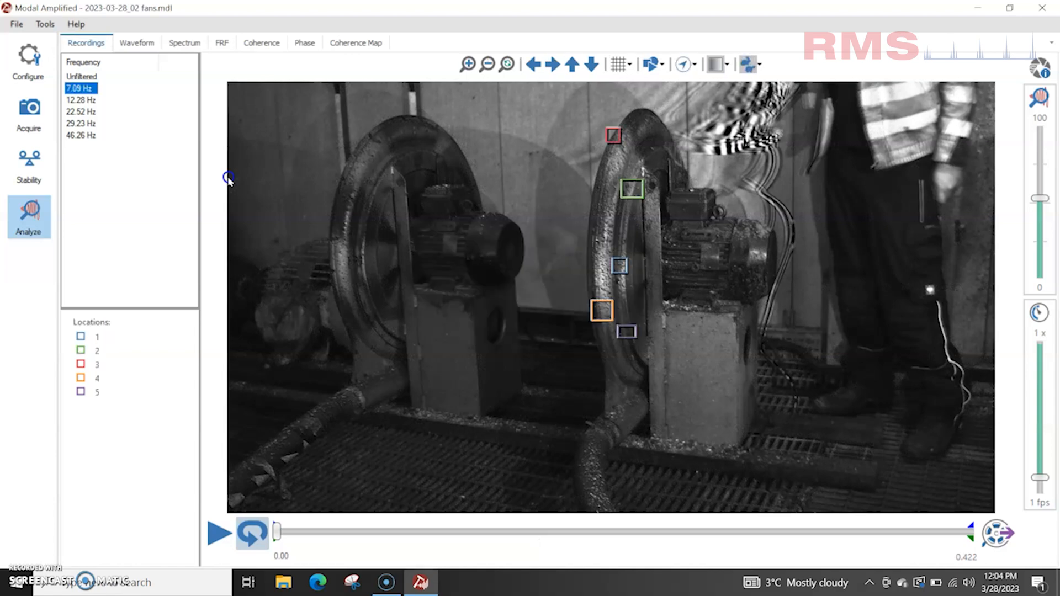
mouse_move(228, 524)
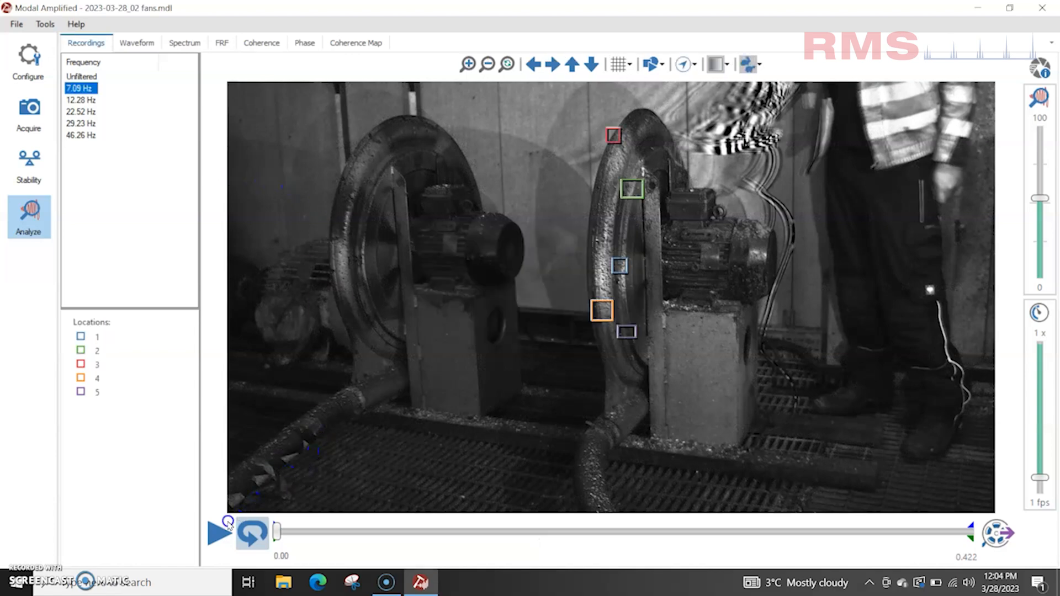
left_click(217, 532)
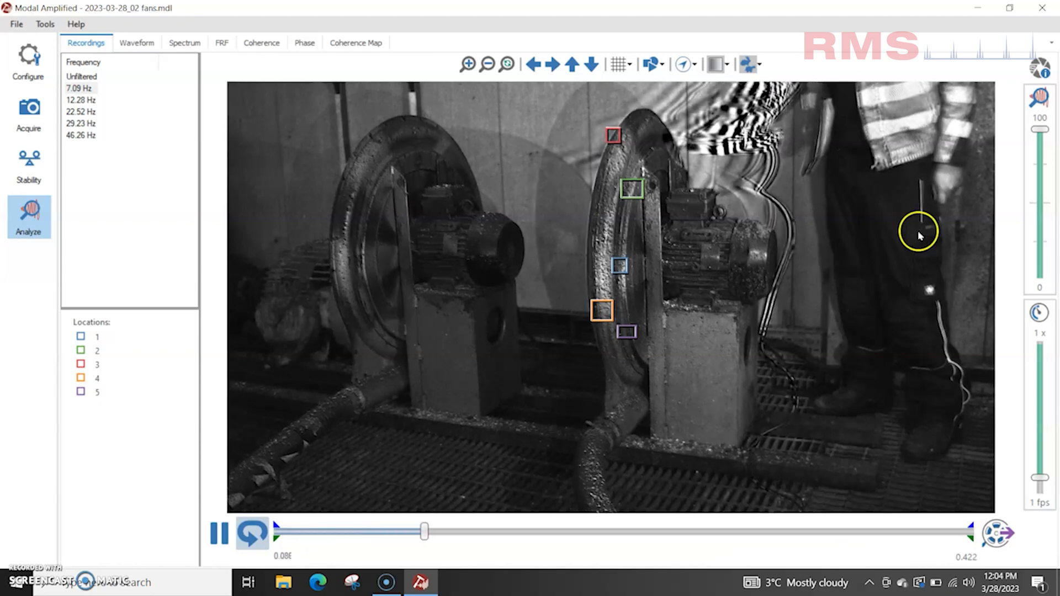
left_click(220, 534)
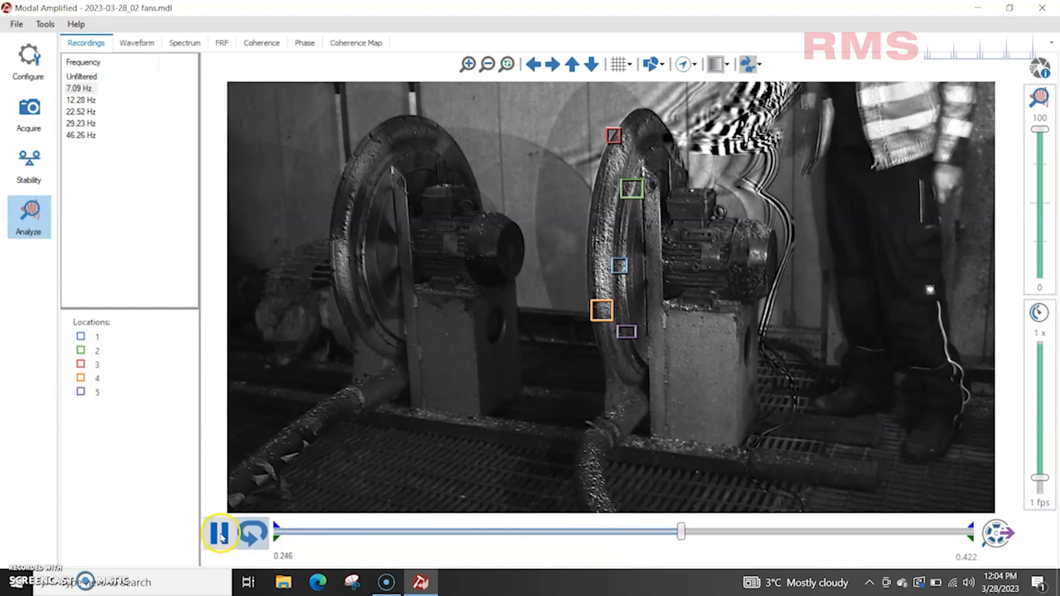
left_click(80, 100)
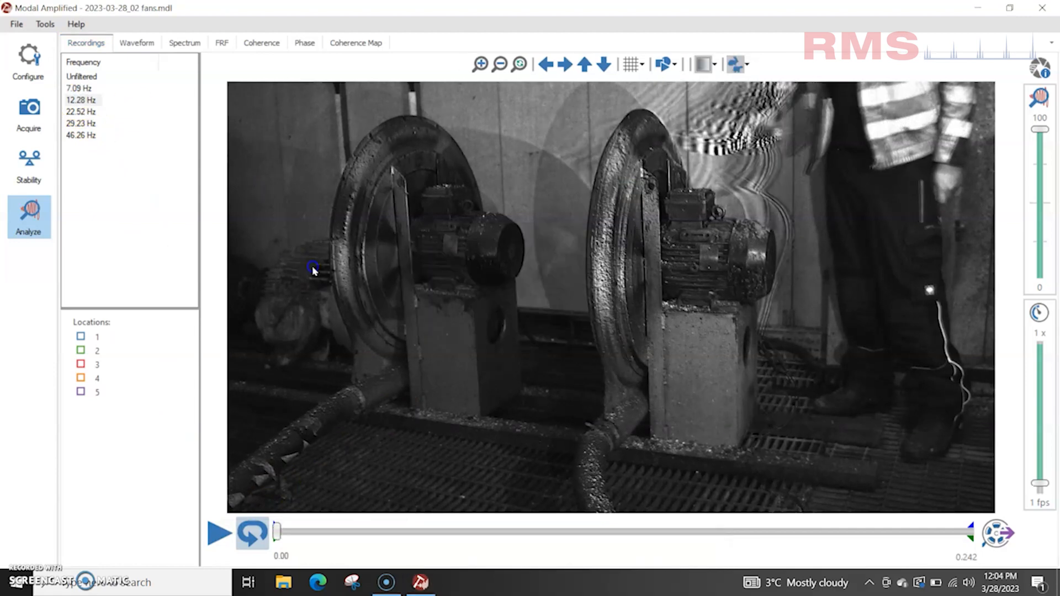
Play and pause the 12.28 Hz amplified fan video, then select the 22.52 Hz mode
left_click(80, 100)
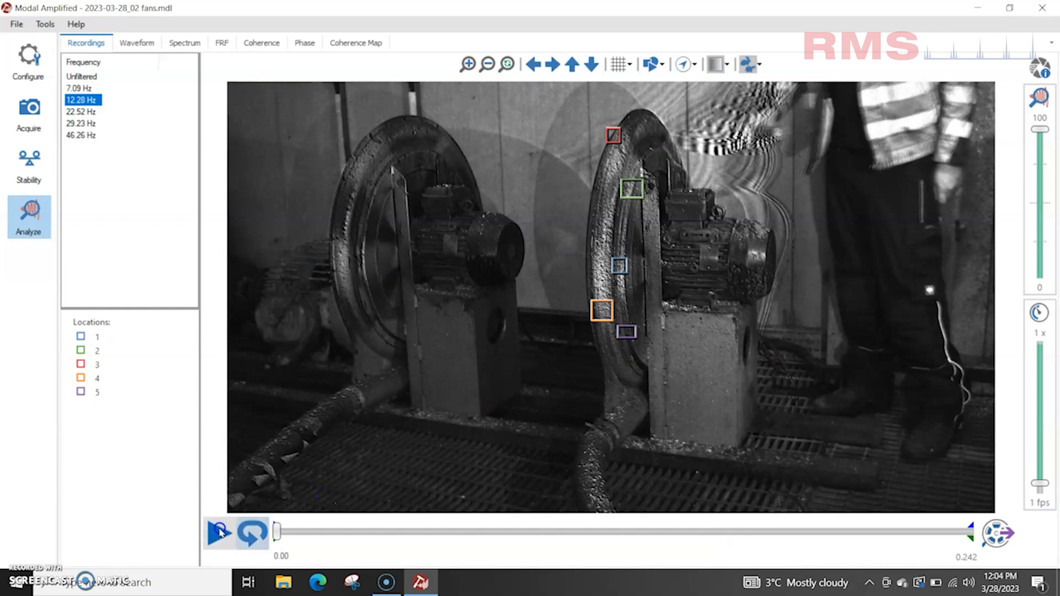
left_click(219, 533)
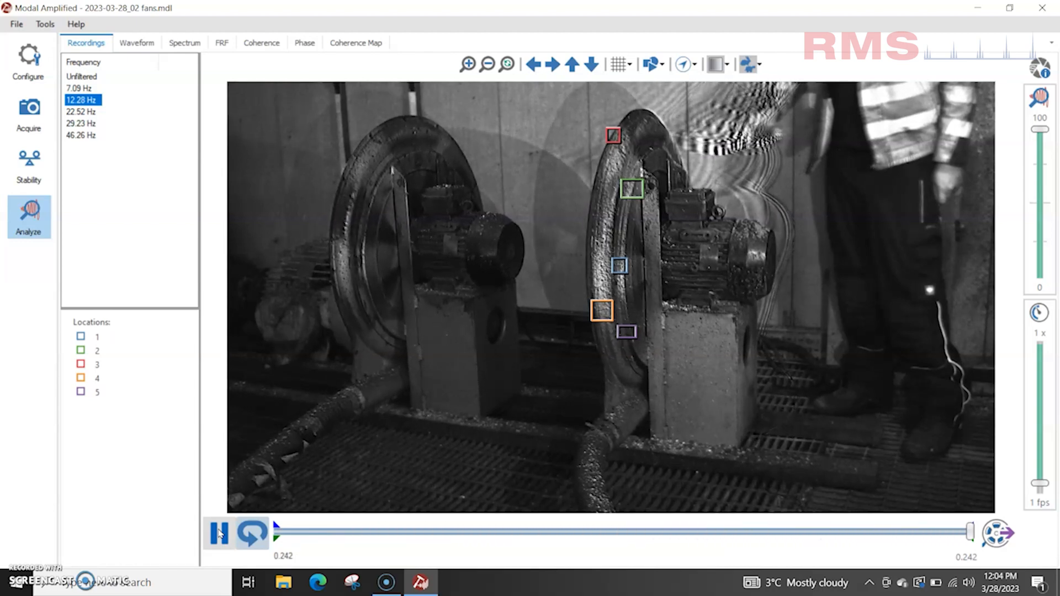
left_click(218, 534)
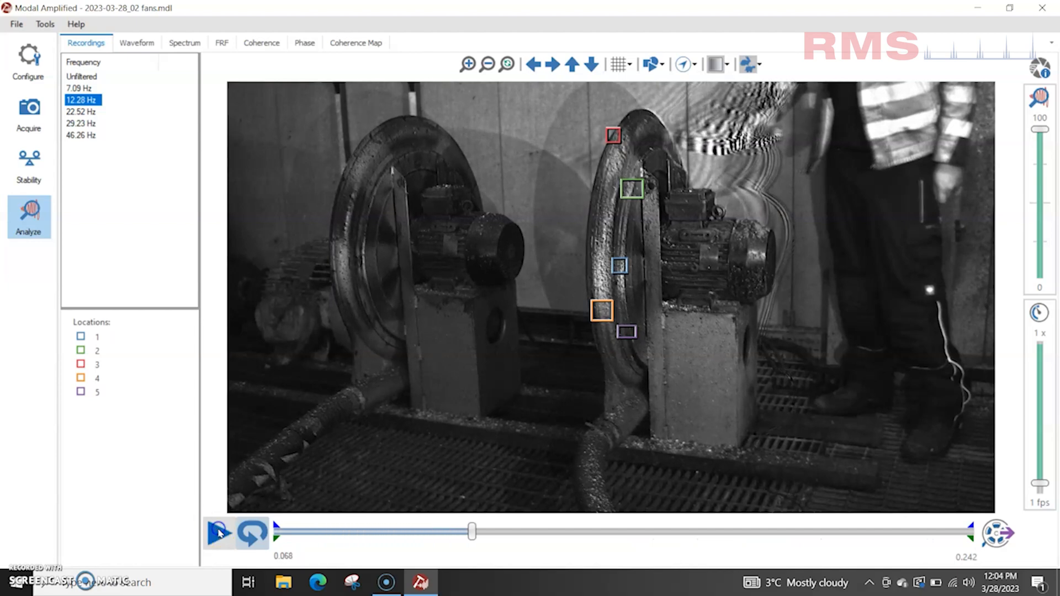
left_click(80, 111)
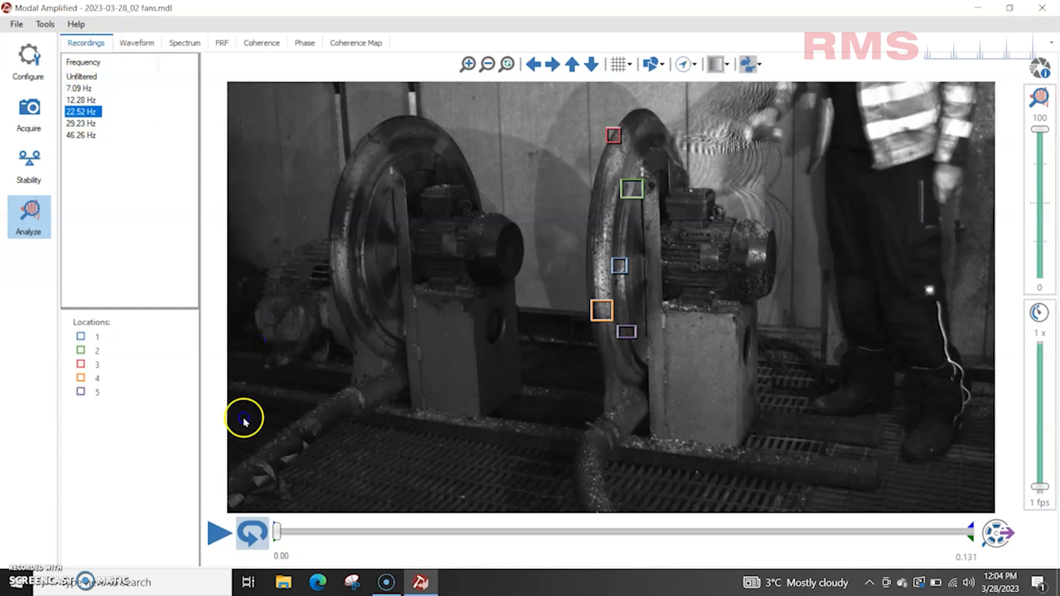
Play and pause the 22.52 Hz amplified fan video, then select 29.23 Hz
left_click(217, 533)
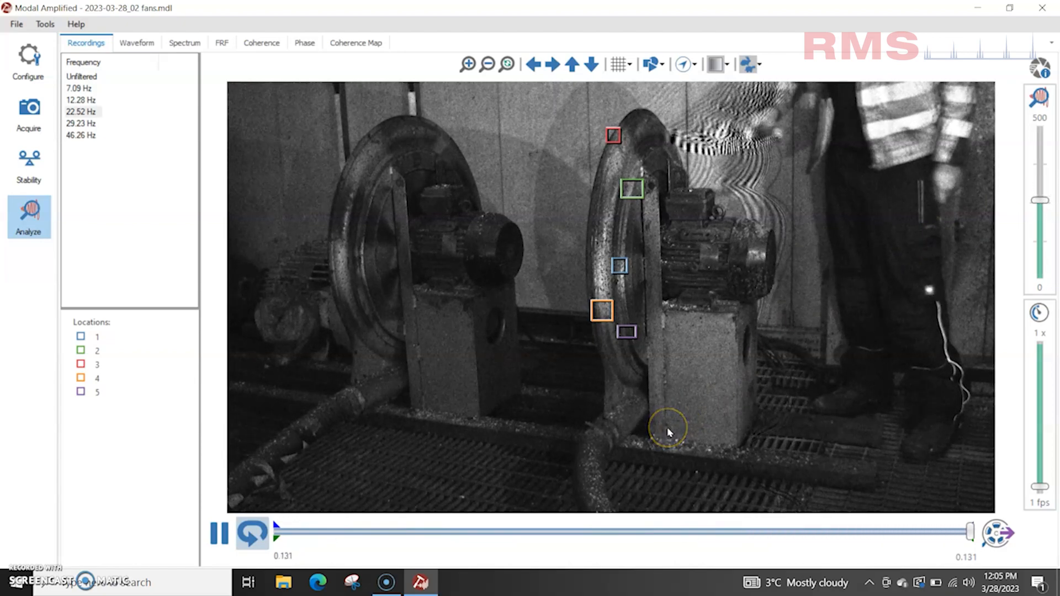
left_click(219, 533)
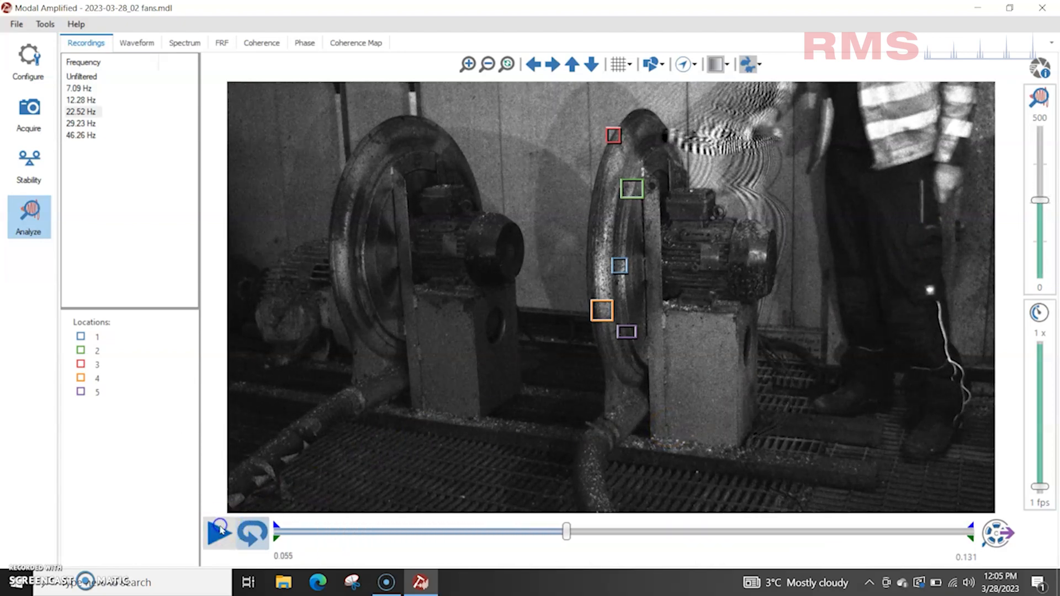
left_click(81, 123)
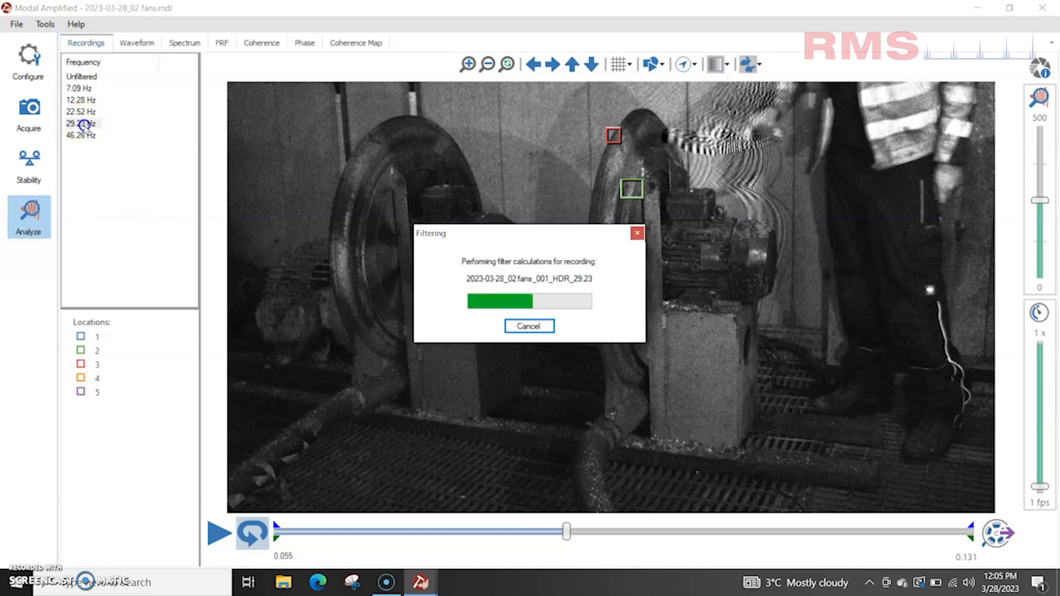
Play the 29.23 Hz amplified fan video, then pause it
left_click(82, 123)
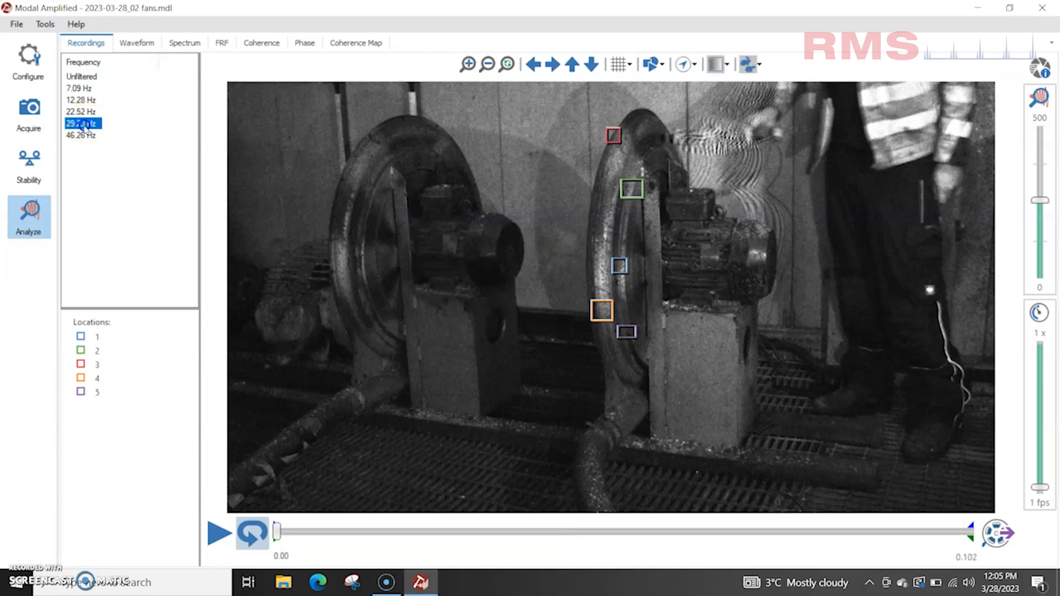
left_click(217, 533)
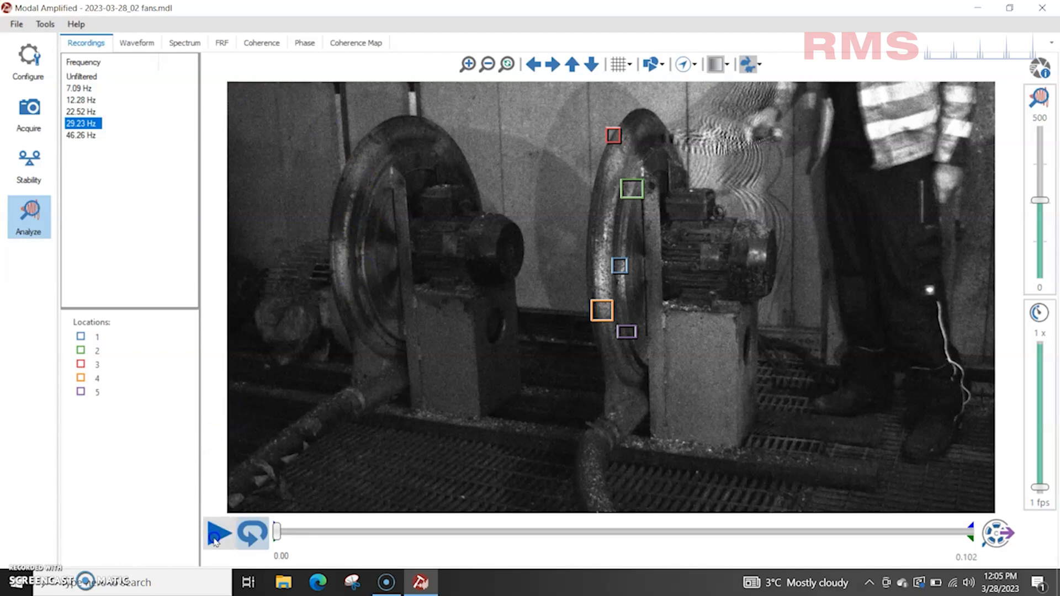
left_click(216, 533)
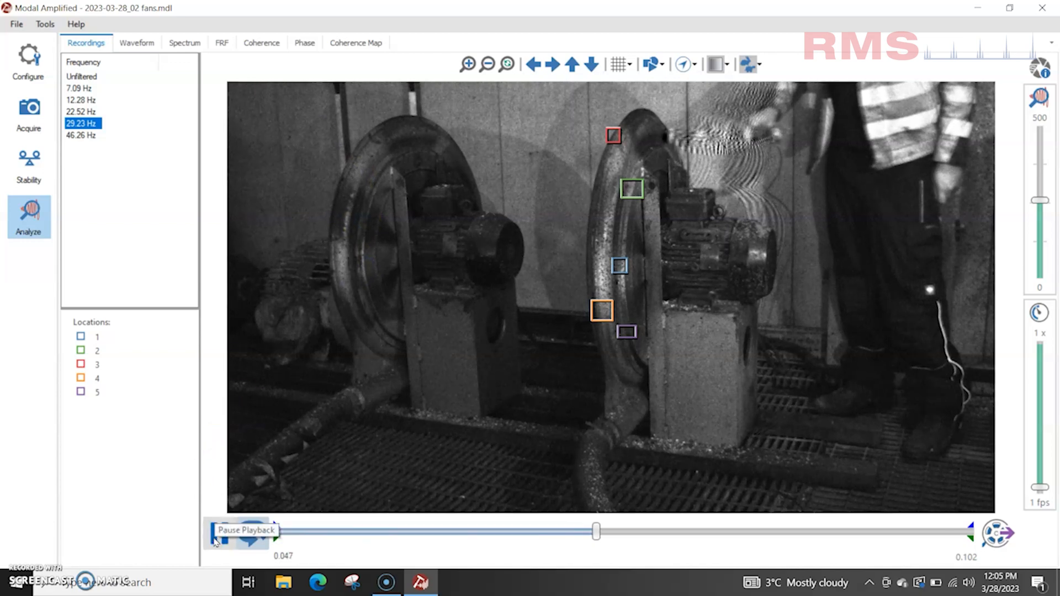
left_click(219, 532)
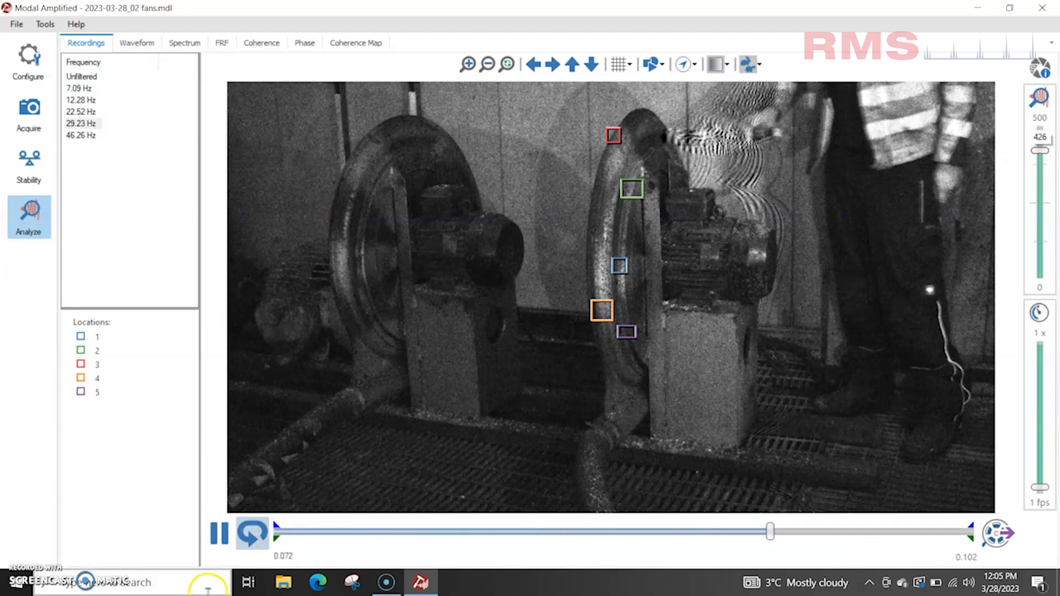
left_click(217, 532)
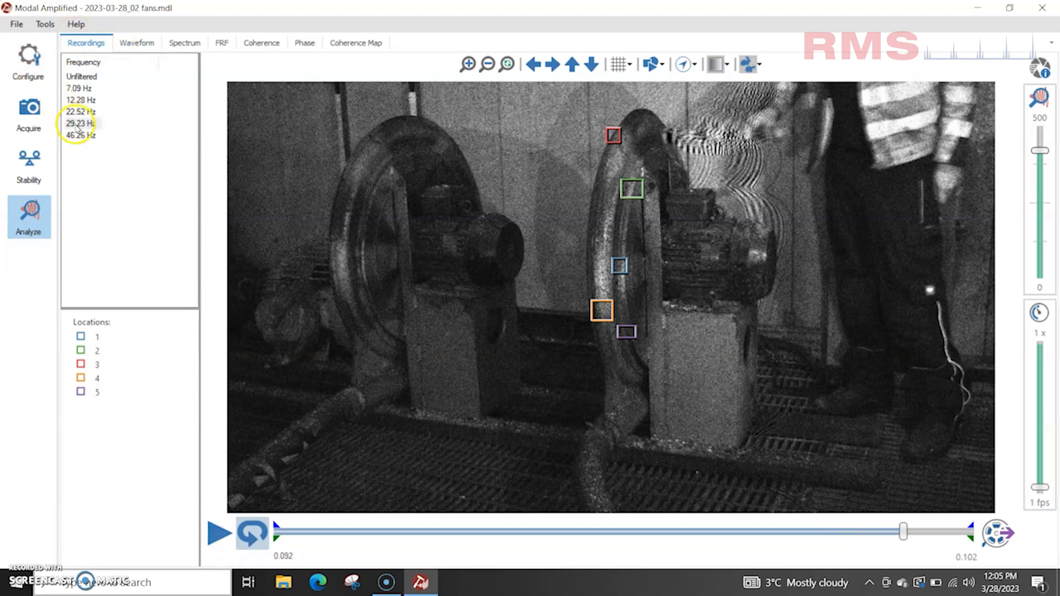
Play and pause the 46.26 Hz amplified video, then return to the 12.28 Hz mode
left_click(79, 136)
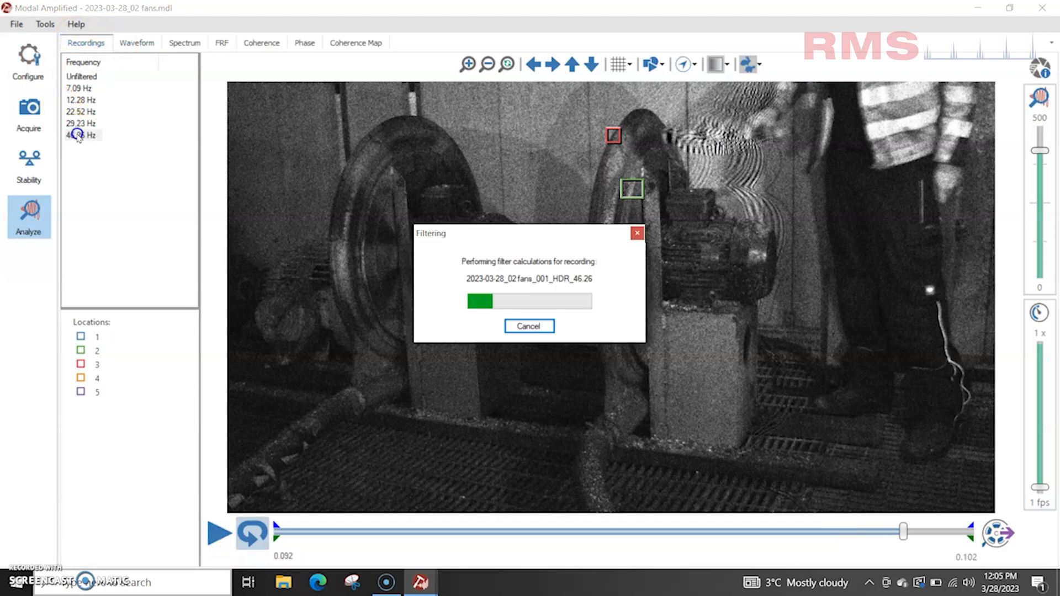
left_click(81, 135)
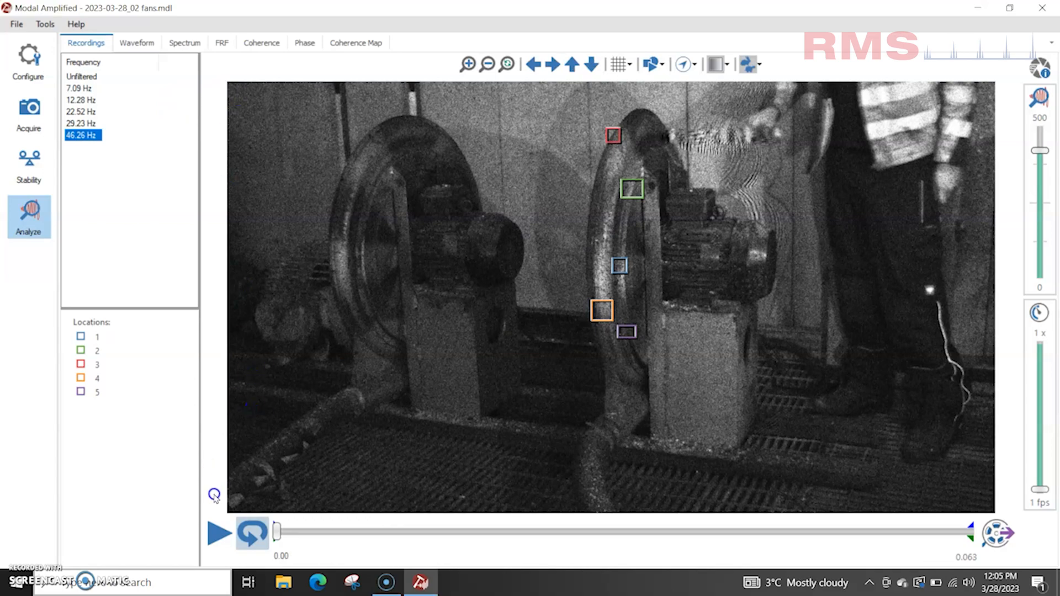
left_click(218, 533)
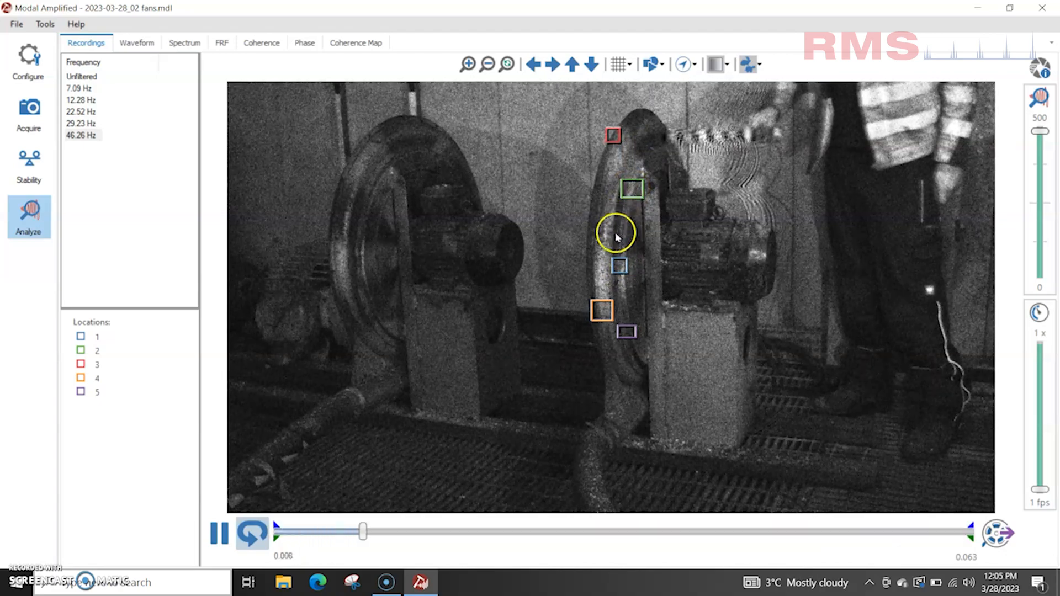
left_click(219, 533)
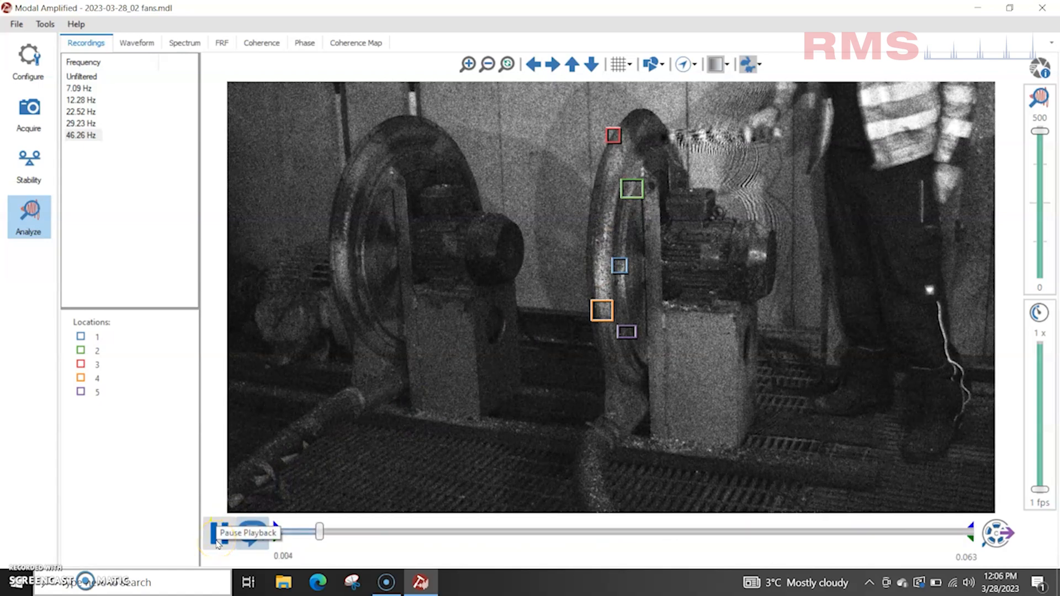
left_click(235, 533)
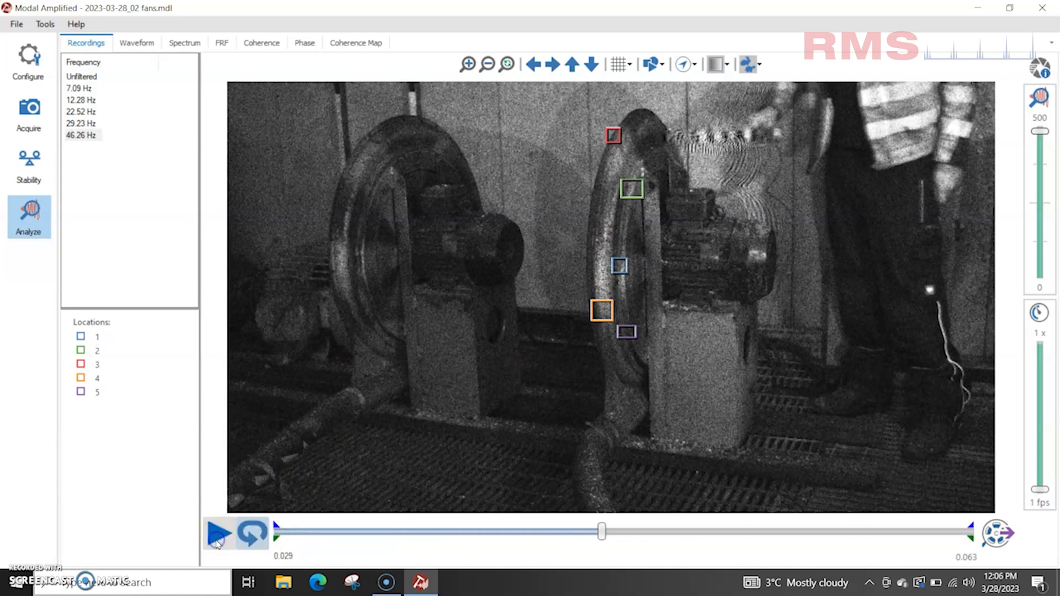
mouse_move(217, 532)
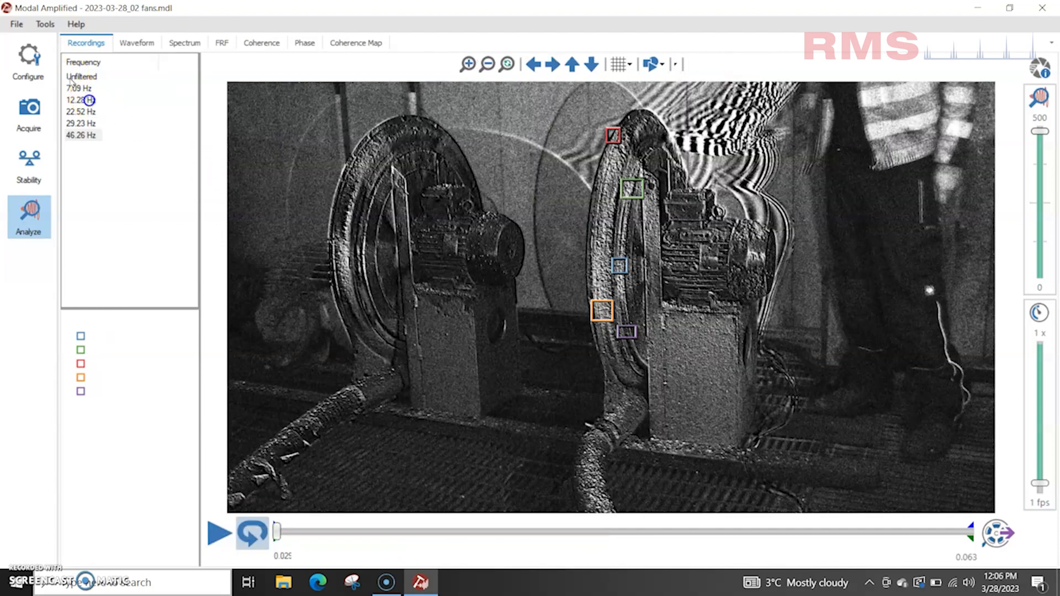
left_click(80, 100)
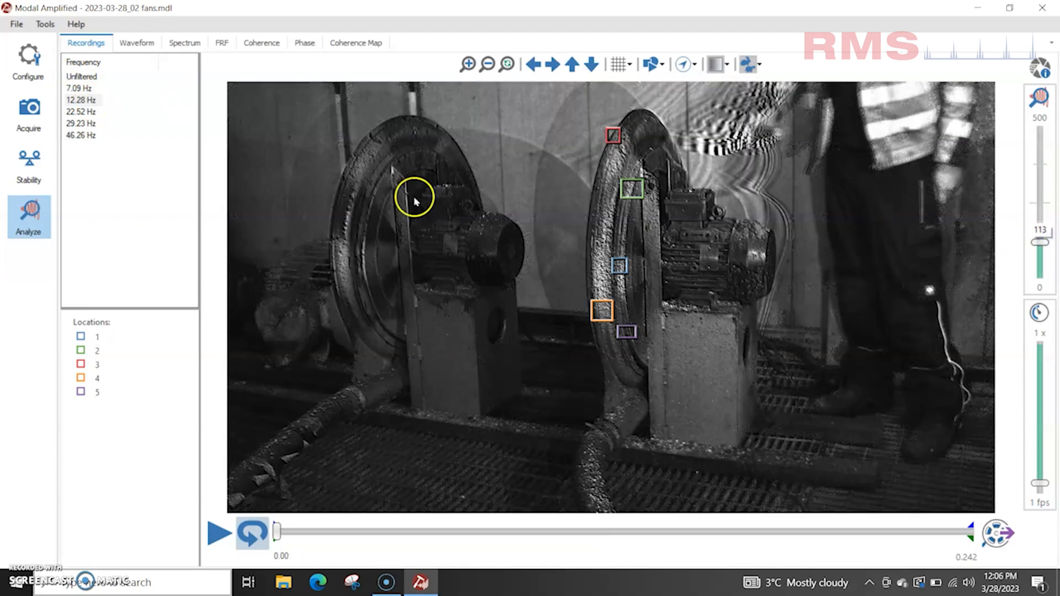
Plot the 1X and 1Y velocity spectra together, with peaks near 7, 12, 22 and 46 Hz
left_click(136, 42)
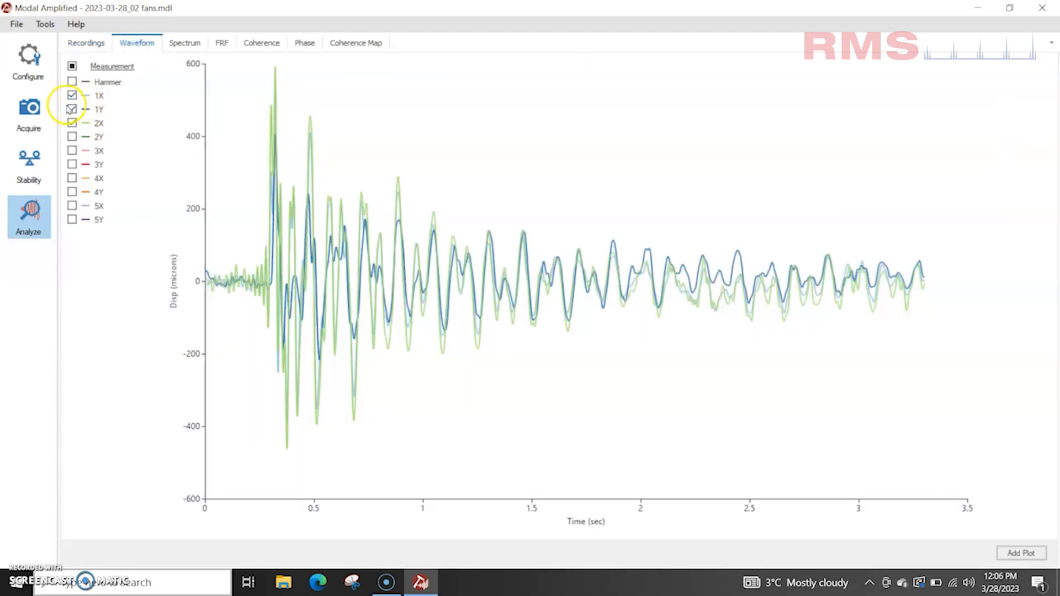
left_click(72, 109)
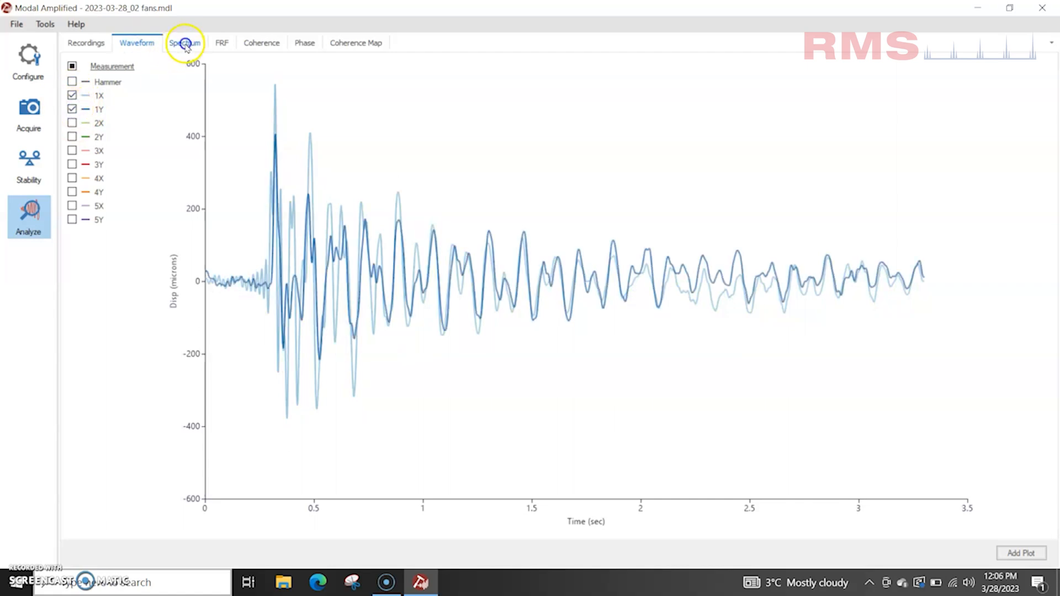
left_click(184, 42)
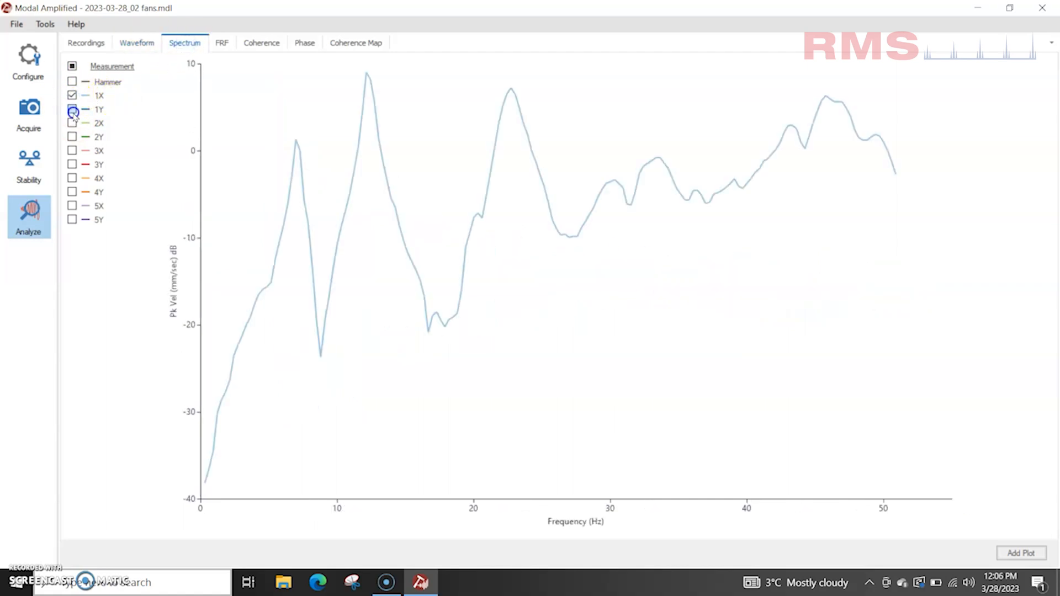
left_click(72, 109)
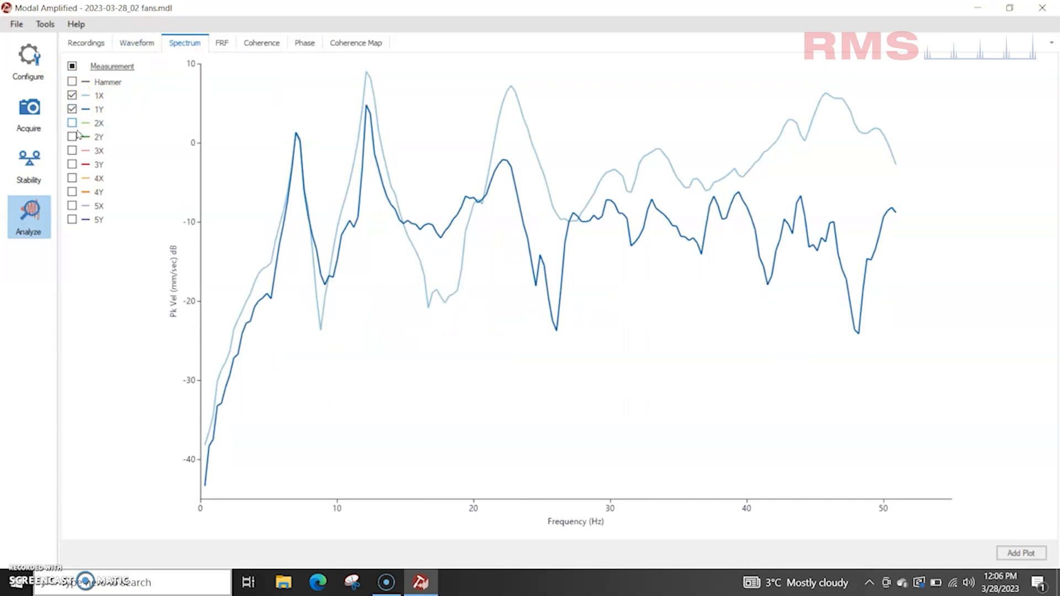
mouse_move(222, 43)
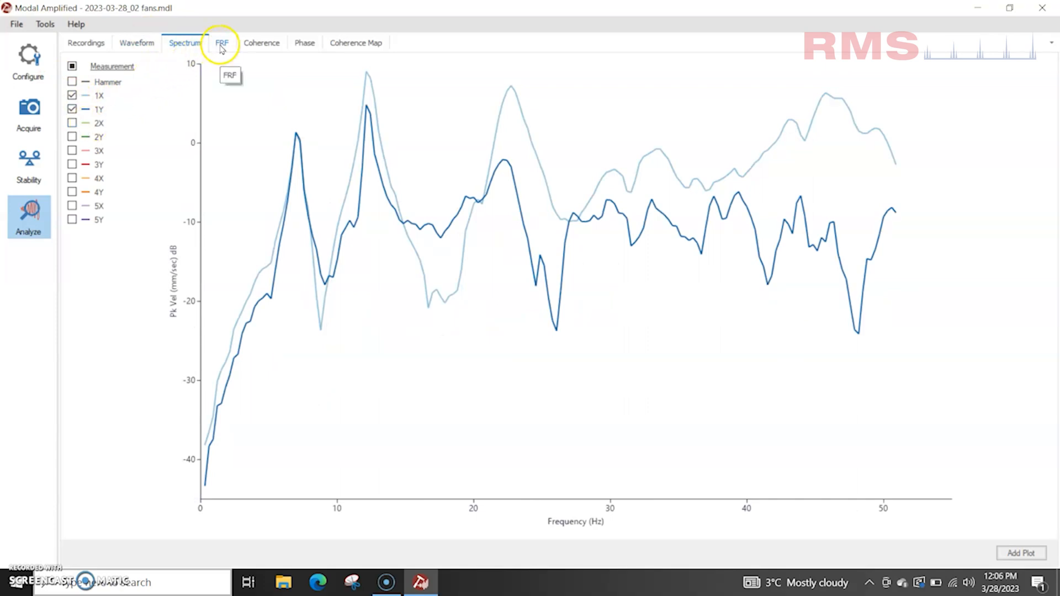
Add 2X/Hammer to the FRF plot and show coherence for 1X, 1Y and 2X/Hammer
left_click(222, 42)
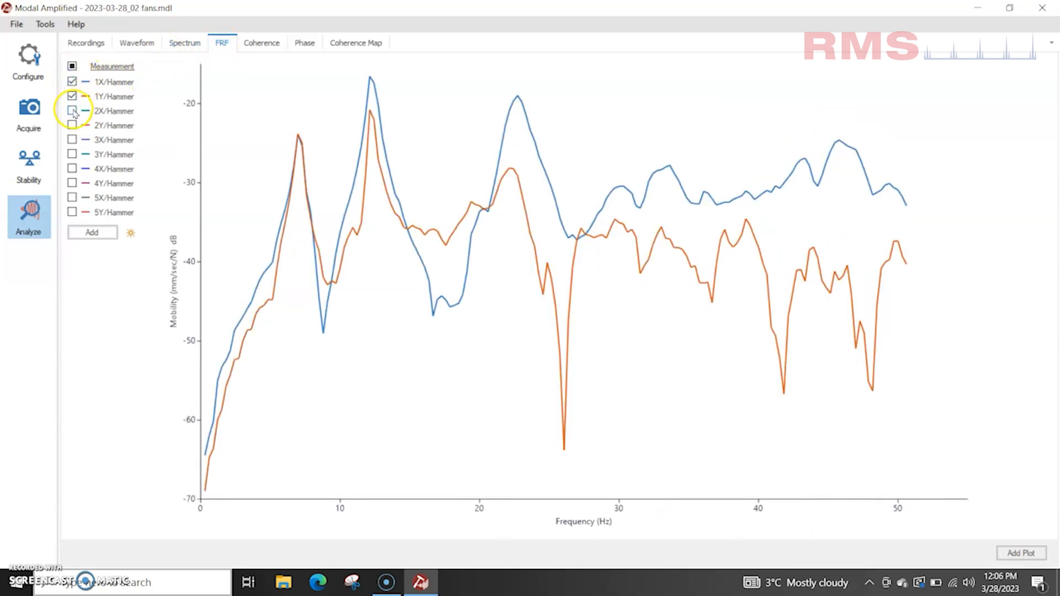
left_click(72, 110)
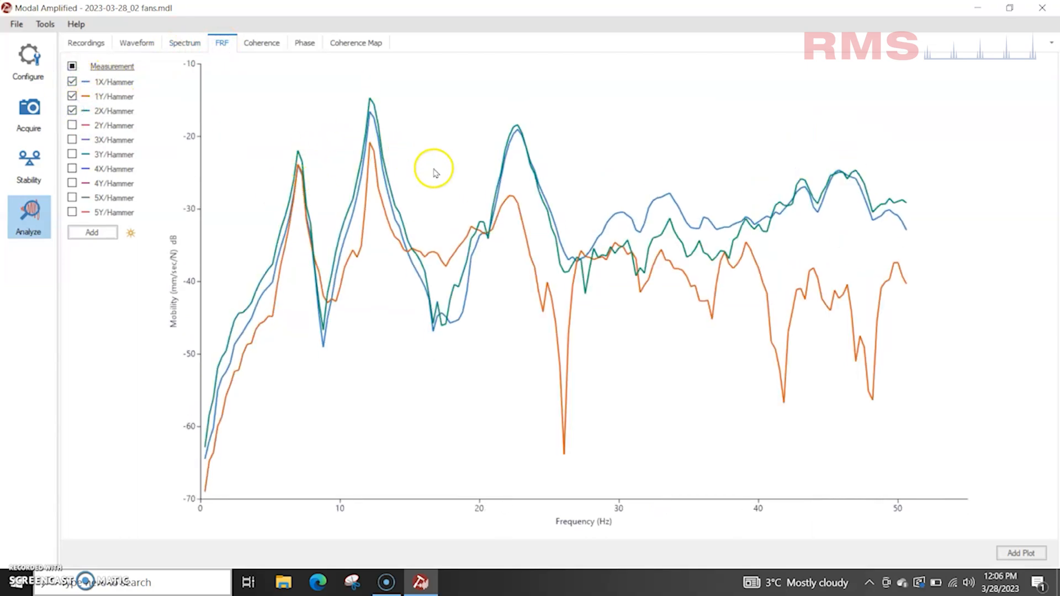
mouse_move(165, 108)
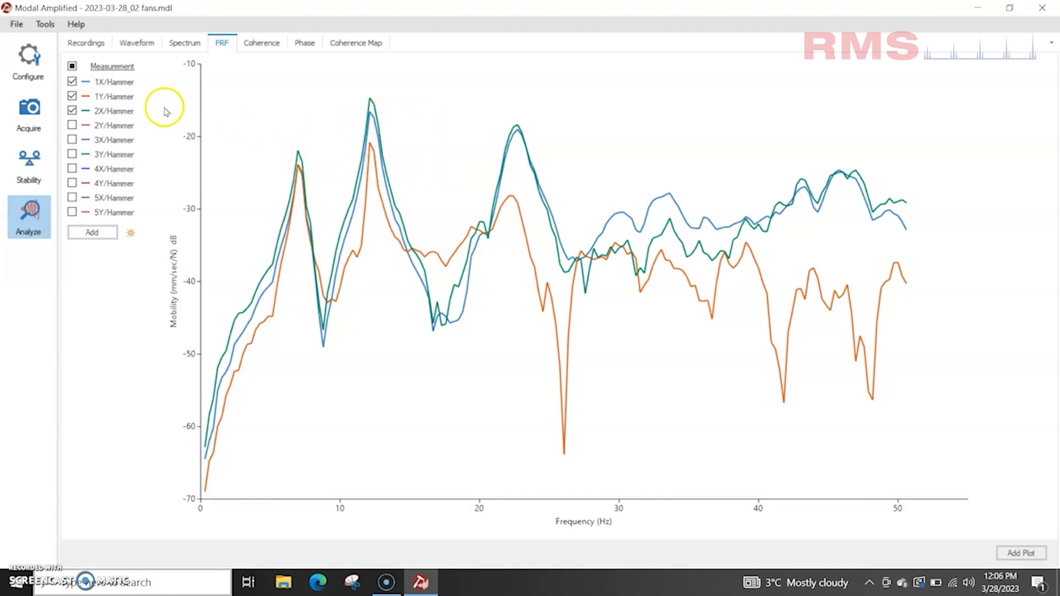
mouse_move(262, 42)
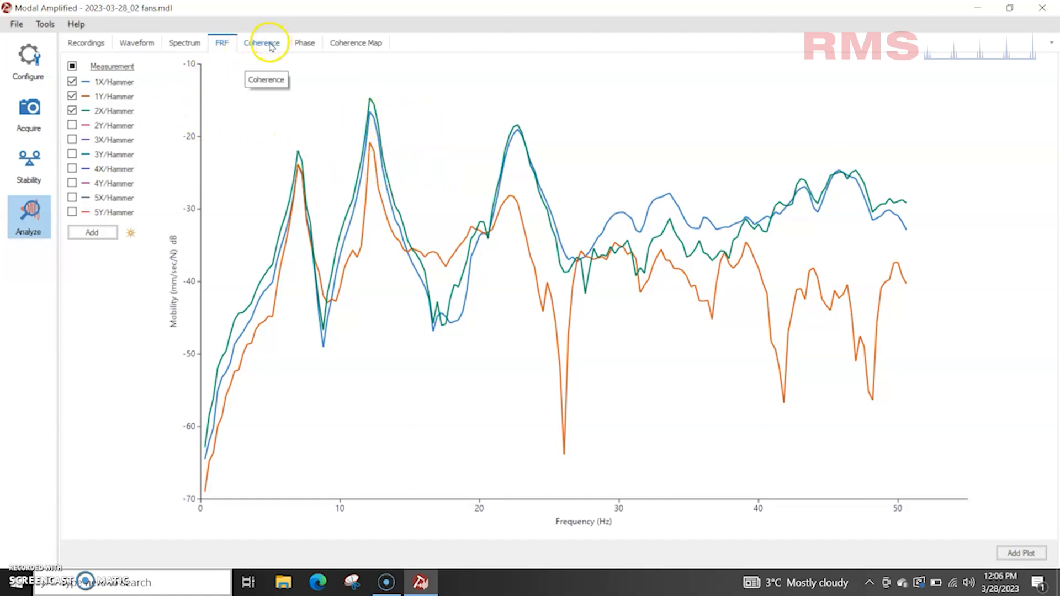
left_click(261, 43)
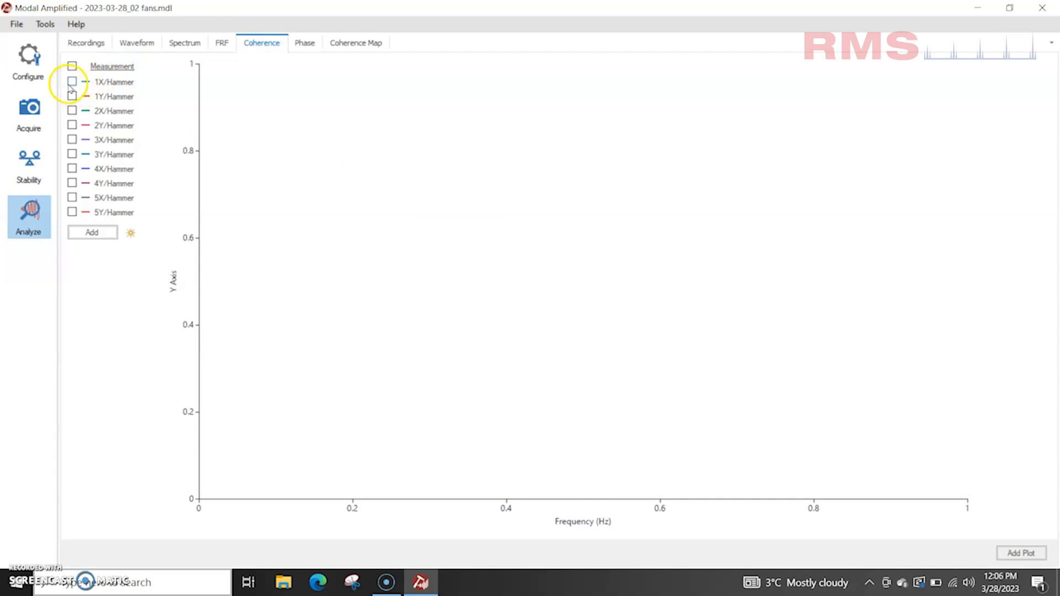
left_click(72, 81)
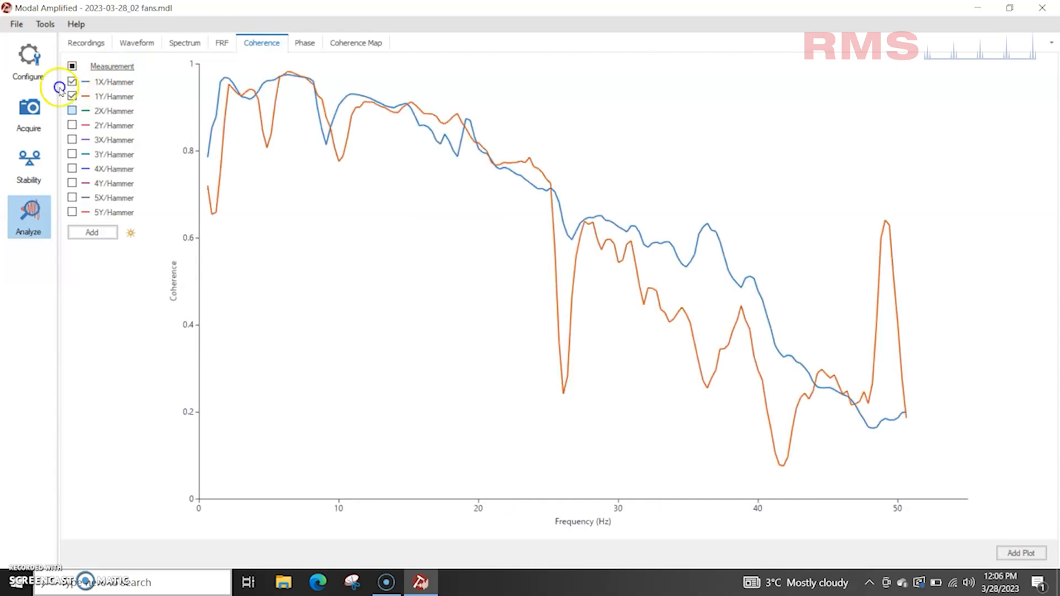
left_click(73, 111)
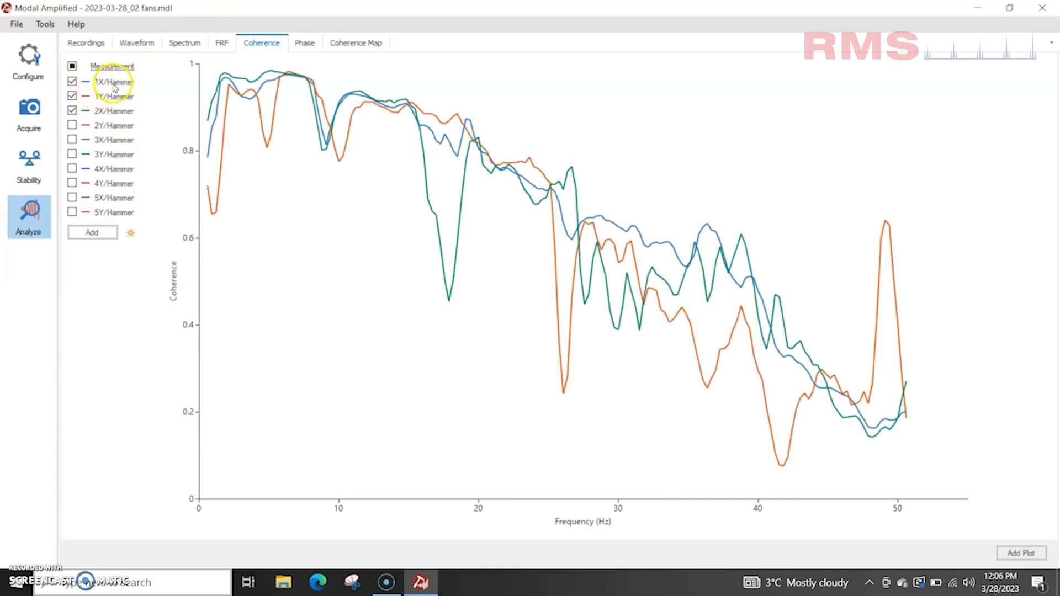
Show phase curves for the 1X, 1Y and 2X/Hammer measurements
left_click(304, 43)
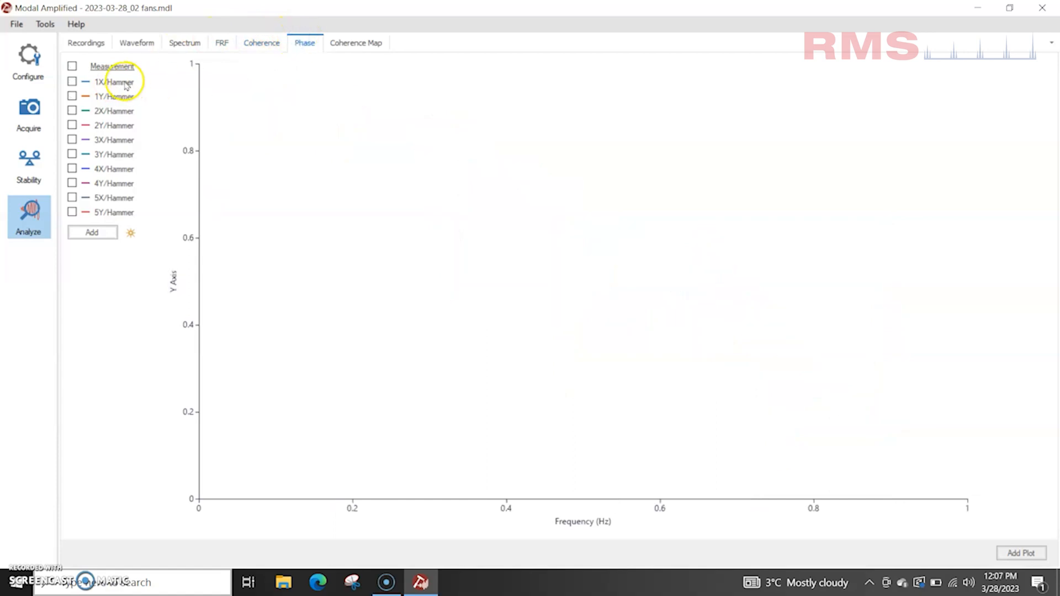
left_click(72, 65)
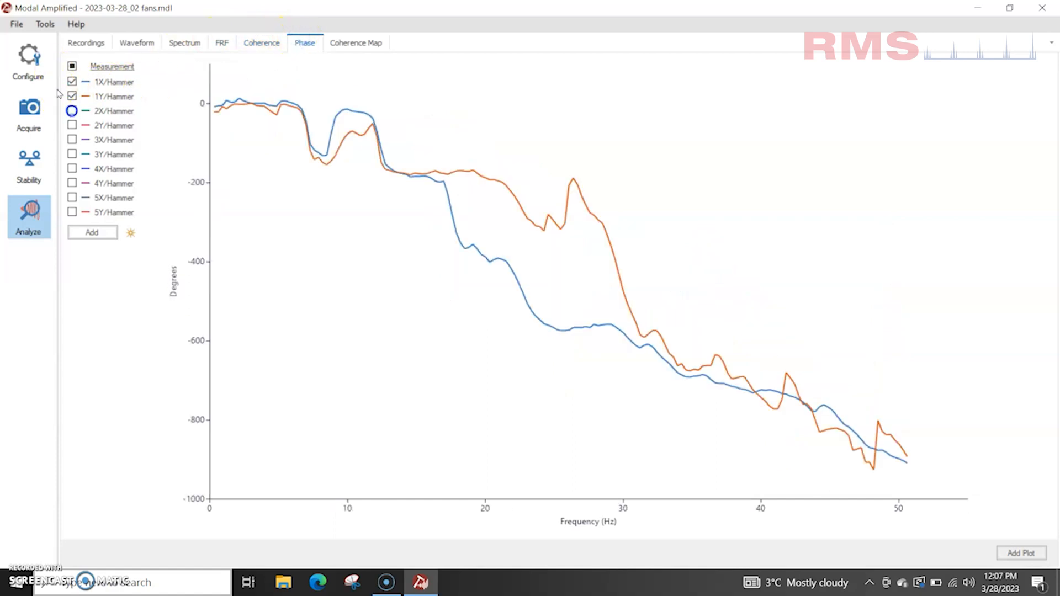
left_click(72, 111)
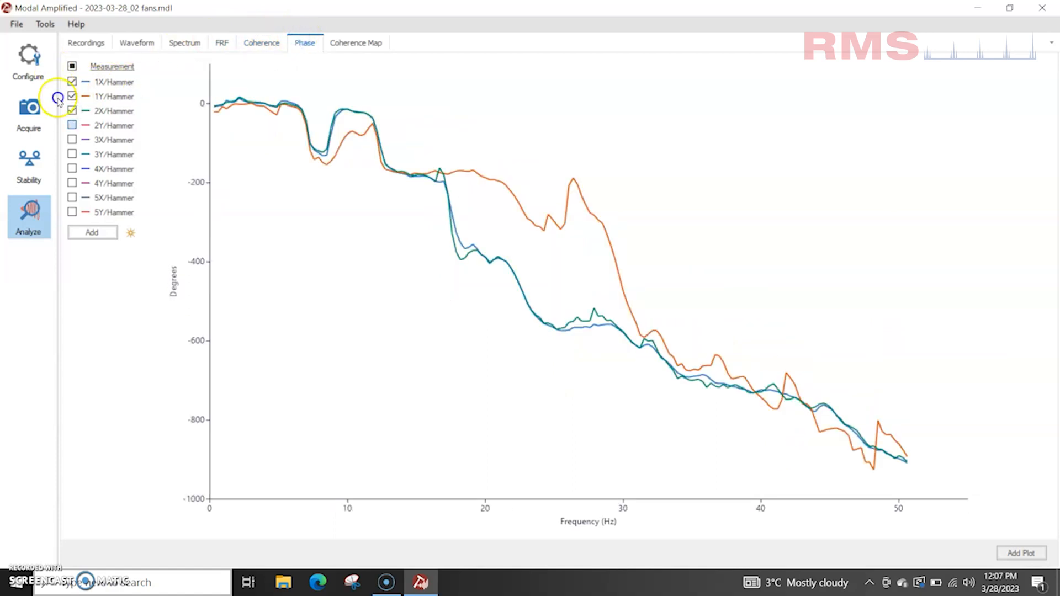
left_click(72, 125)
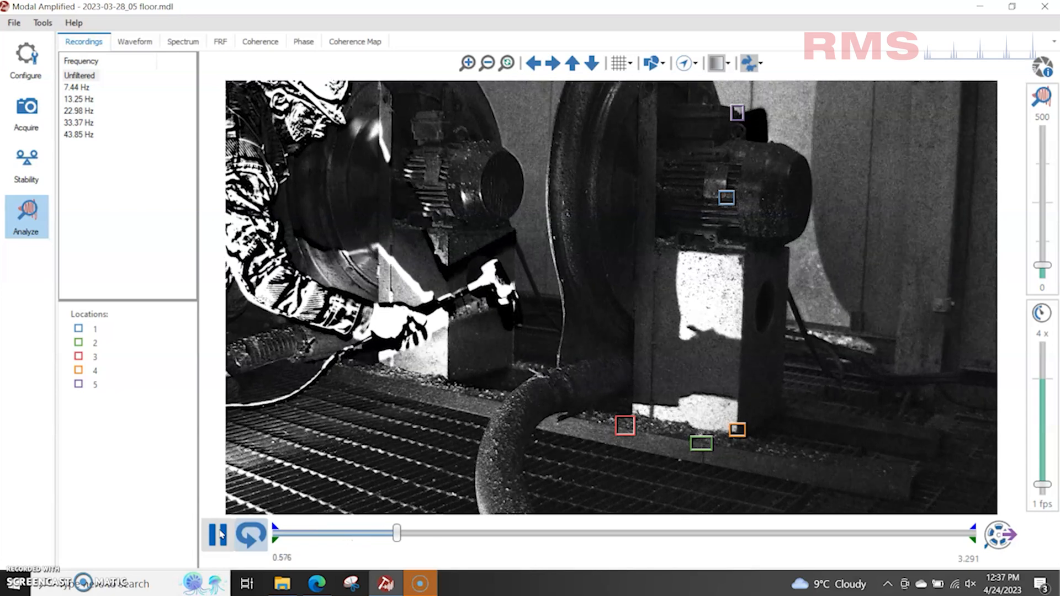
Play and pause the Fans recording's unfiltered hammer-impact video
left_click(26, 164)
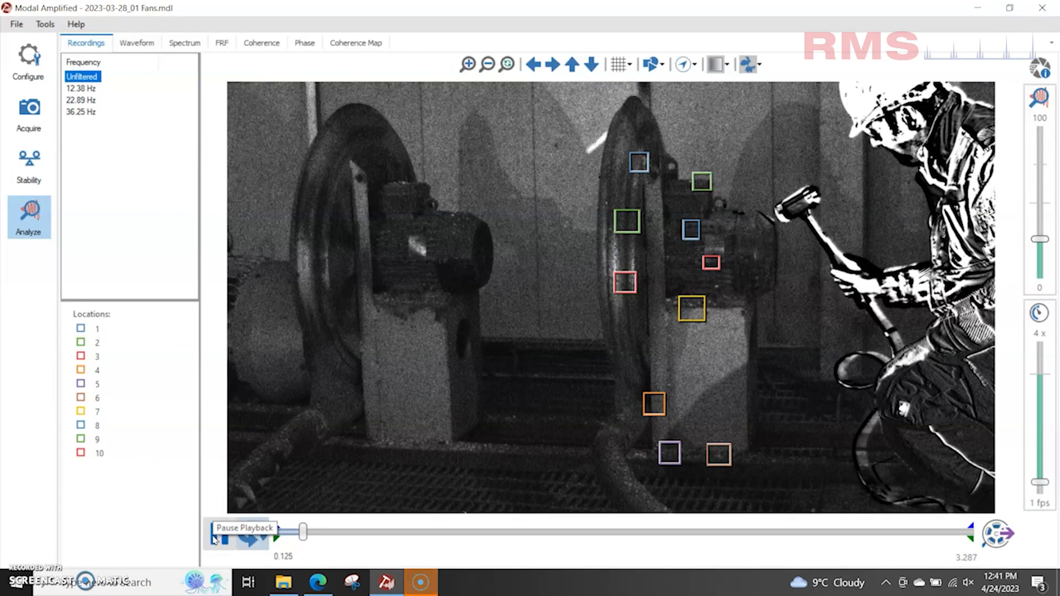
left_click(214, 534)
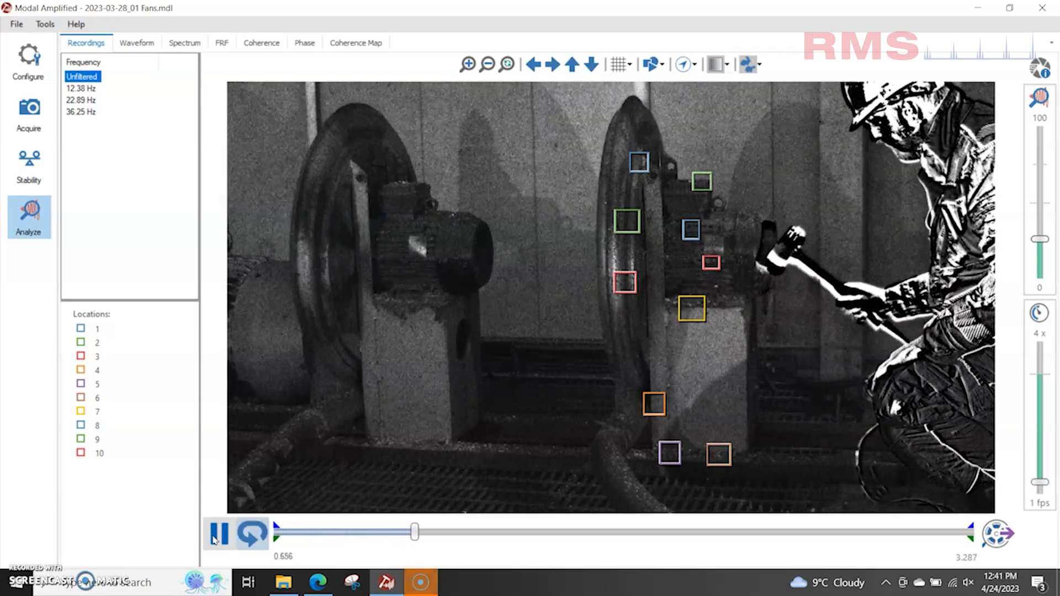
left_click(28, 165)
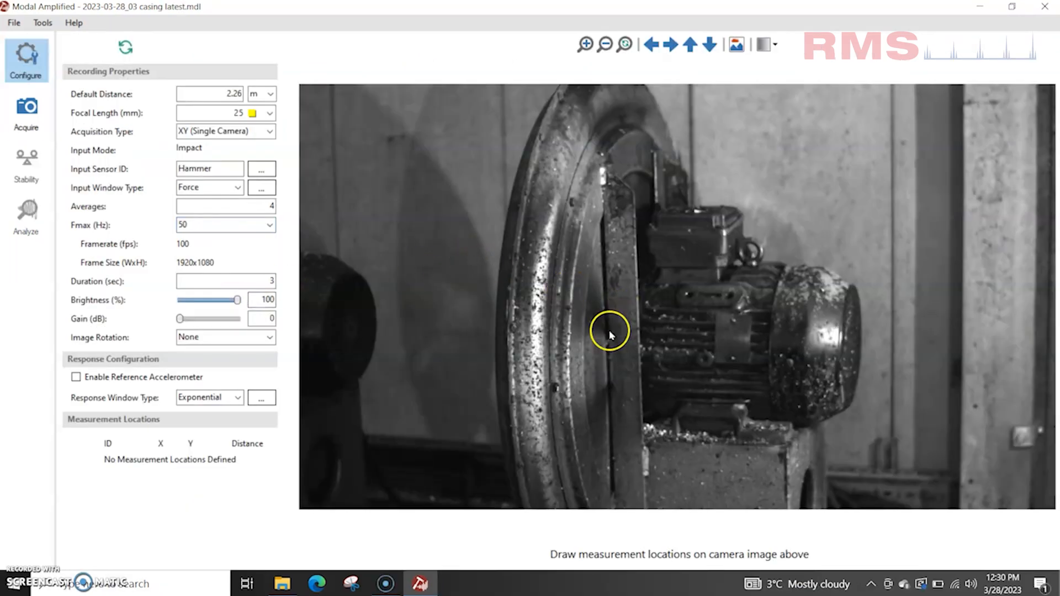
mouse_move(575, 358)
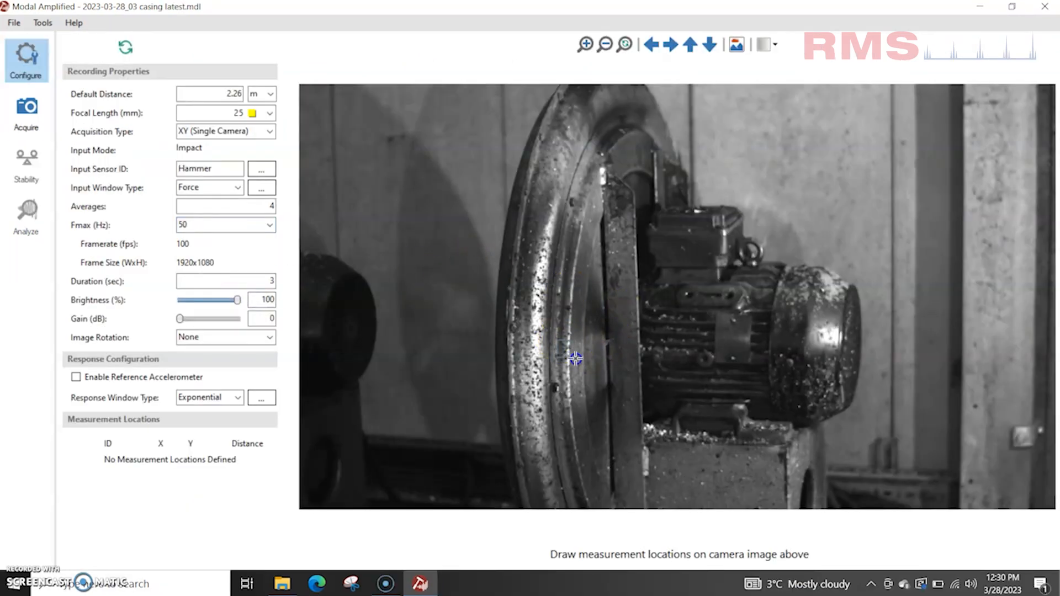
Place measurement points on the fan casing image and start the impact acquisition
left_click(564, 347)
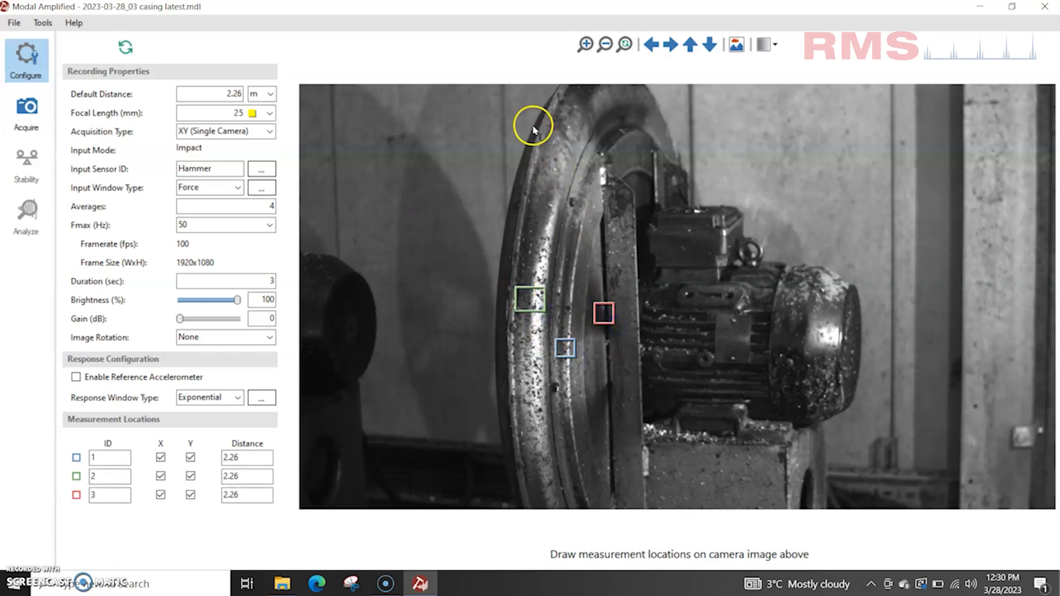
left_click(540, 137)
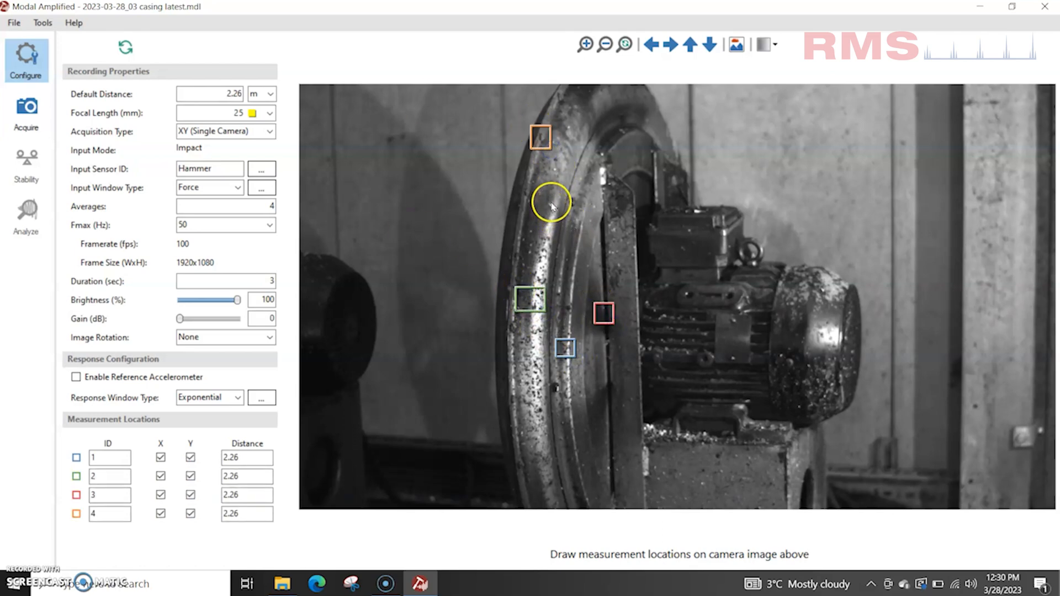
left_click(26, 113)
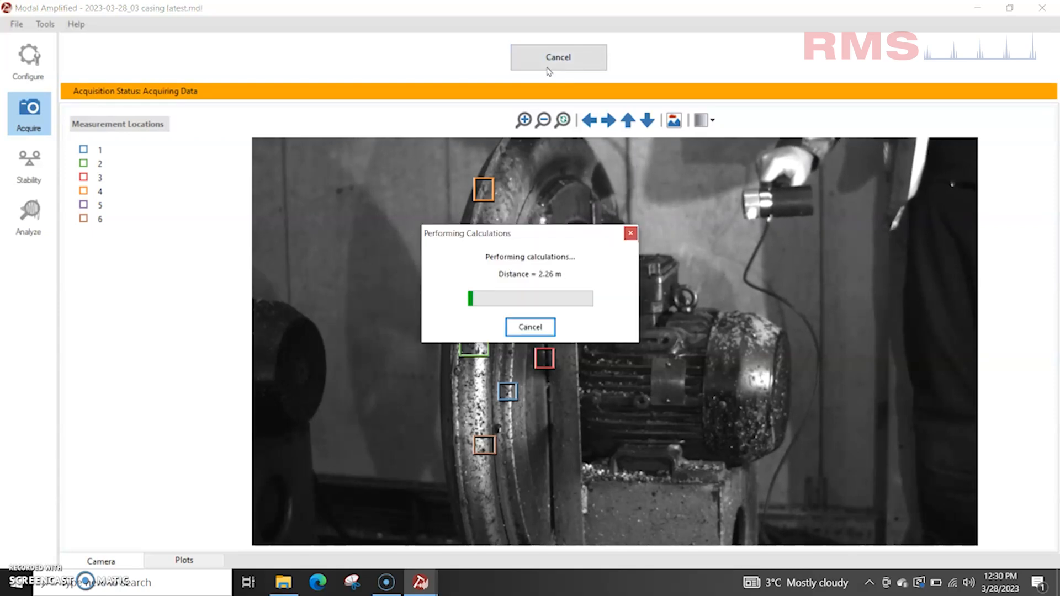
left_click(184, 560)
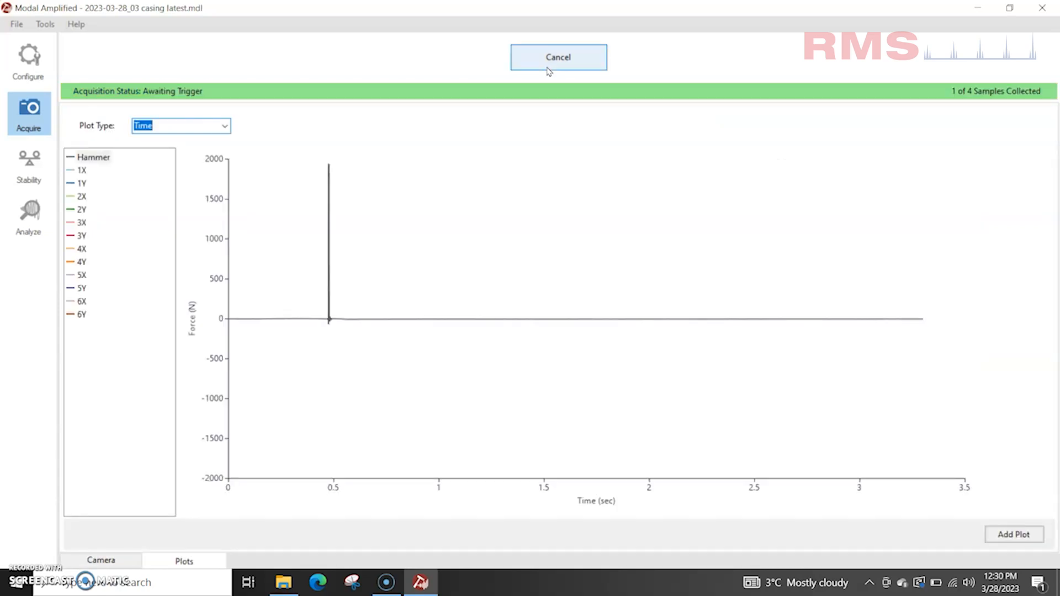
left_click(29, 217)
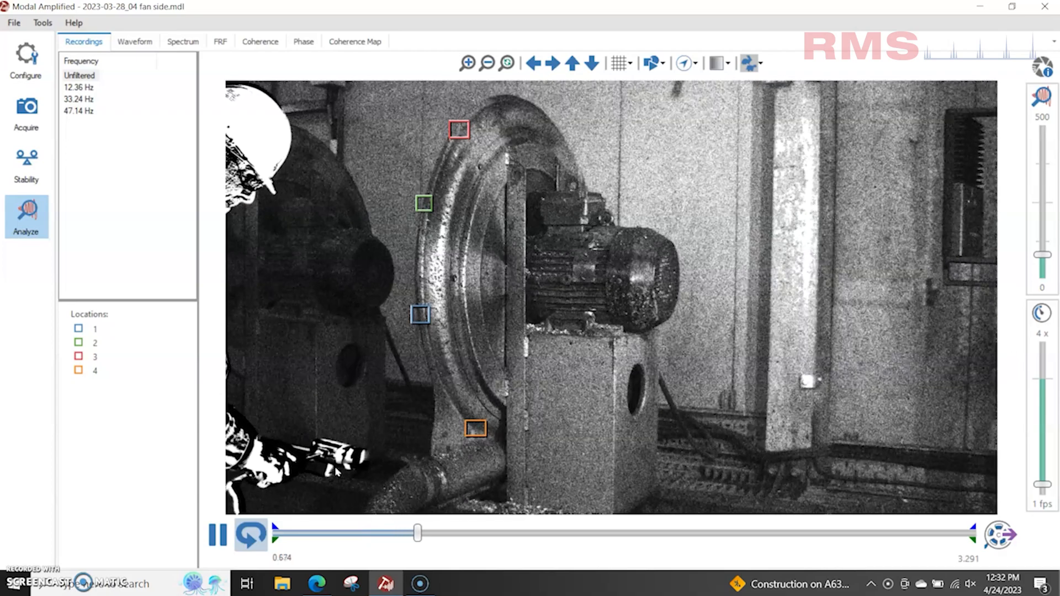
Pause the fan-side video, check its stability diagram, and play the 47.14 Hz mode video
left_click(216, 535)
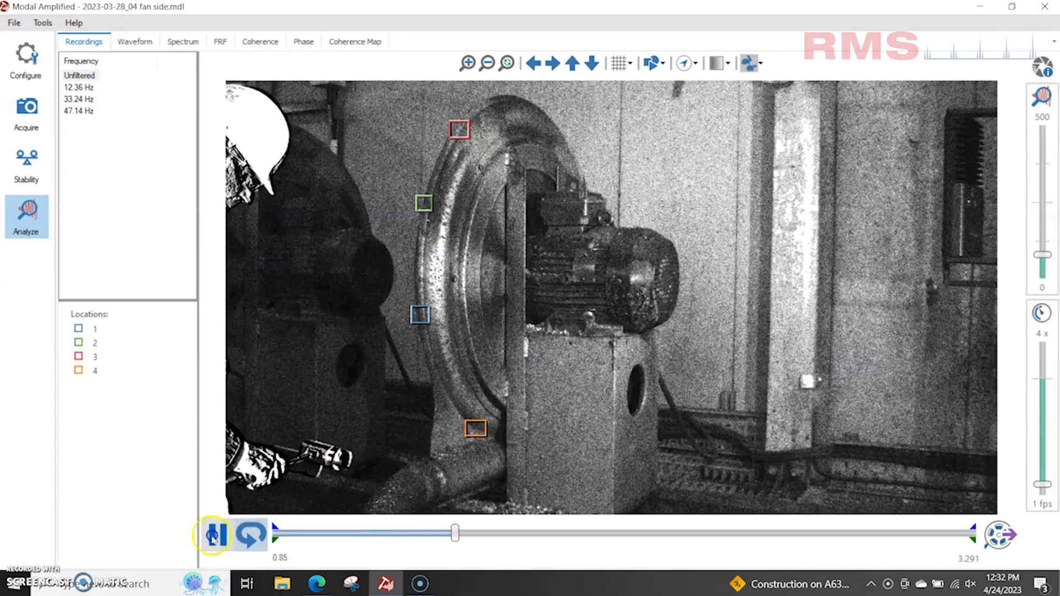
left_click(214, 534)
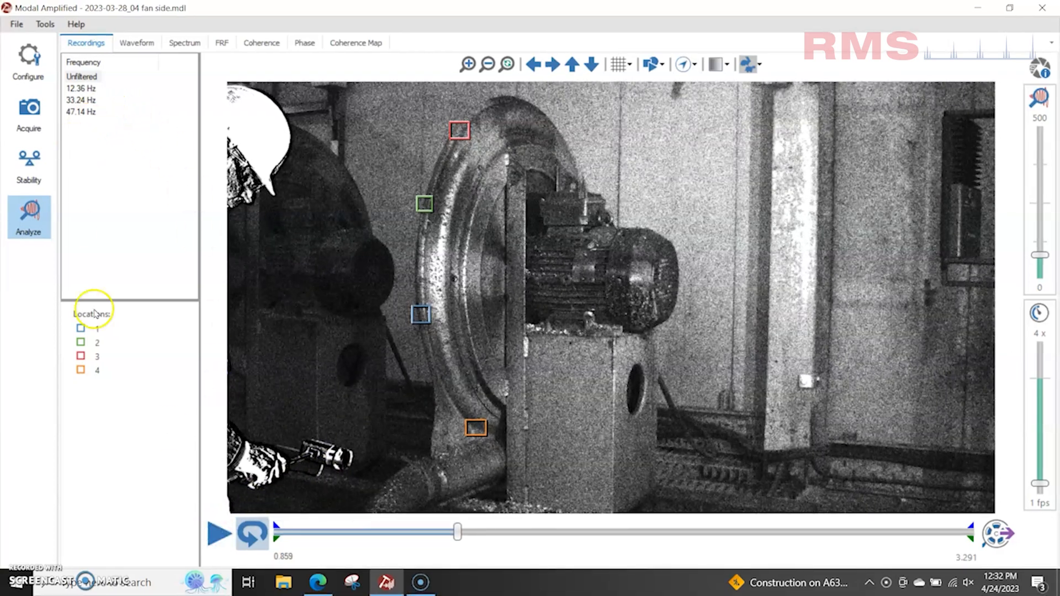
left_click(28, 165)
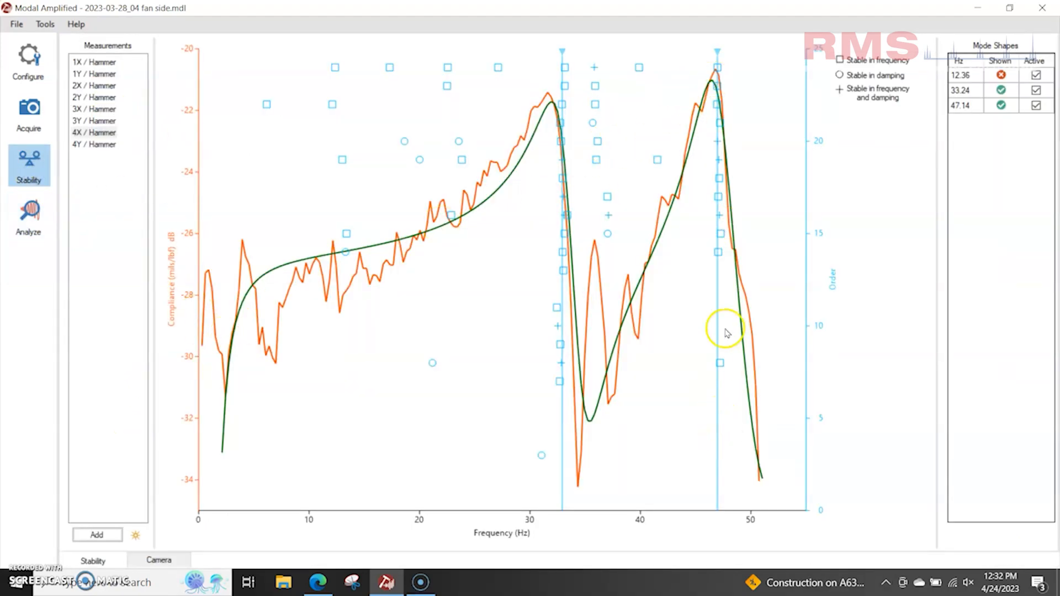
mouse_move(210, 118)
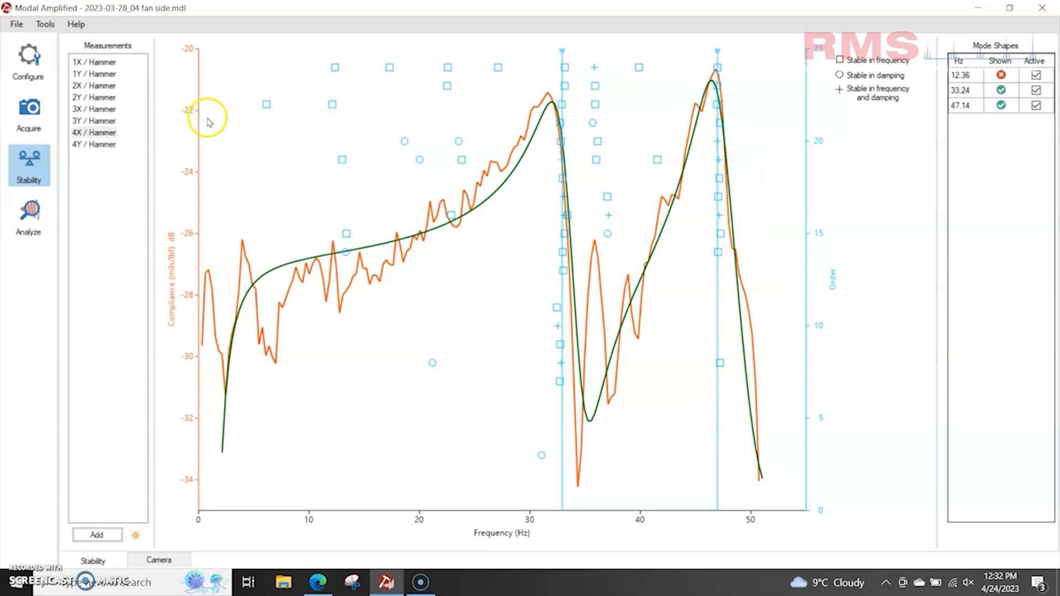
left_click(27, 216)
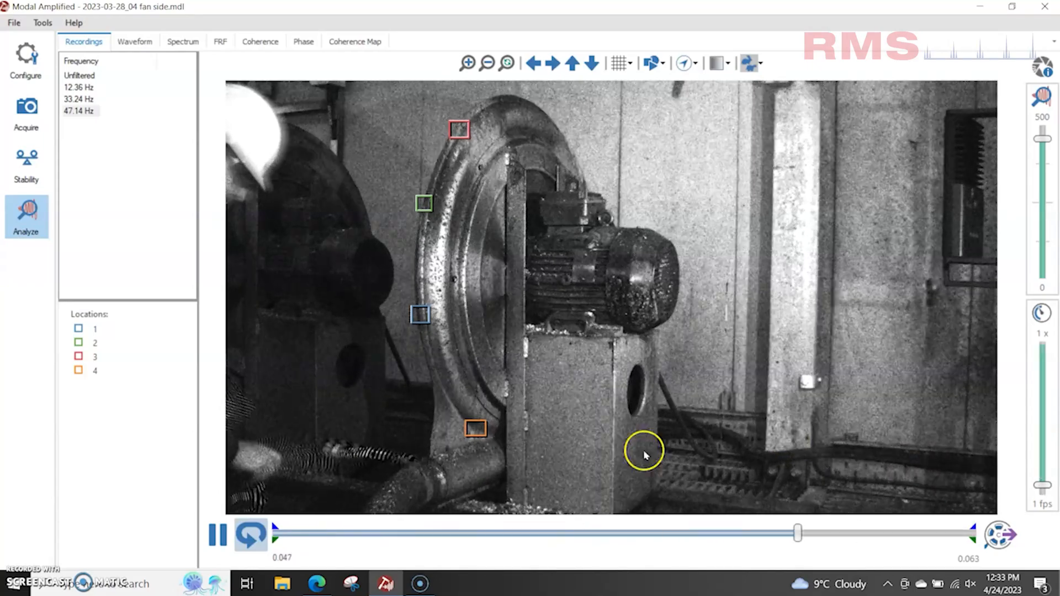
left_click(216, 535)
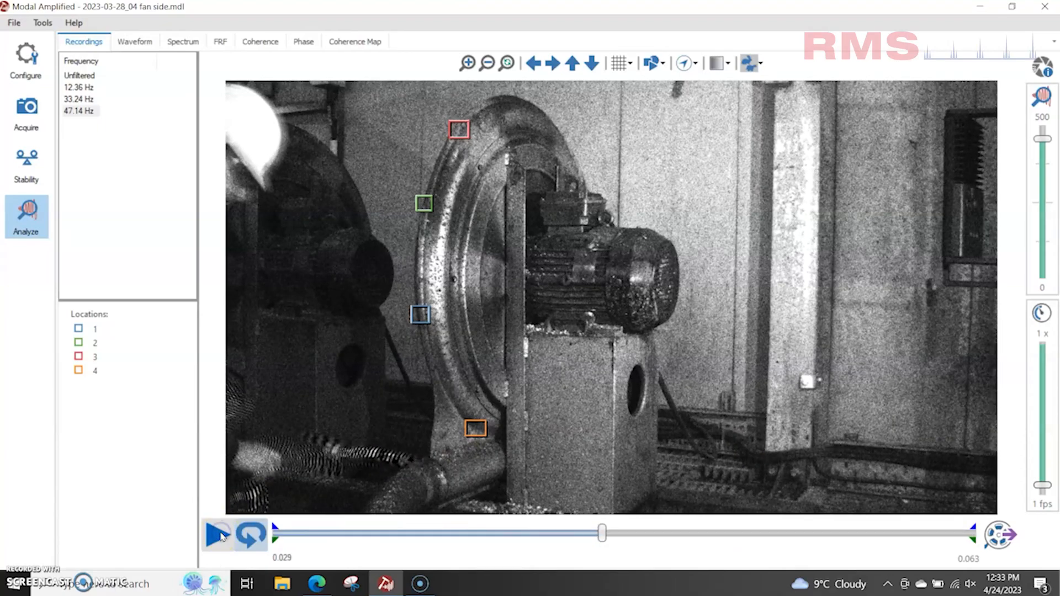